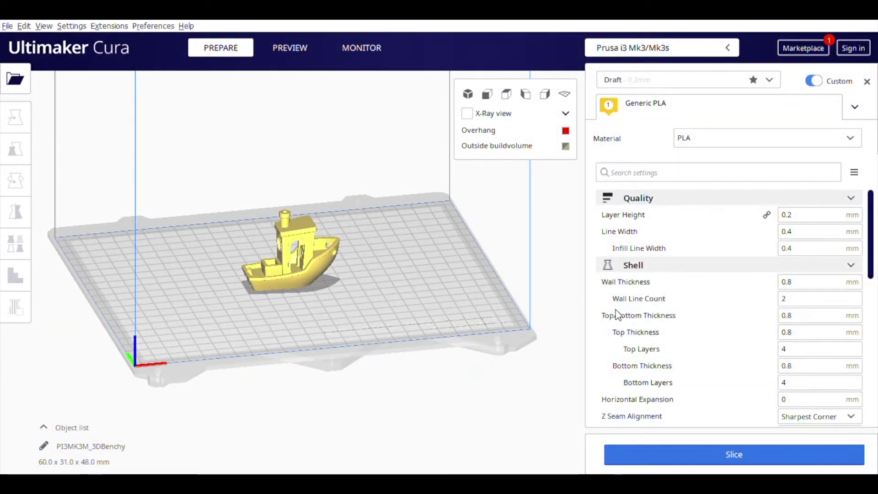
pyautogui.moveTo(517, 267)
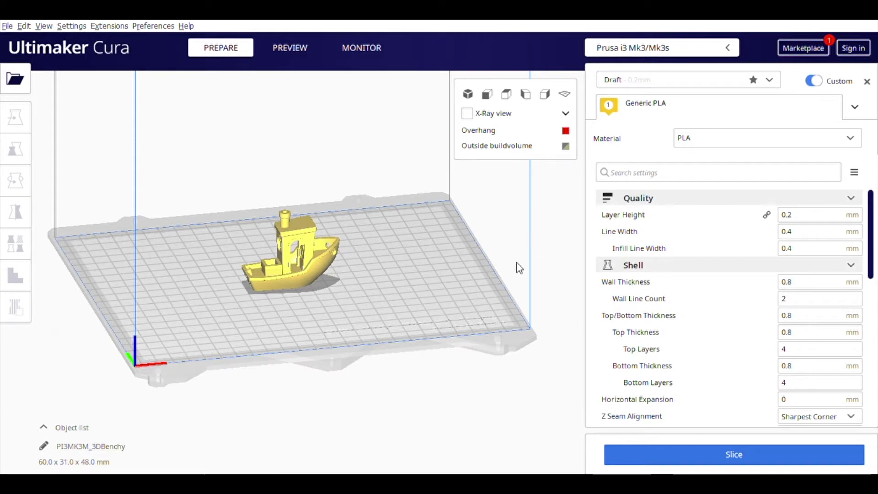
pyautogui.moveTo(548, 260)
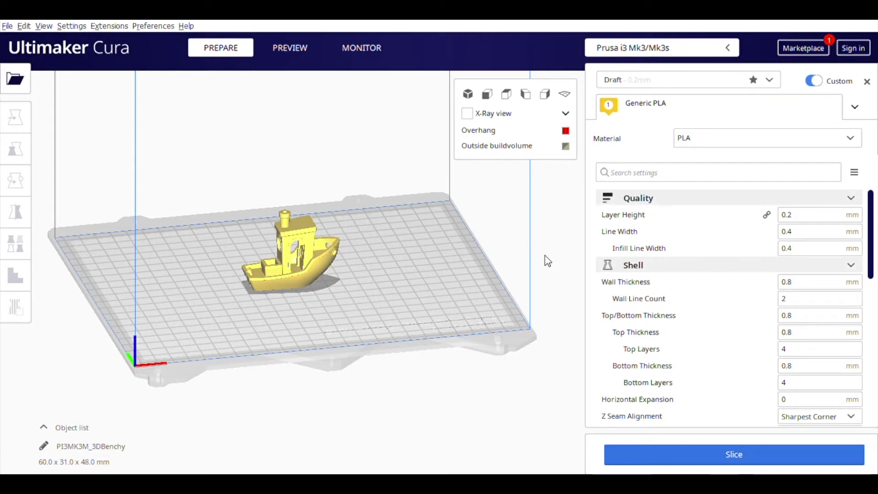
pyautogui.moveTo(409, 374)
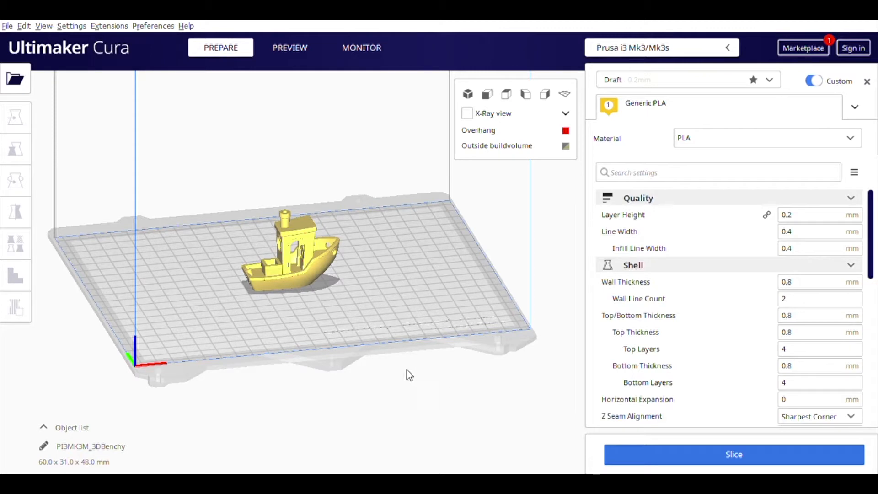
pyautogui.moveTo(225, 93)
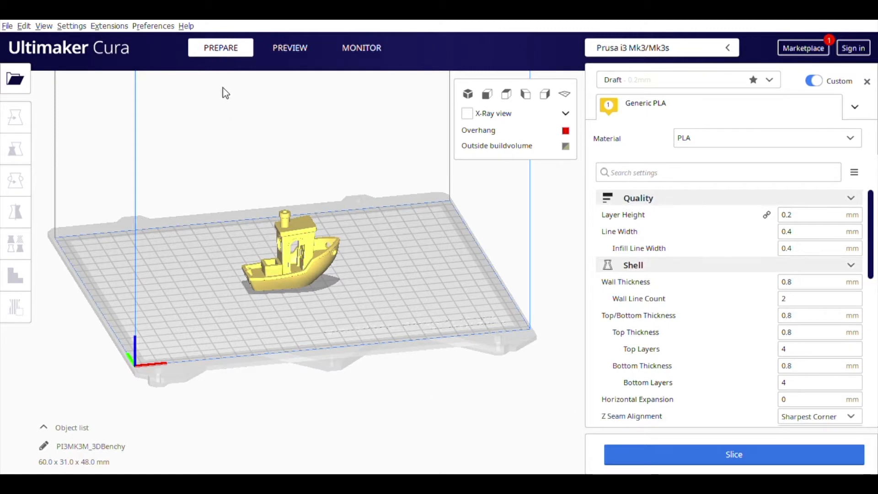
pyautogui.moveTo(232, 82)
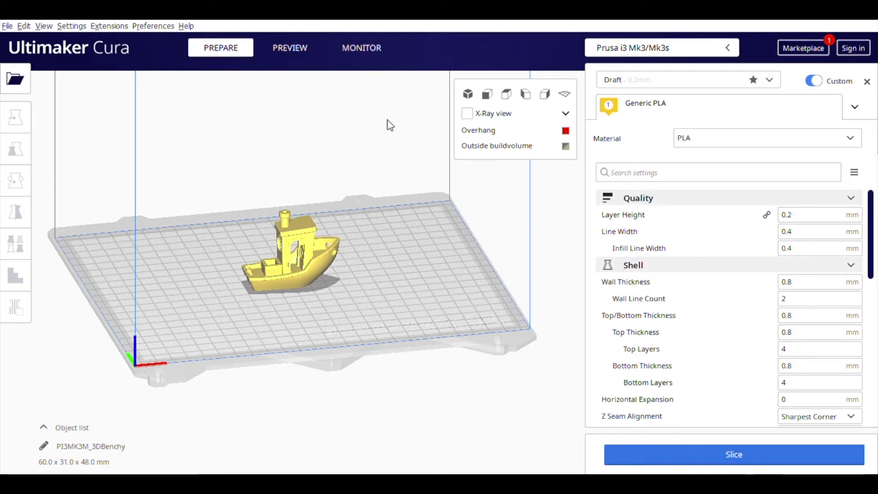
pyautogui.moveTo(375, 120)
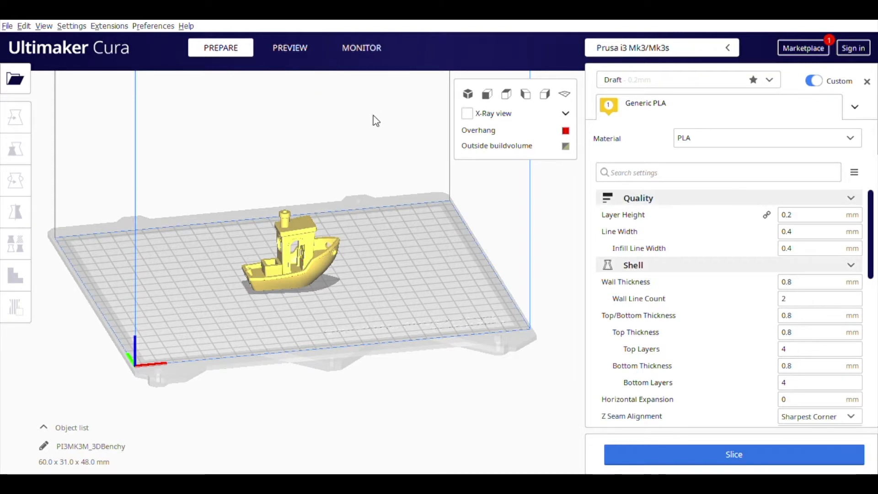
pyautogui.moveTo(327, 155)
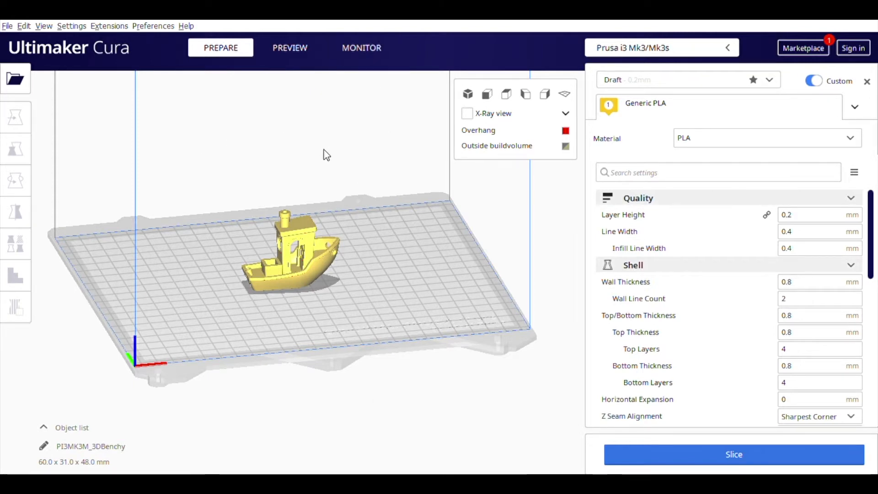
pyautogui.moveTo(247, 77)
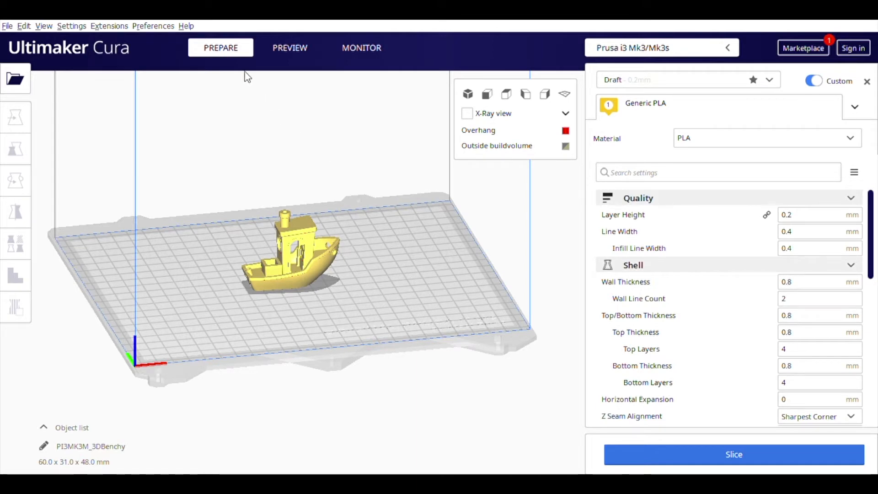
pyautogui.moveTo(354, 230)
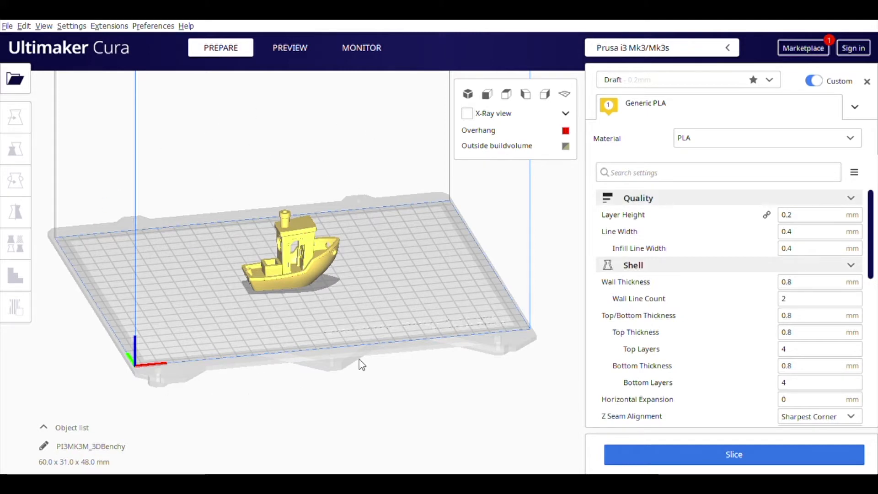
pyautogui.moveTo(383, 165)
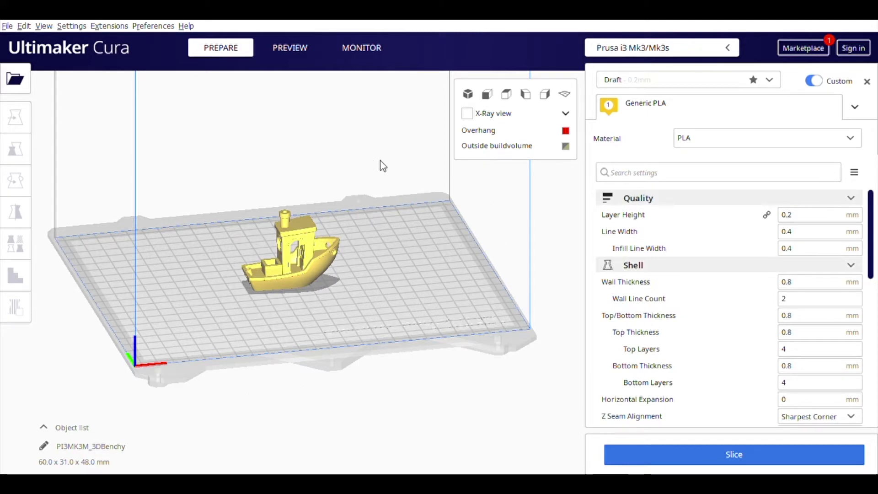
pyautogui.moveTo(491, 144)
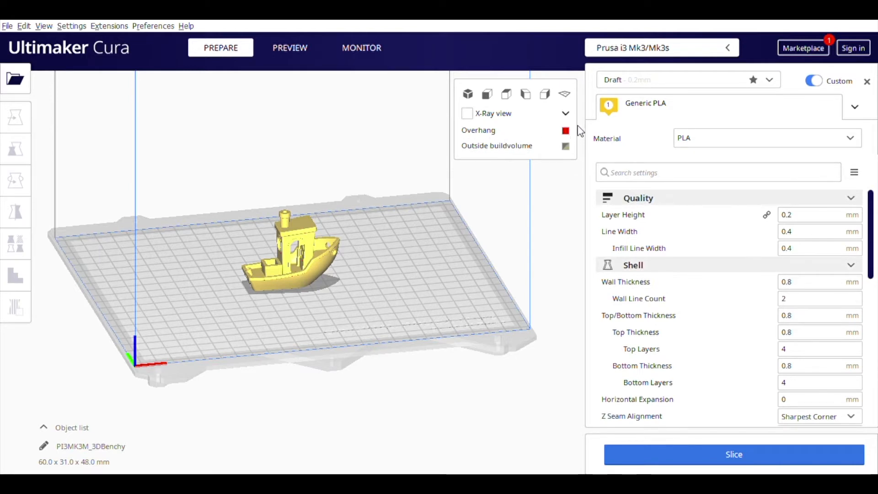
pyautogui.moveTo(325, 235)
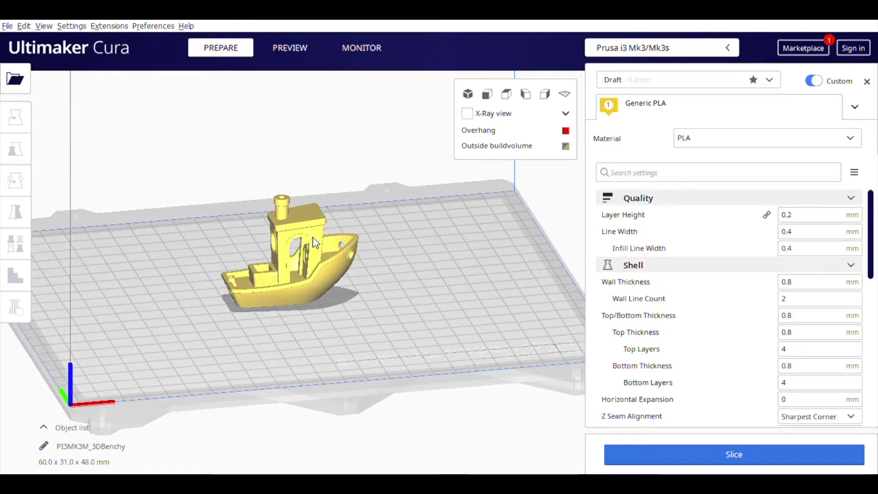
# Slice the Benchy from the layer preview, giving a 1 hour 37 minute, 13 g estimate.
pyautogui.click(290, 48)
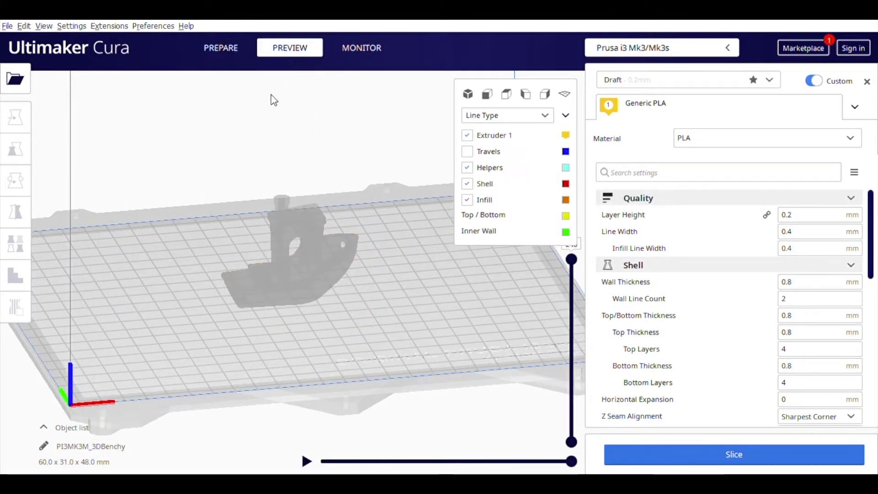
pyautogui.moveTo(274, 181)
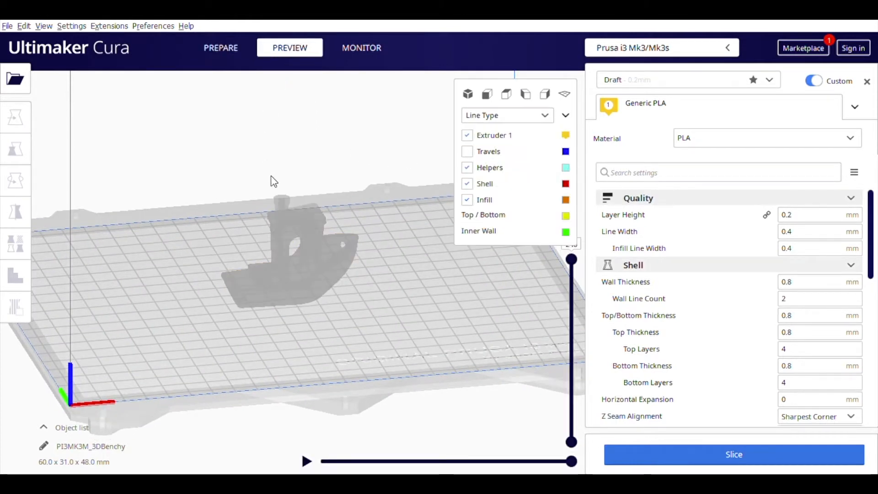
pyautogui.click(734, 454)
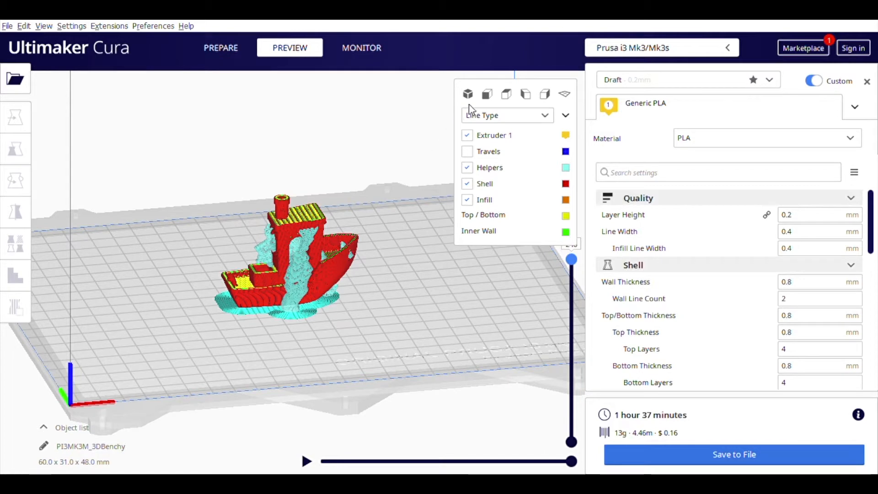
pyautogui.moveTo(503, 118)
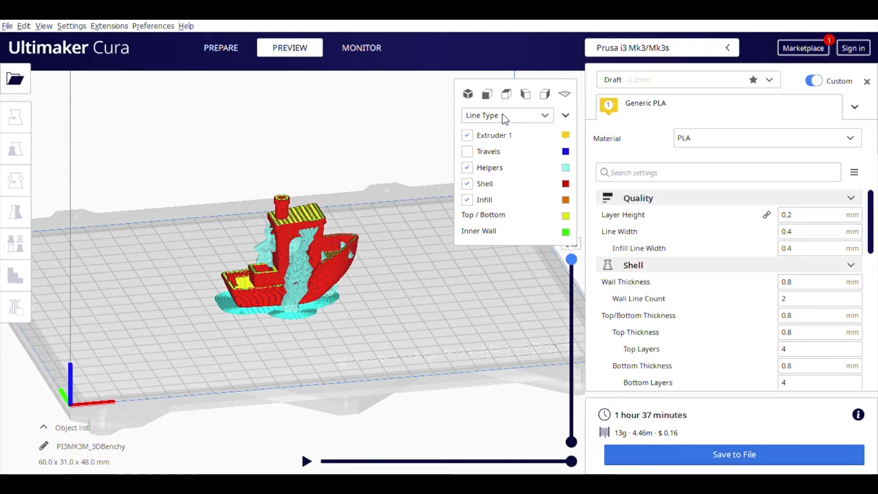
pyautogui.moveTo(502, 146)
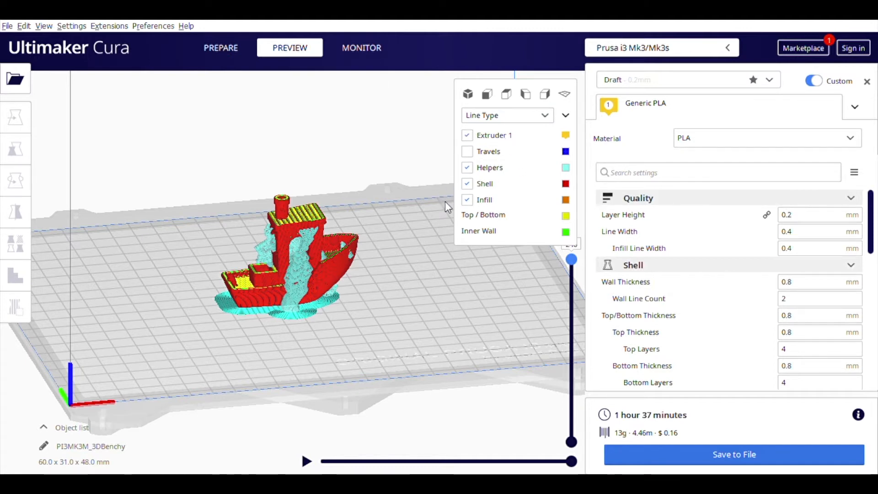
pyautogui.moveTo(456, 201)
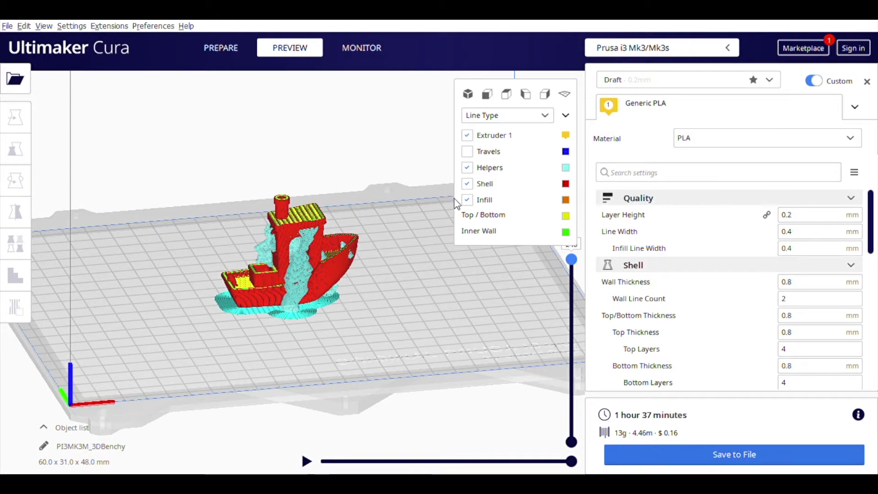
pyautogui.moveTo(429, 272)
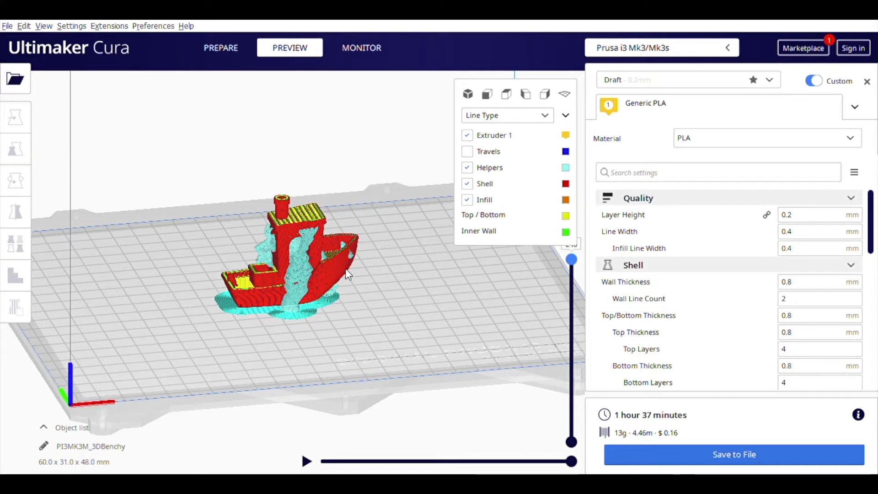
pyautogui.moveTo(274, 352)
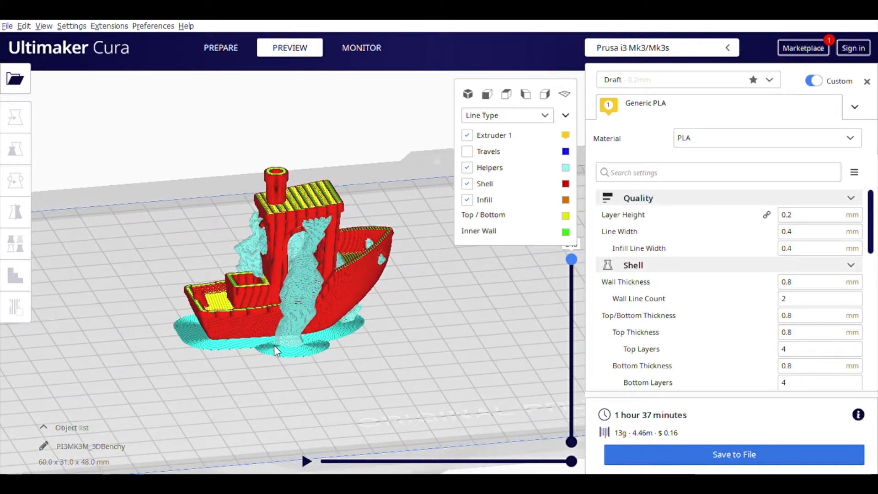
pyautogui.moveTo(375, 115)
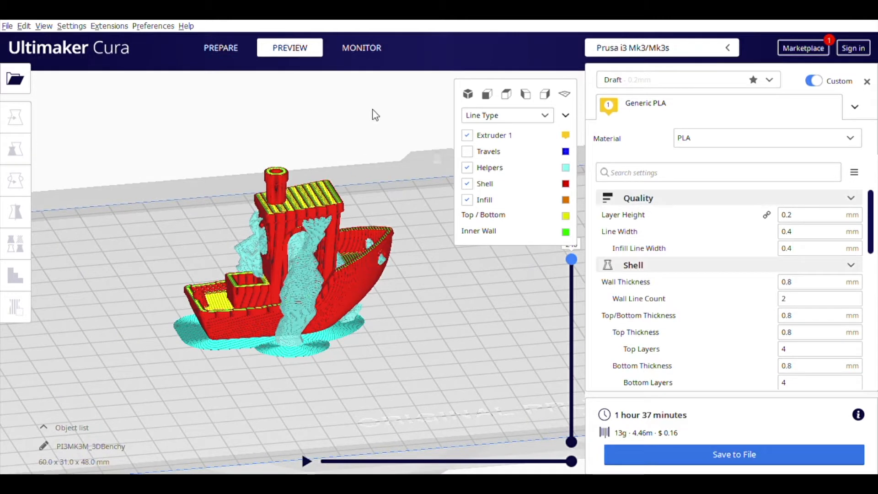
# Glance at the empty Monitor page, then go back to the Prepare stage.
pyautogui.click(362, 47)
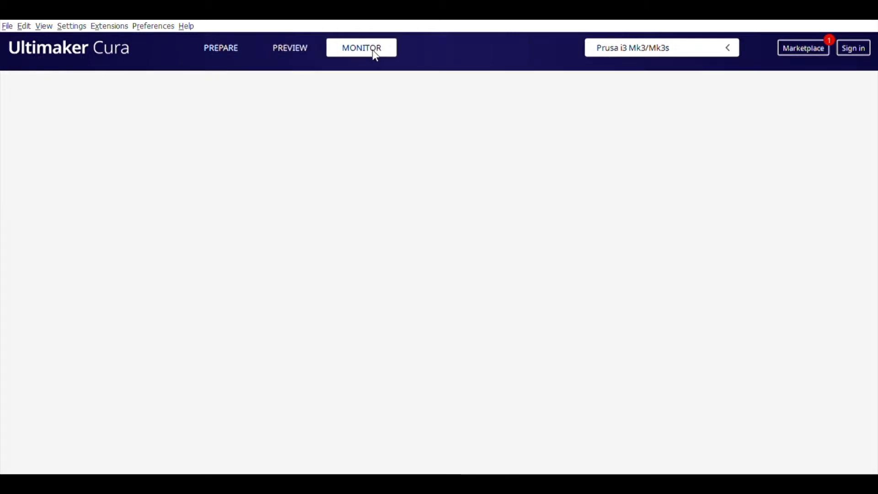
pyautogui.moveTo(342, 106)
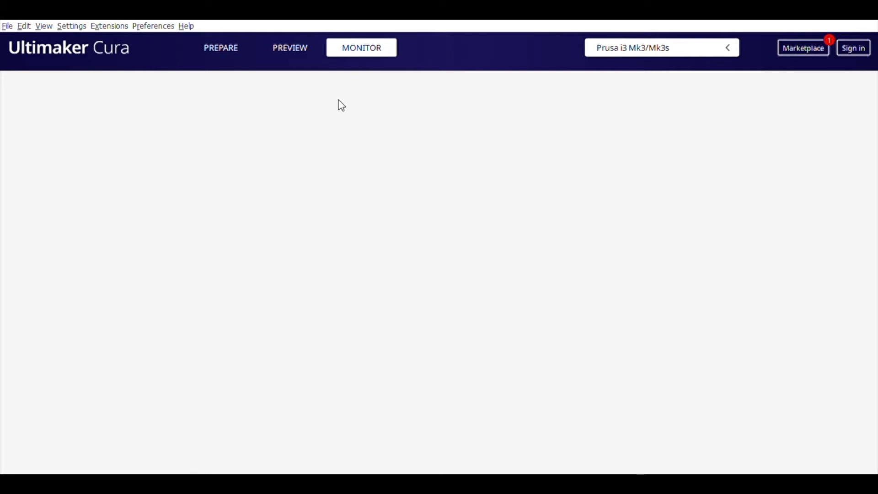
pyautogui.click(220, 47)
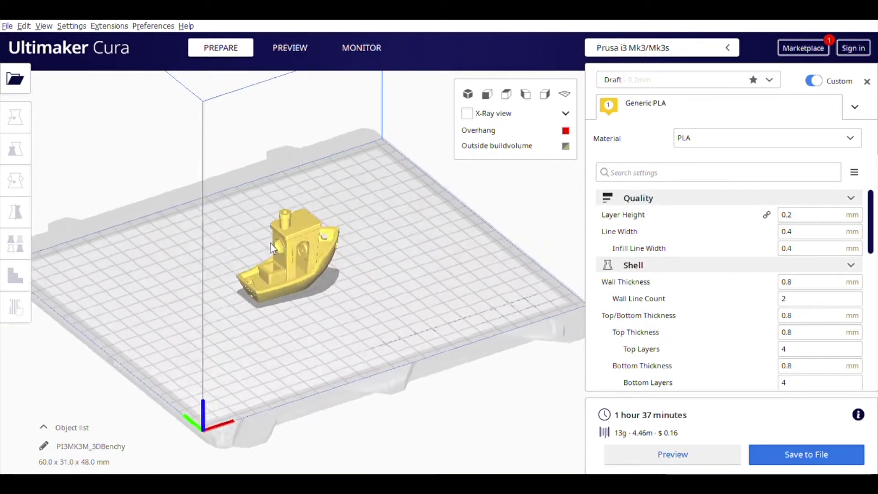
pyautogui.moveTo(275, 247); pyautogui.dragTo(275, 227)
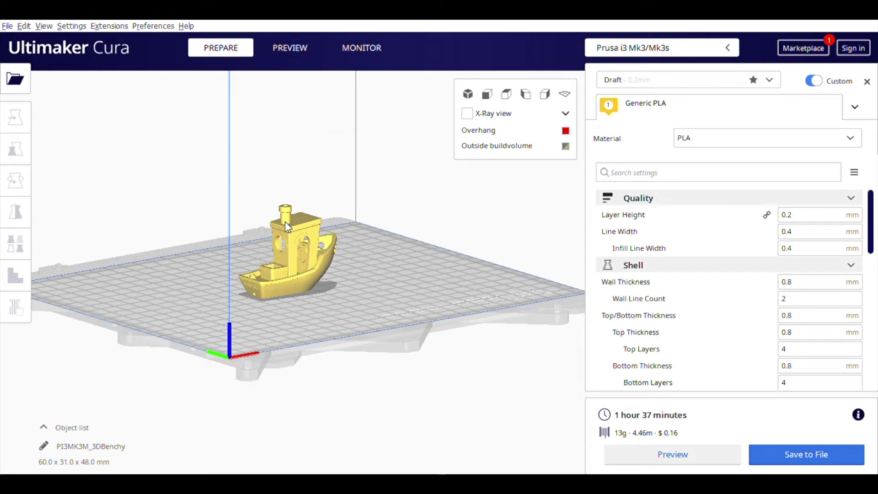
pyautogui.moveTo(197, 356)
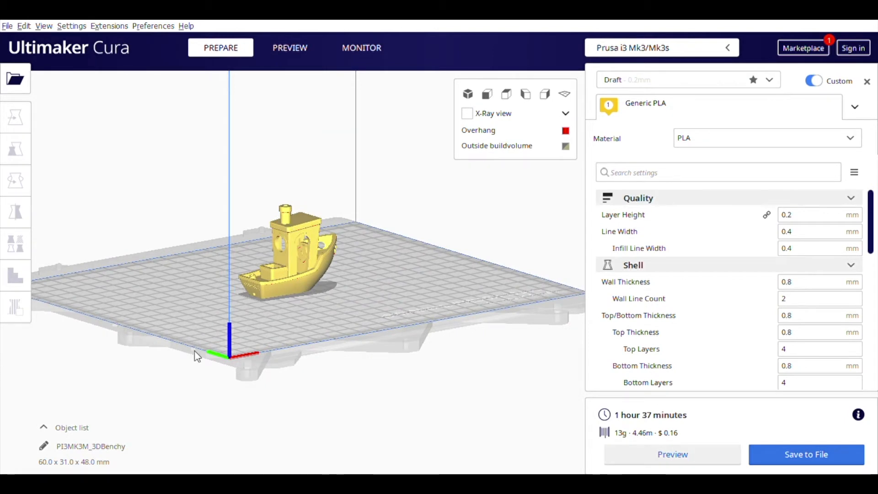
pyautogui.moveTo(258, 393)
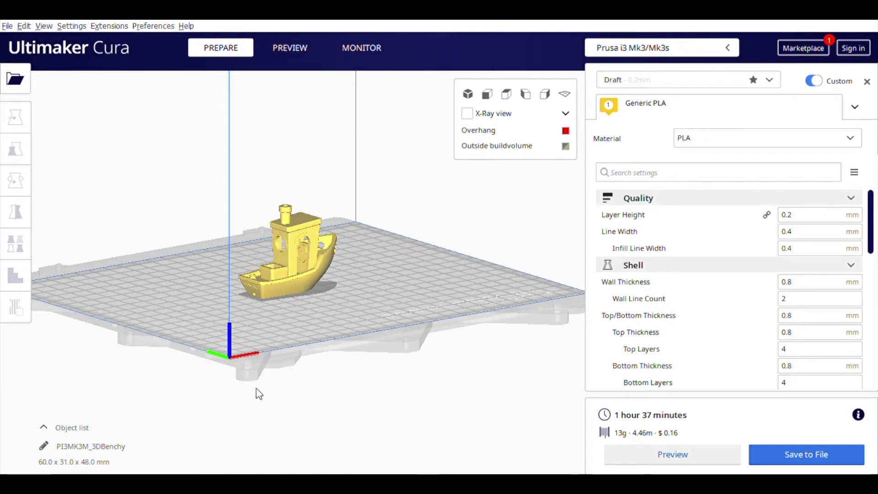
pyautogui.moveTo(286, 353)
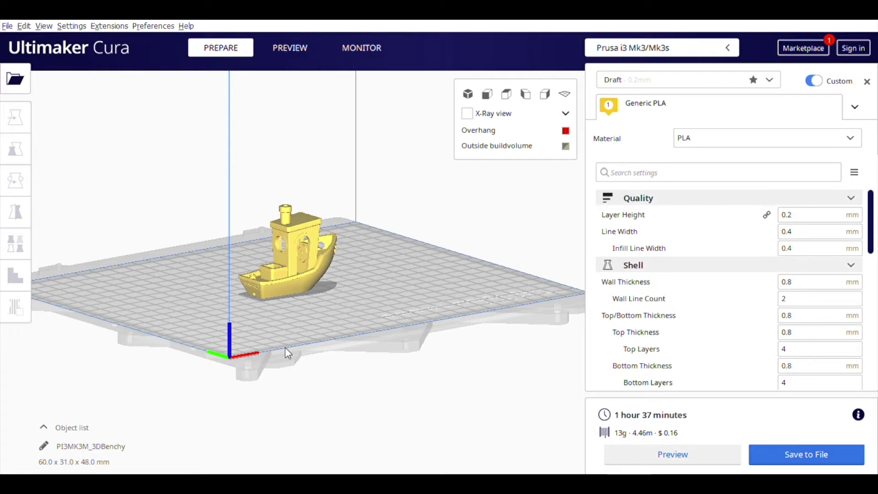
pyautogui.moveTo(367, 330)
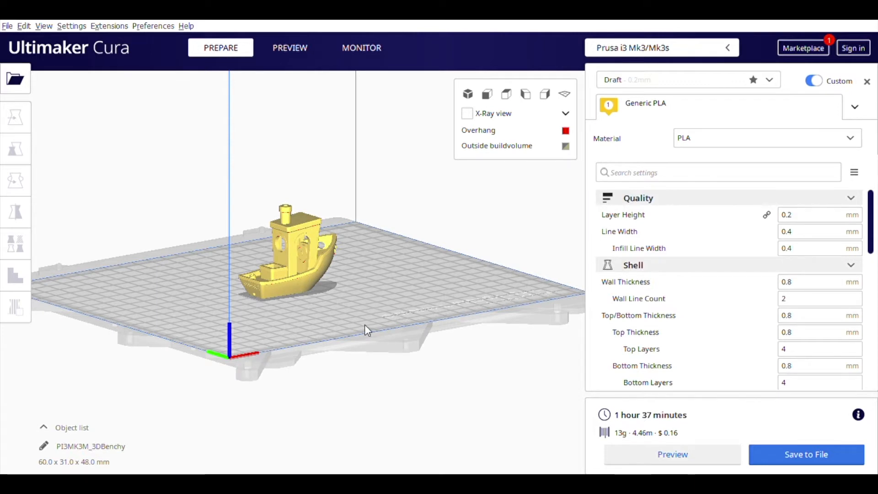
pyautogui.moveTo(73, 288)
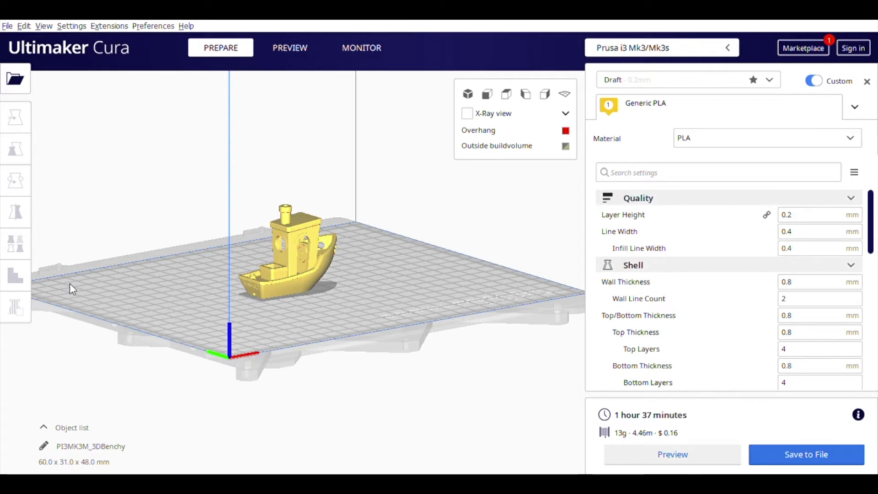
pyautogui.moveTo(234, 356)
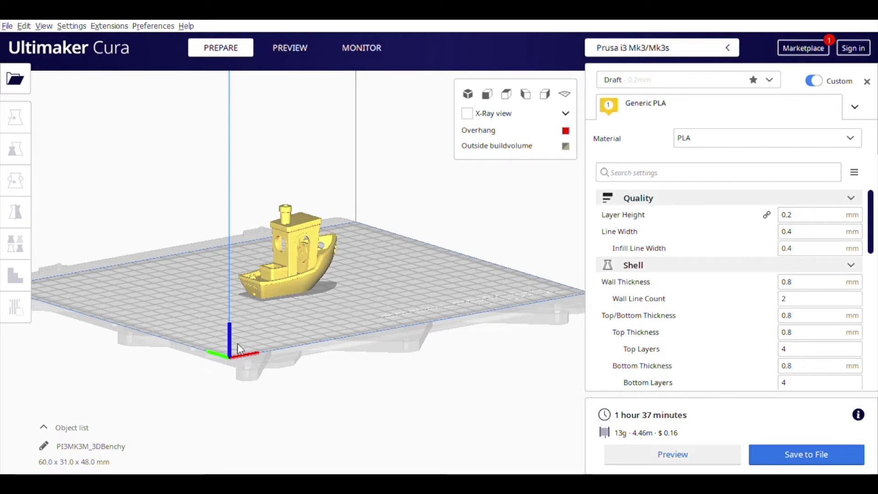
# Select the Benchy and look through its Move, Scale, Rotate and Mirror options.
pyautogui.click(290, 48)
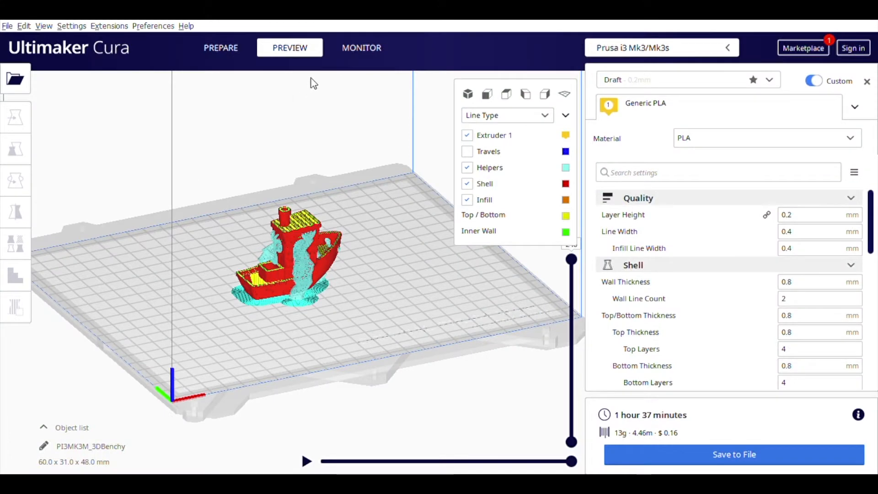
pyautogui.moveTo(23, 133)
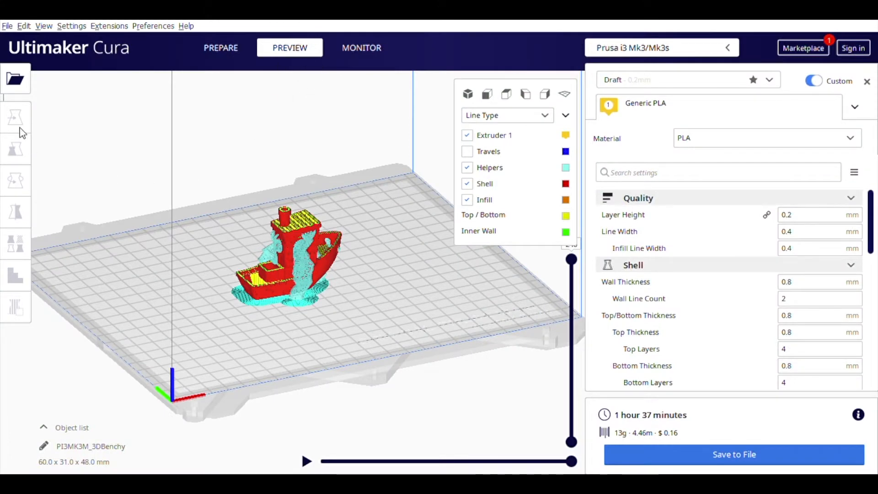
pyautogui.moveTo(21, 265)
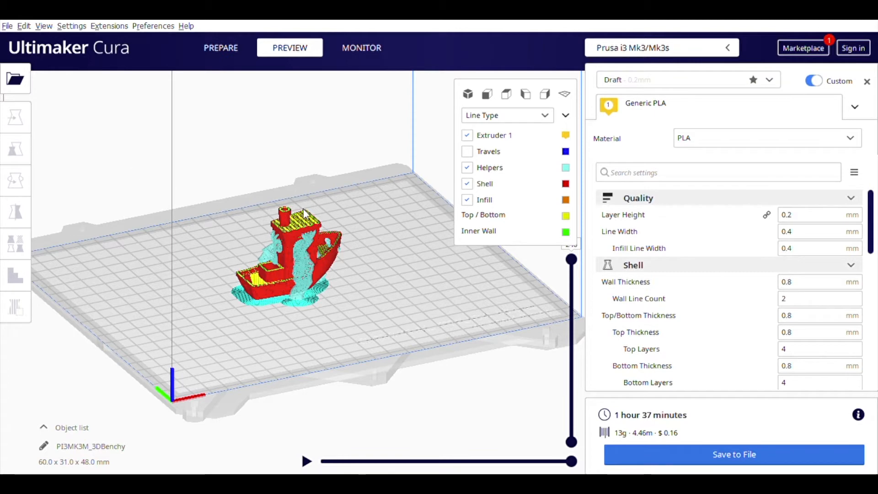
pyautogui.click(15, 117)
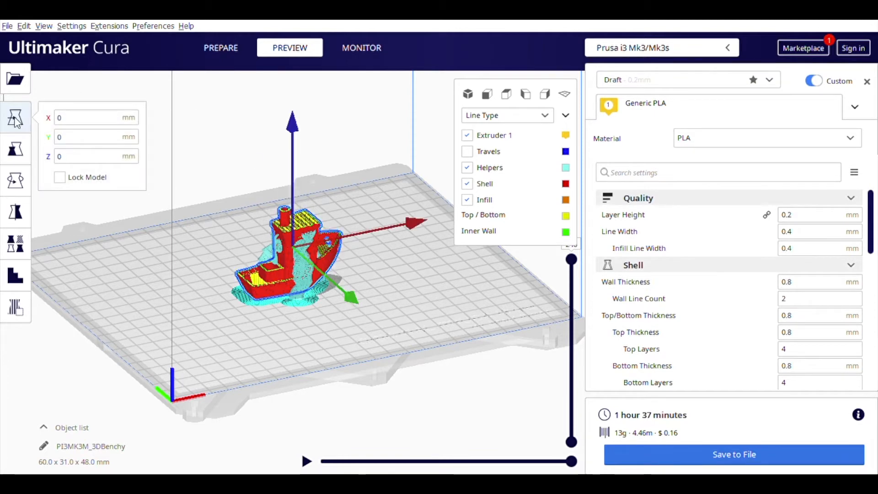
pyautogui.moveTo(110, 110)
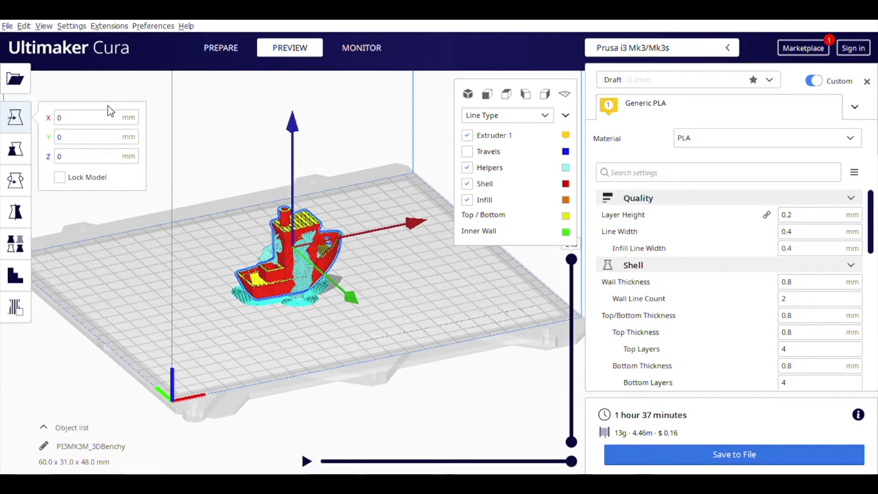
pyautogui.click(14, 149)
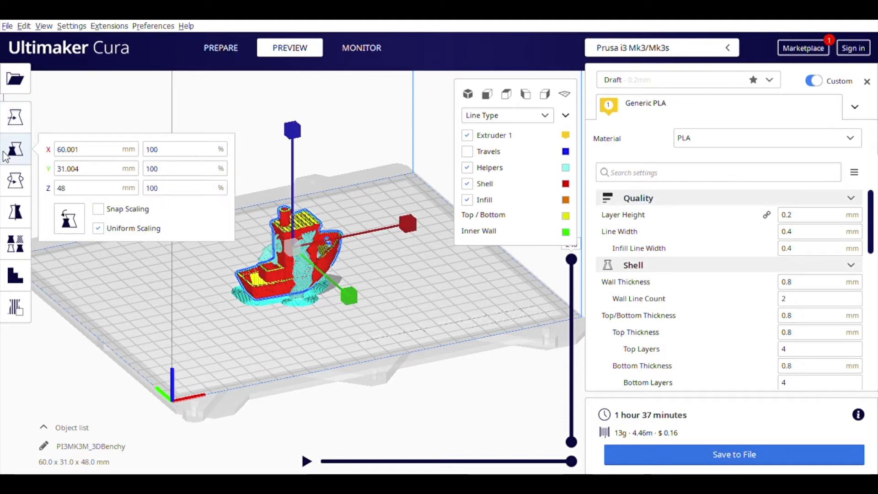
pyautogui.moveTo(75, 121)
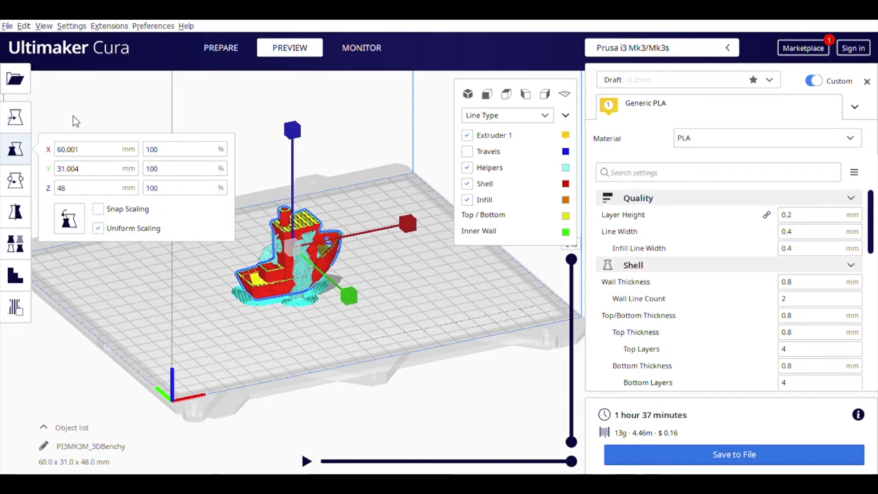
pyautogui.click(15, 180)
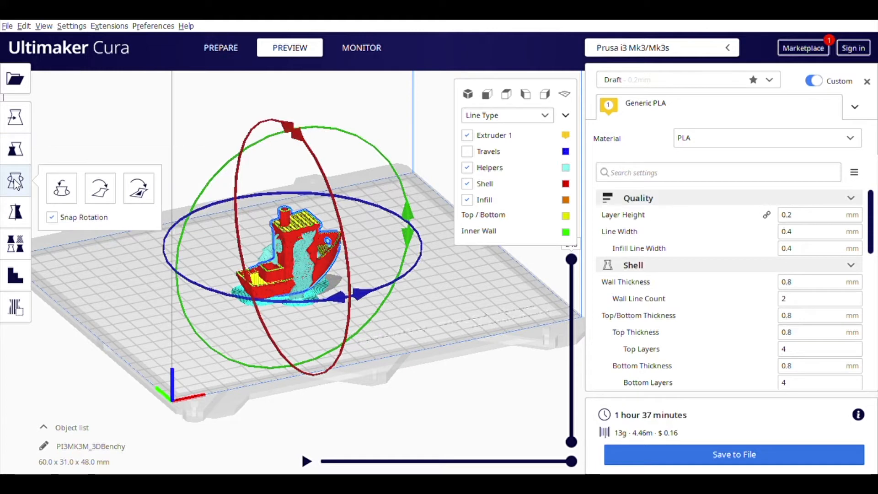
pyautogui.click(15, 211)
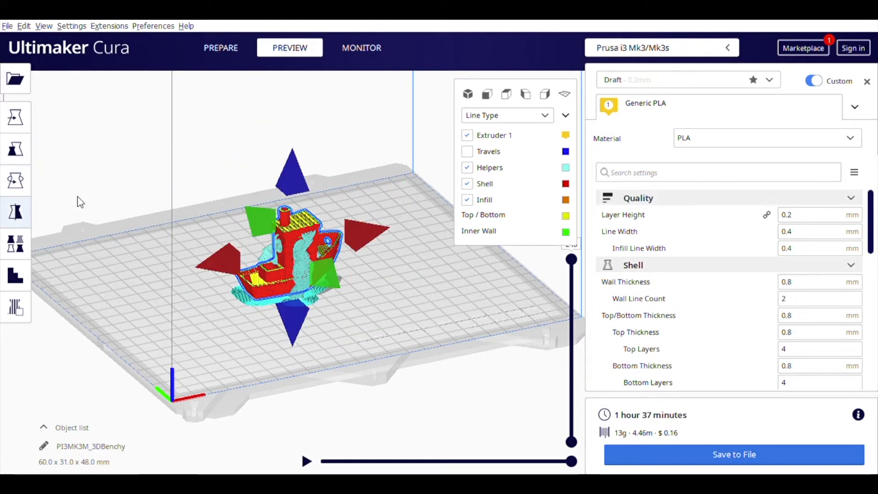
pyautogui.moveTo(15, 308)
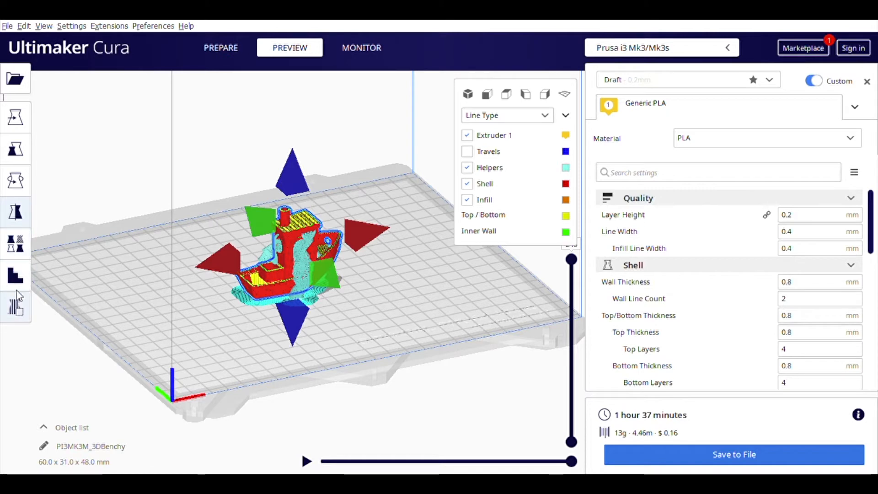
pyautogui.moveTo(102, 244)
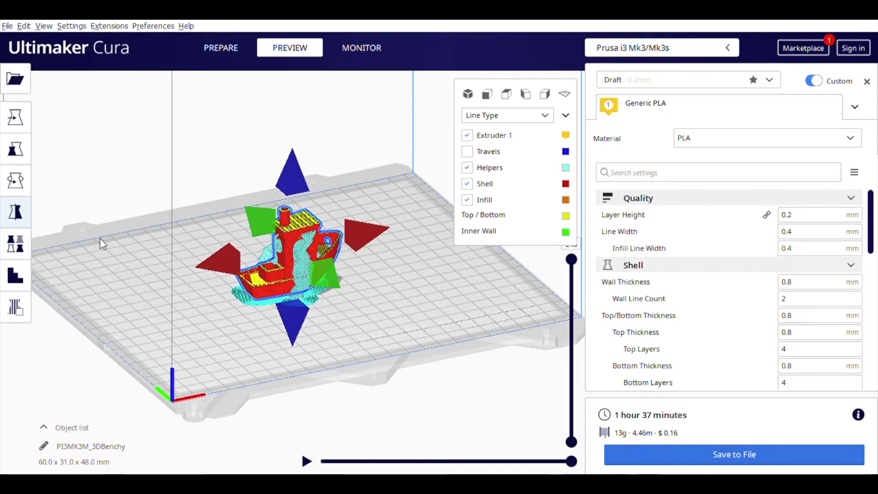
# Deselect the Benchy and keep the Draft 0.2 mm print profile.
pyautogui.click(406, 280)
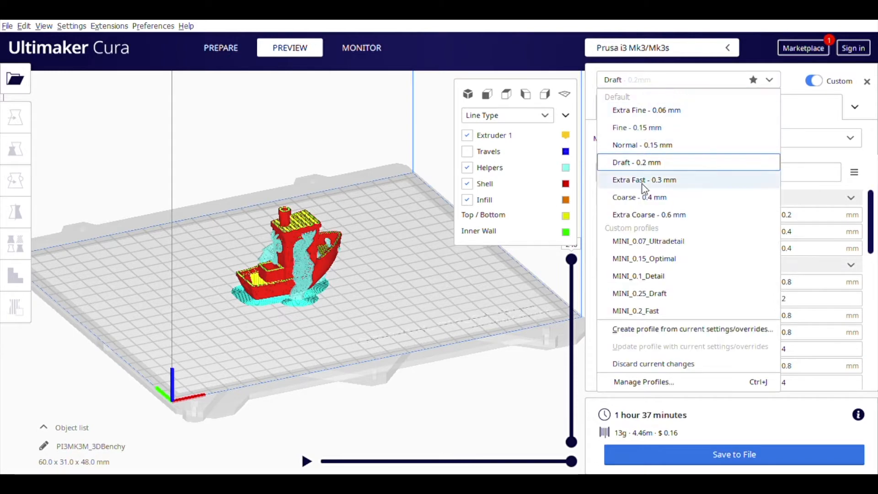
pyautogui.moveTo(637, 128)
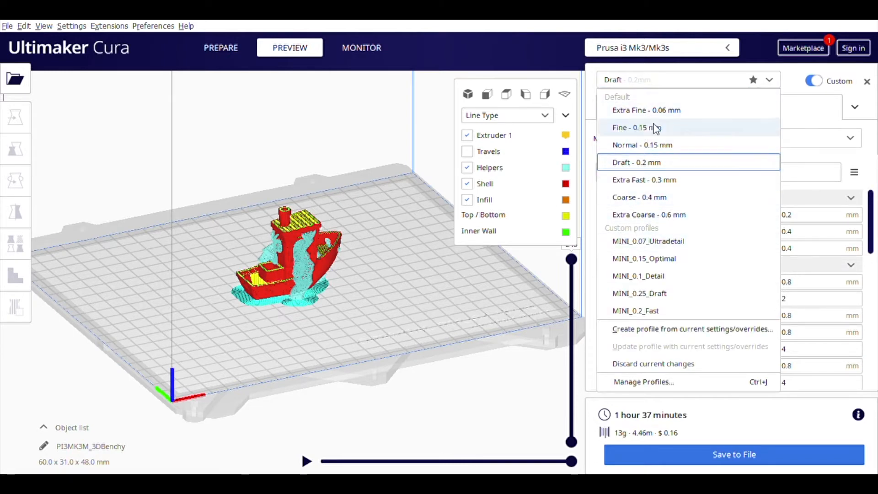
pyautogui.moveTo(656, 100)
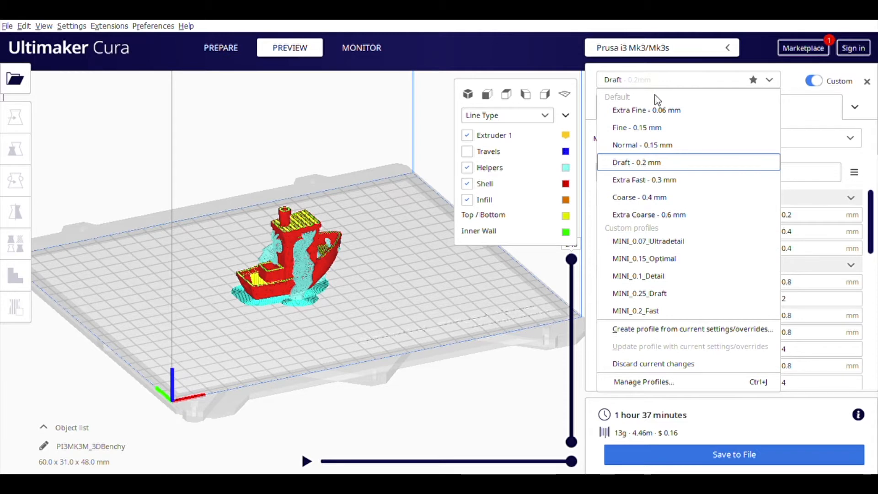
pyautogui.moveTo(644, 168)
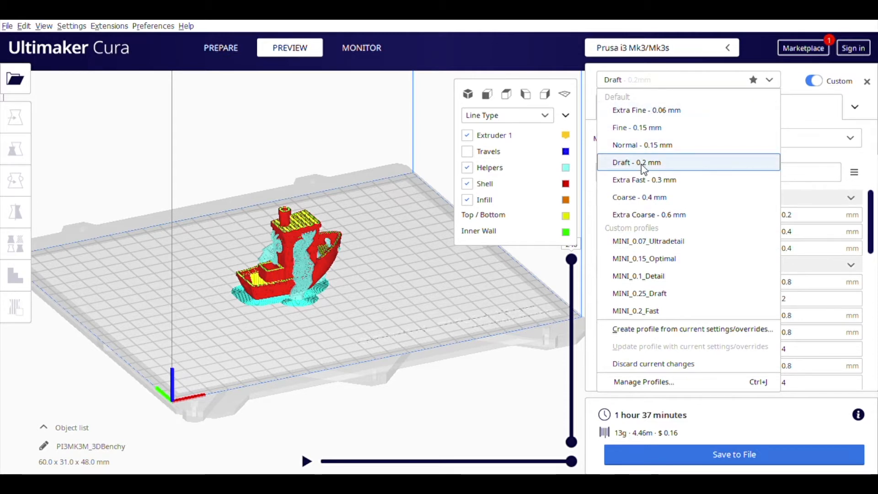
pyautogui.click(637, 162)
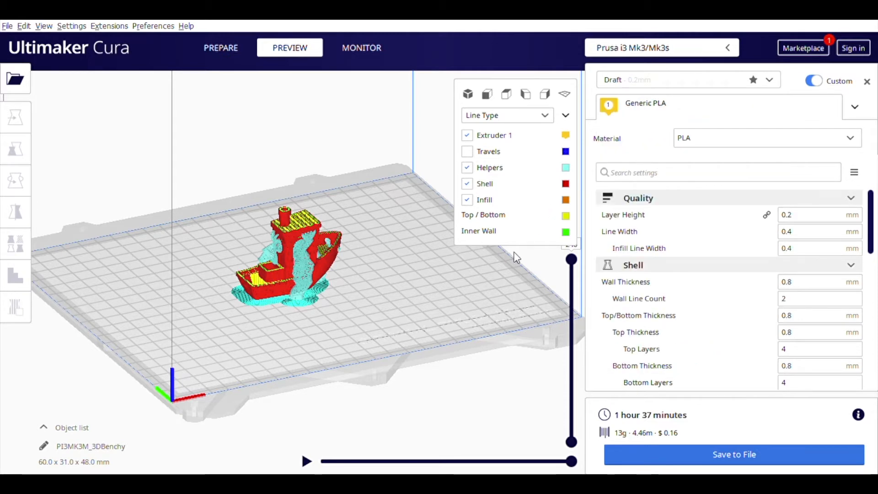
pyautogui.moveTo(546, 374)
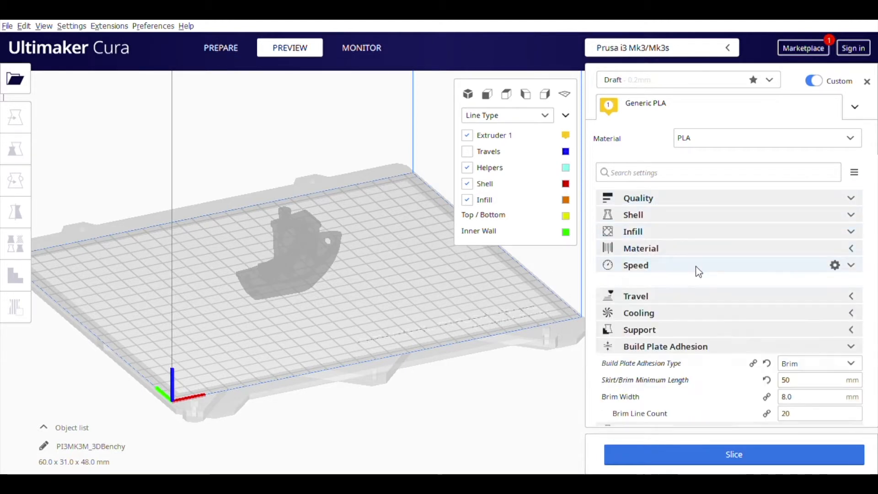
# Collapse Build Plate Adhesion, expand Quality, and close the profile list unchanged.
pyautogui.click(665, 346)
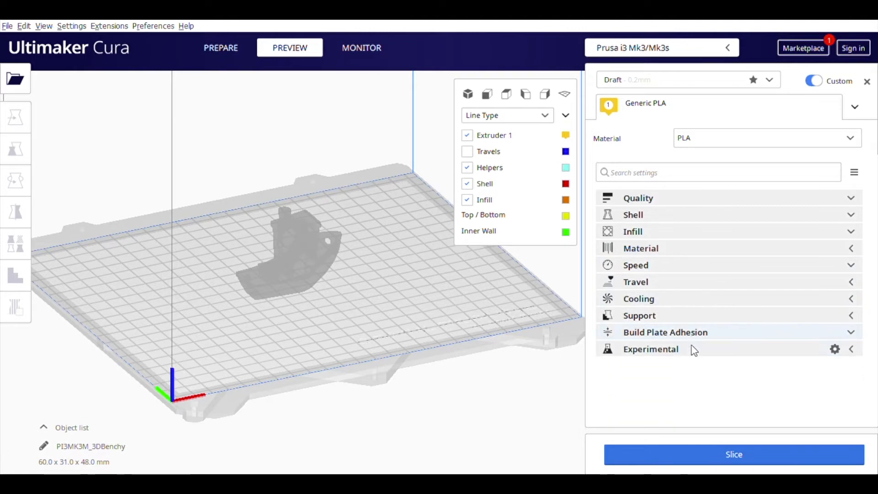
pyautogui.moveTo(708, 202)
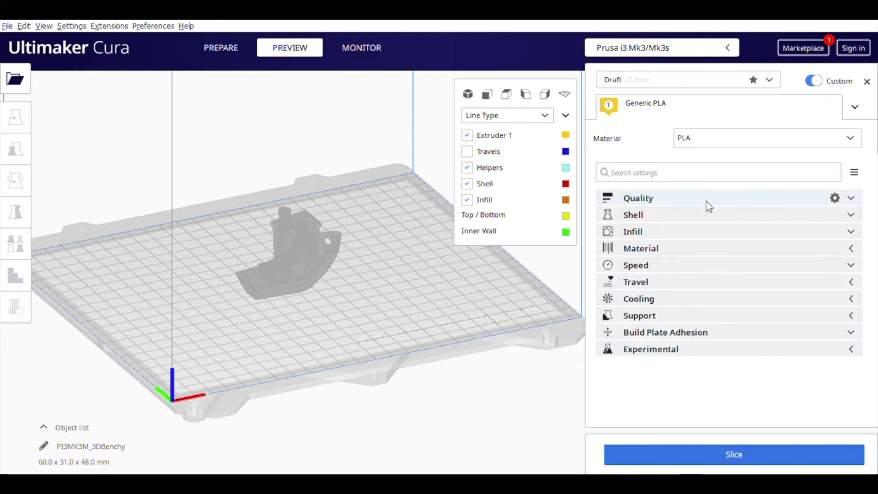
pyautogui.click(850, 198)
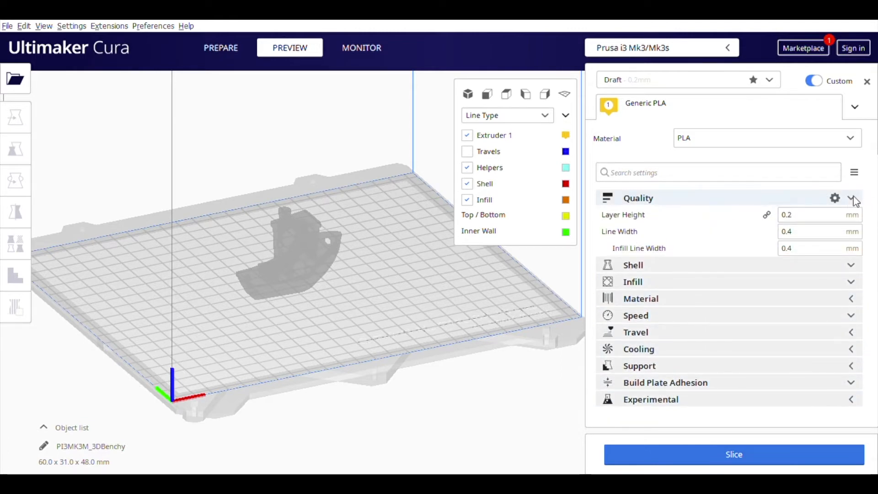
pyautogui.moveTo(734, 200)
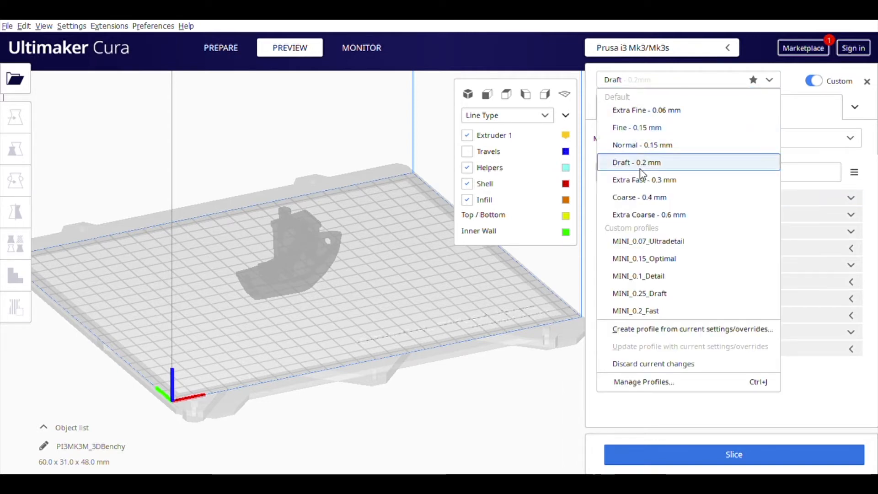
pyautogui.moveTo(801, 157)
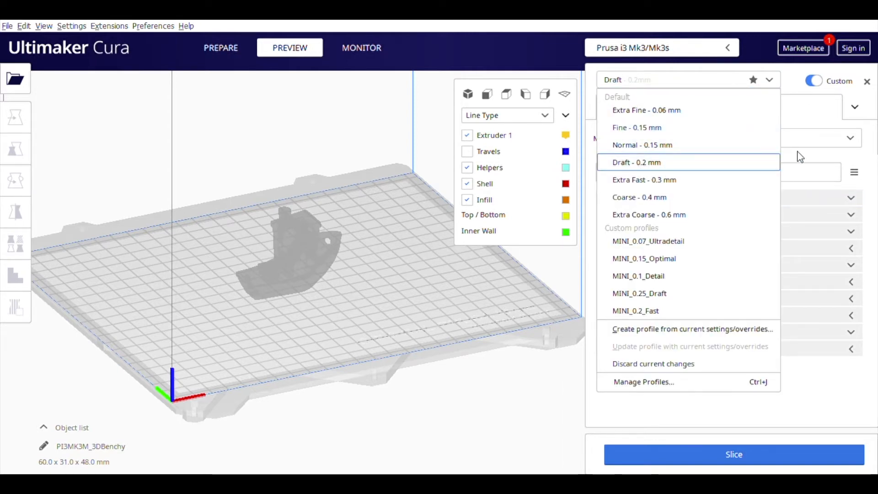
pyautogui.click(637, 162)
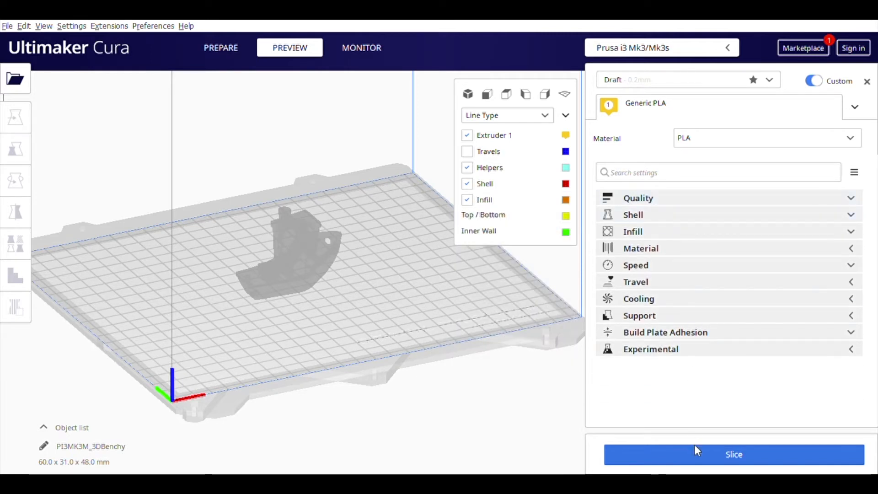
# Re-slice the Benchy for a 1 hour 37 minute, 13 g estimate.
pyautogui.click(734, 454)
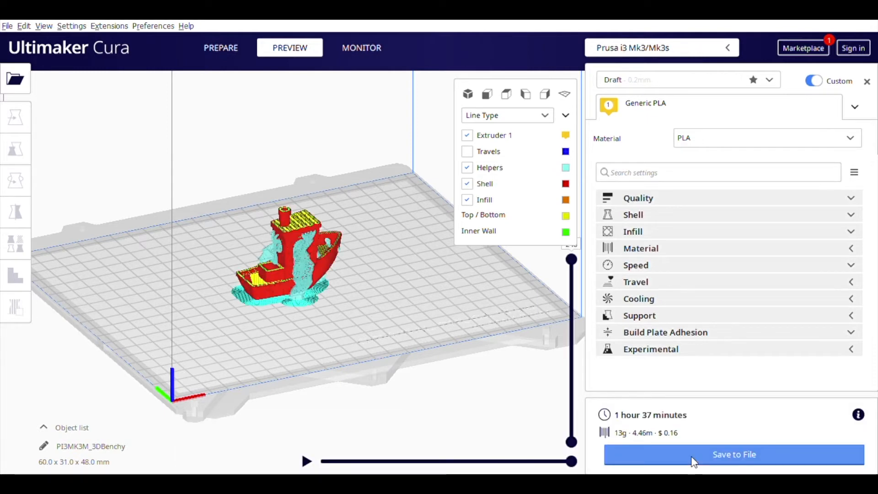
pyautogui.moveTo(696, 445)
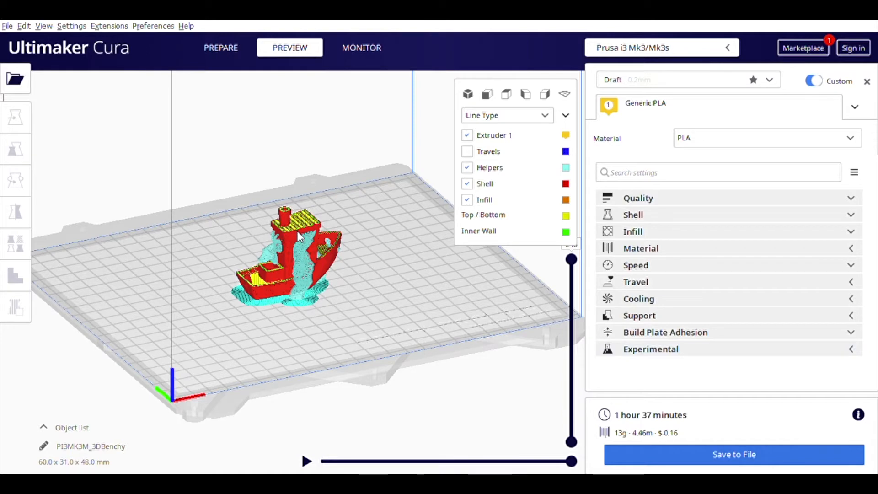
pyautogui.moveTo(569, 115)
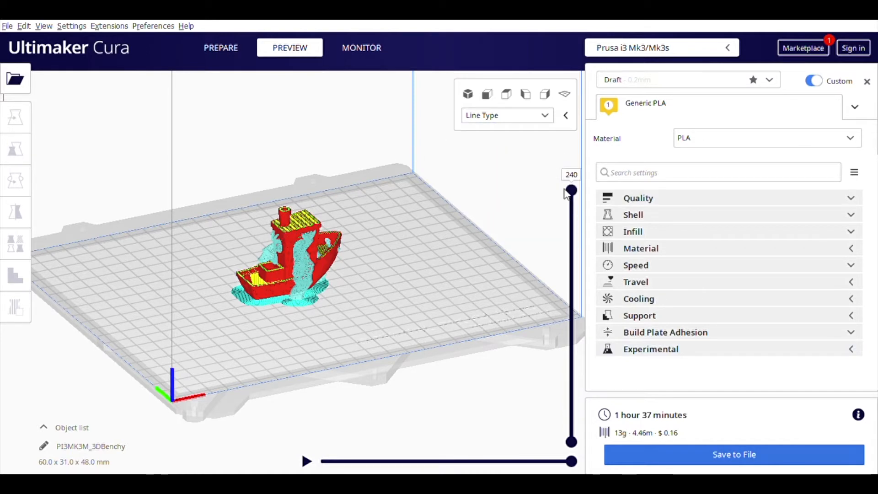
pyautogui.moveTo(576, 195)
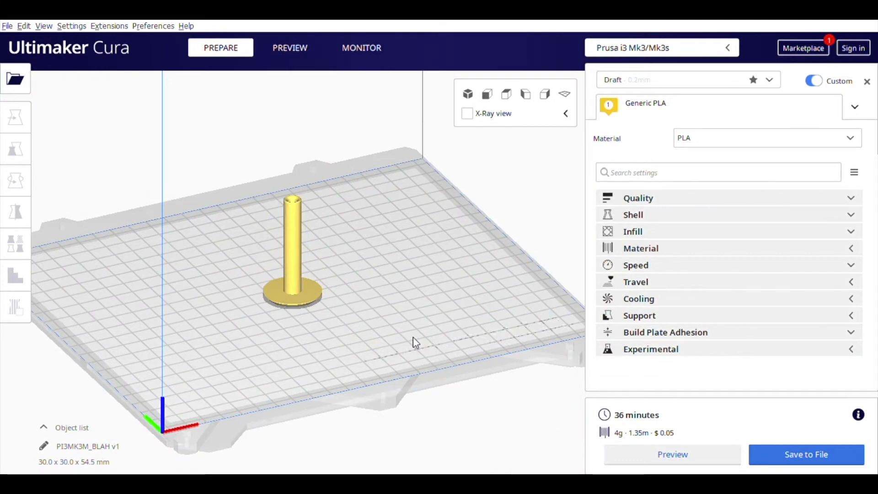
pyautogui.moveTo(602, 315)
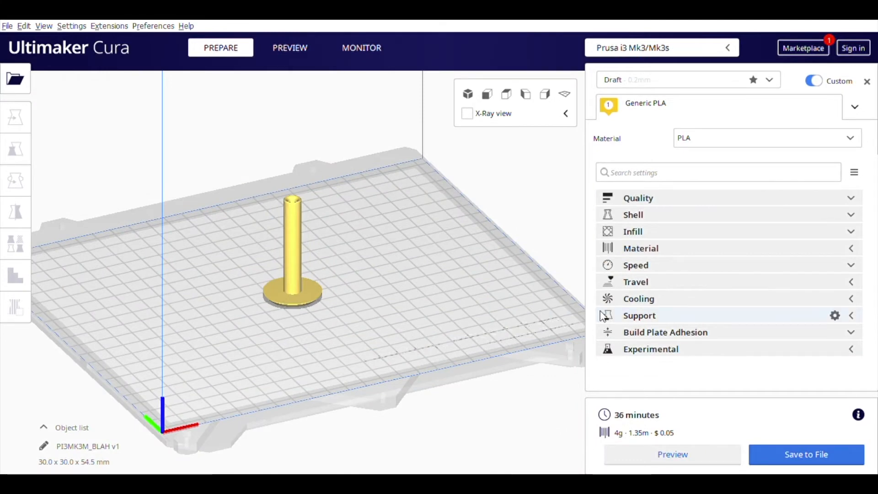
pyautogui.moveTo(631, 313)
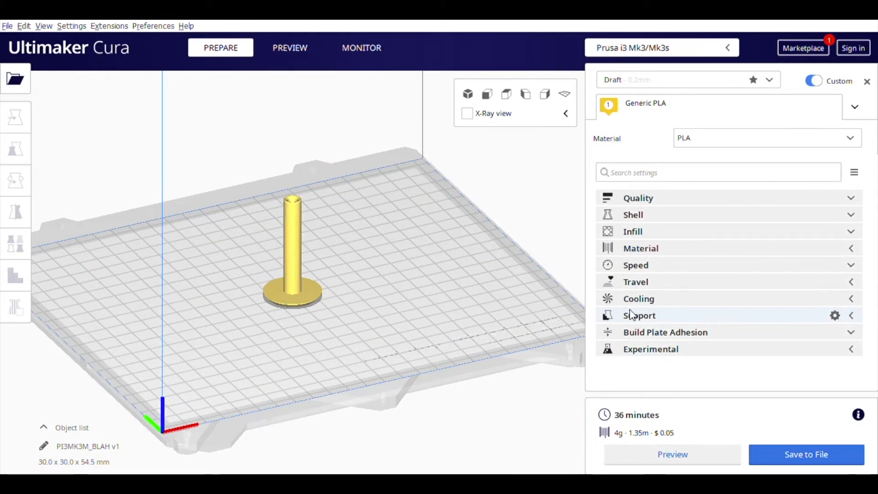
pyautogui.moveTo(329, 212)
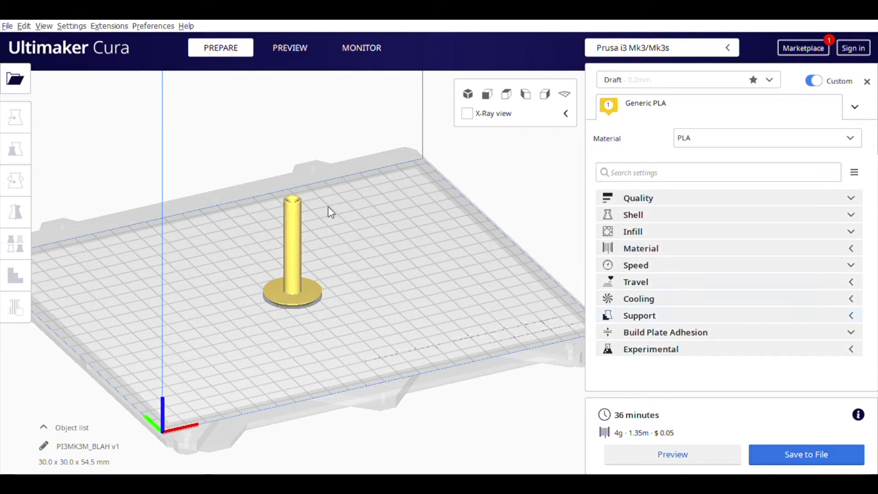
pyautogui.moveTo(256, 284)
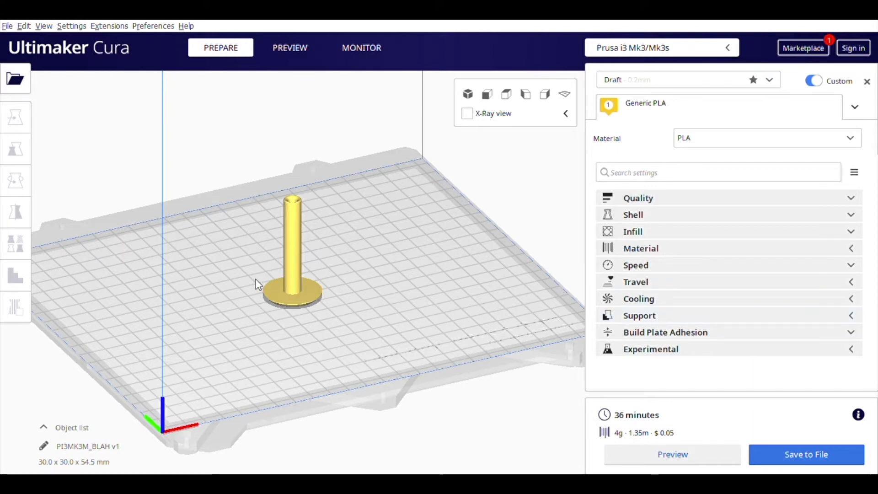
pyautogui.moveTo(236, 284)
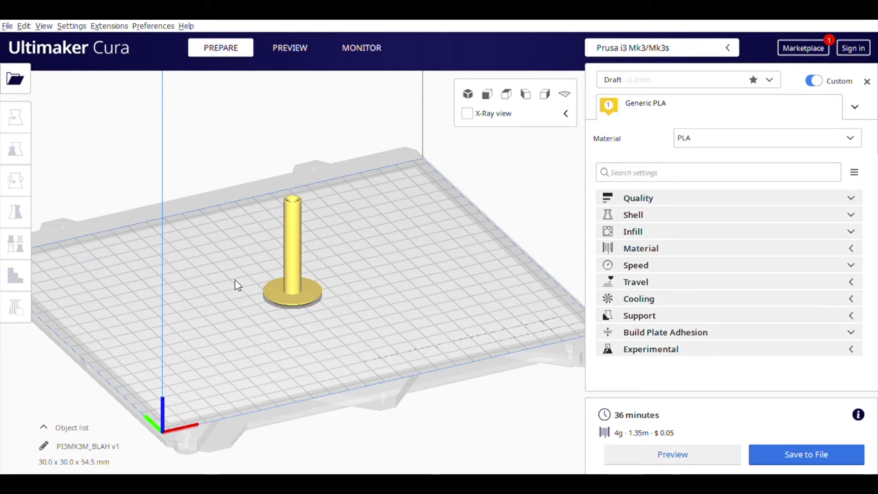
pyautogui.moveTo(285, 380)
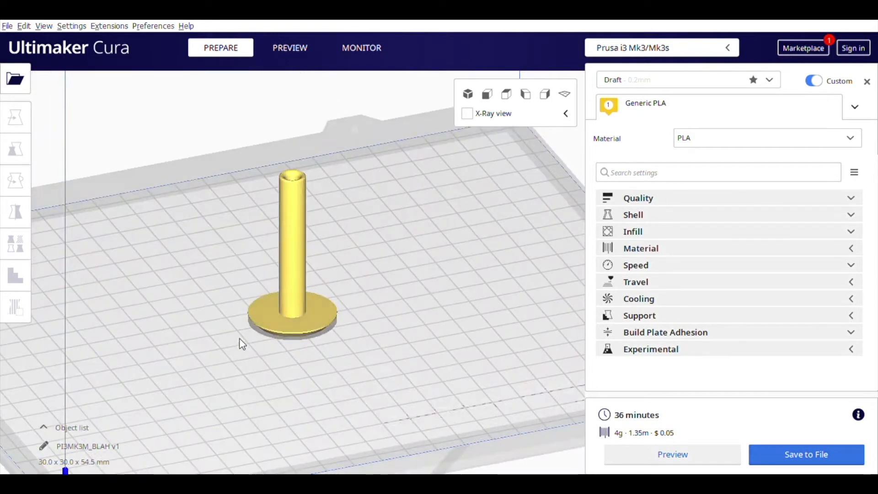
# Rotate the pin-shaped part 180° so its flange sits on top.
pyautogui.click(15, 180)
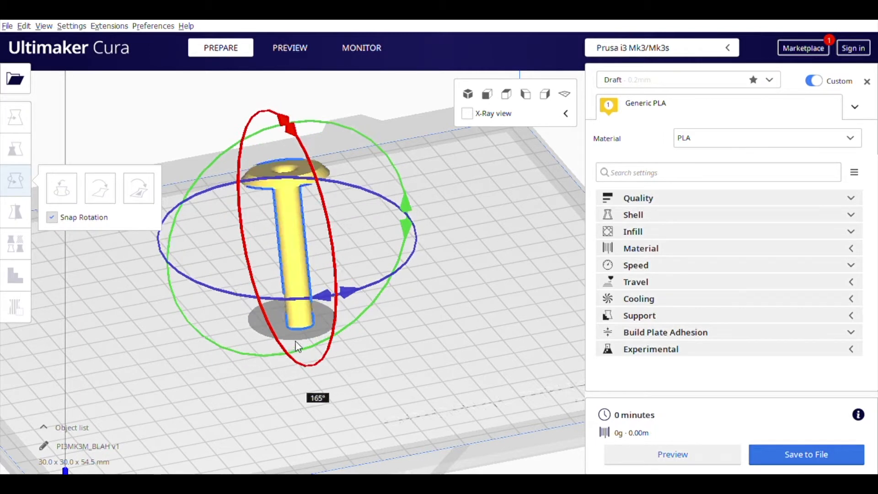
pyautogui.click(398, 352)
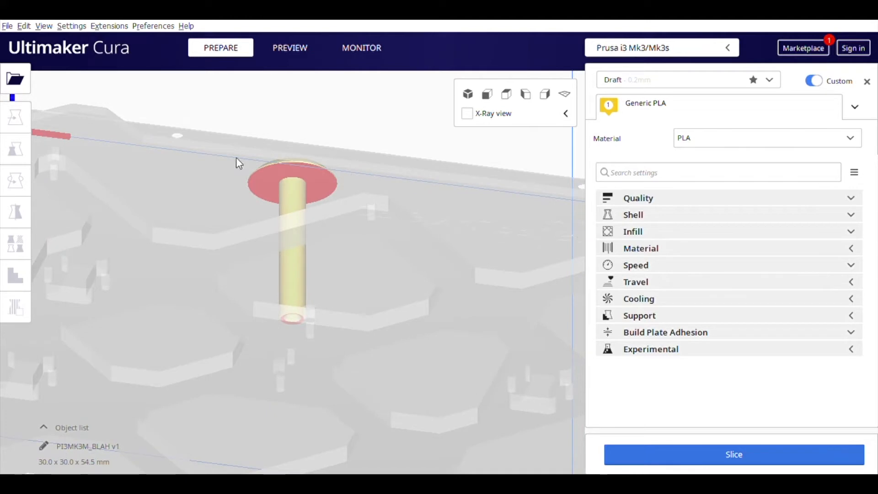
pyautogui.moveTo(250, 149)
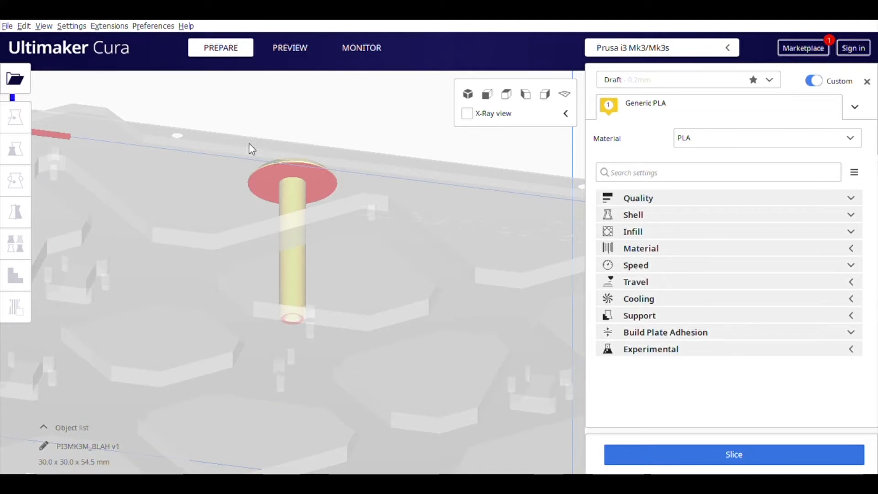
pyautogui.moveTo(392, 142)
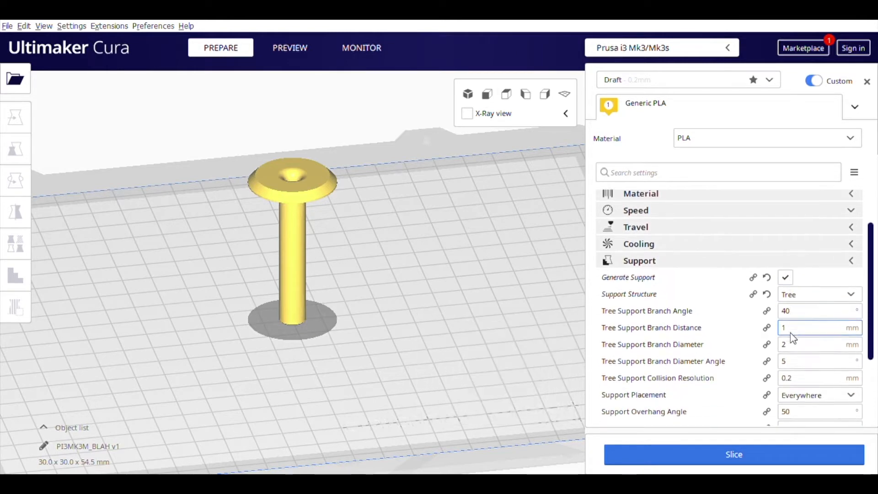
# Enable Tree support structures for the flipped part and switch to the preview stage.
pyautogui.scroll(-3)
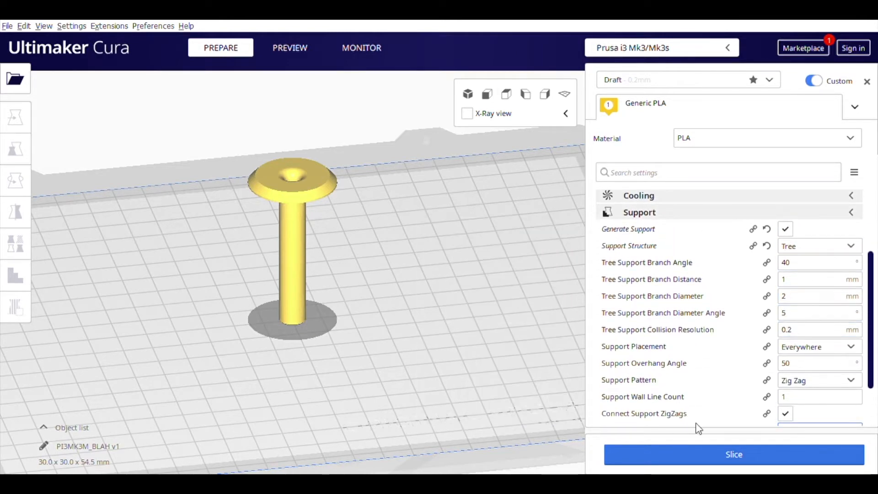
pyautogui.moveTo(818, 246)
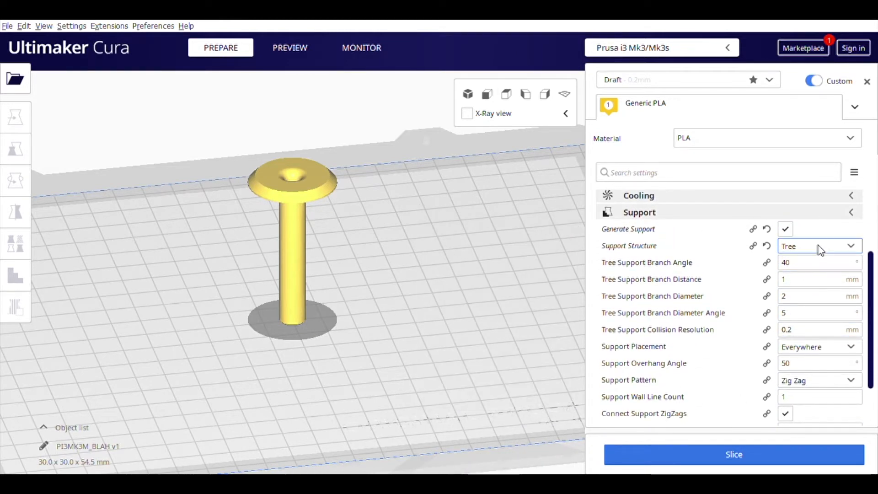
pyautogui.click(817, 246)
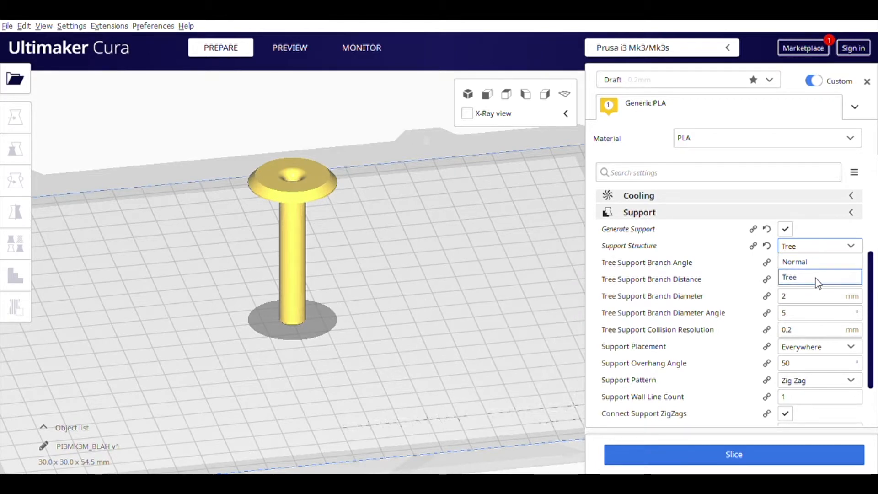
pyautogui.moveTo(817, 282)
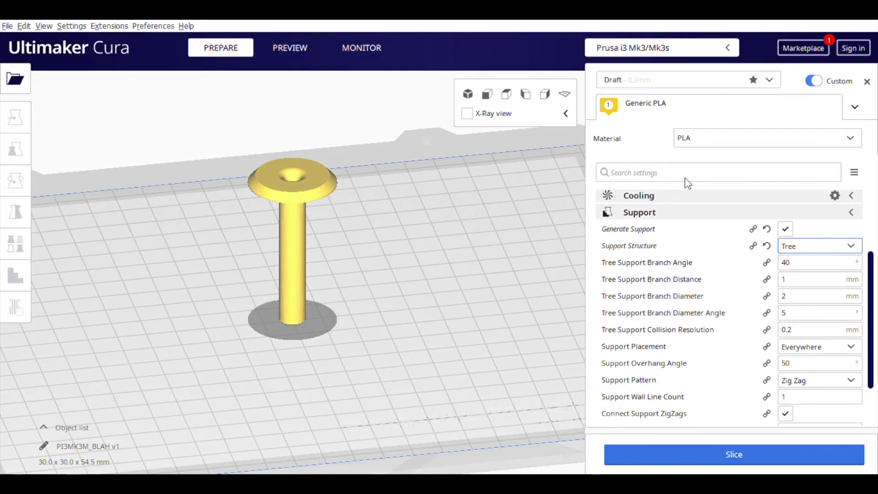
pyautogui.click(289, 47)
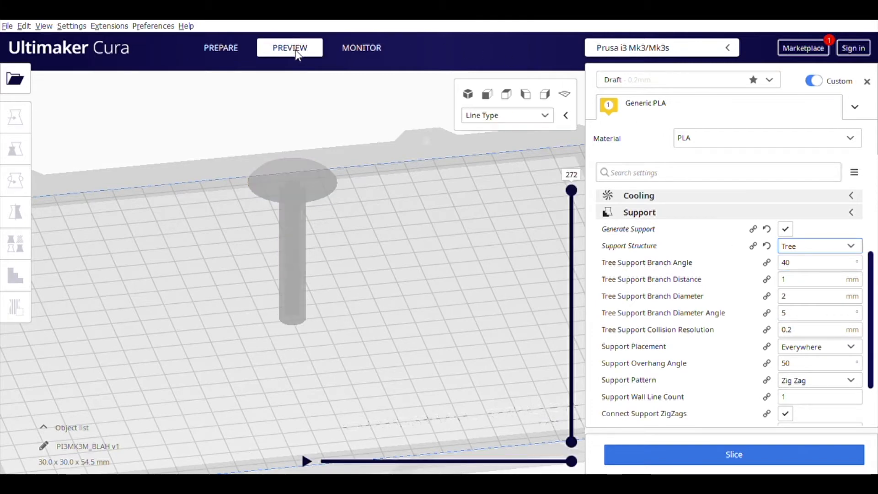
pyautogui.moveTo(704, 460)
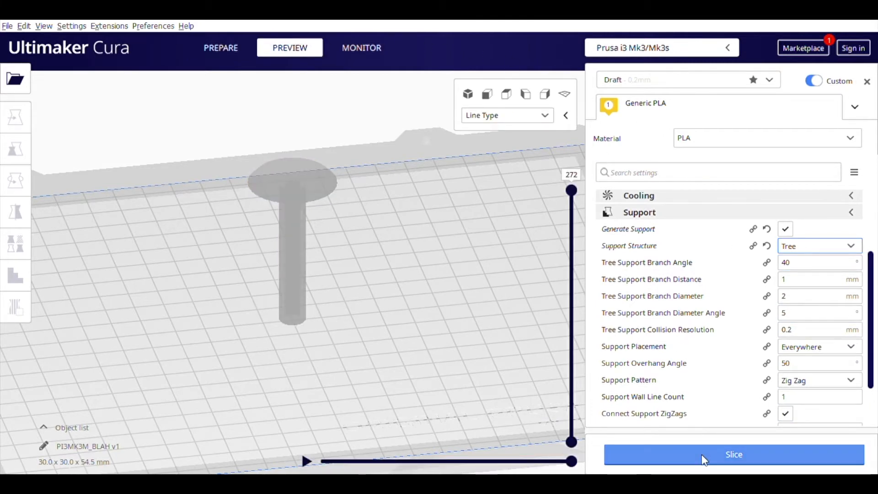
# Slice the pin with tree supports (50 minutes, 7 g) and inspect the supports.
pyautogui.click(733, 454)
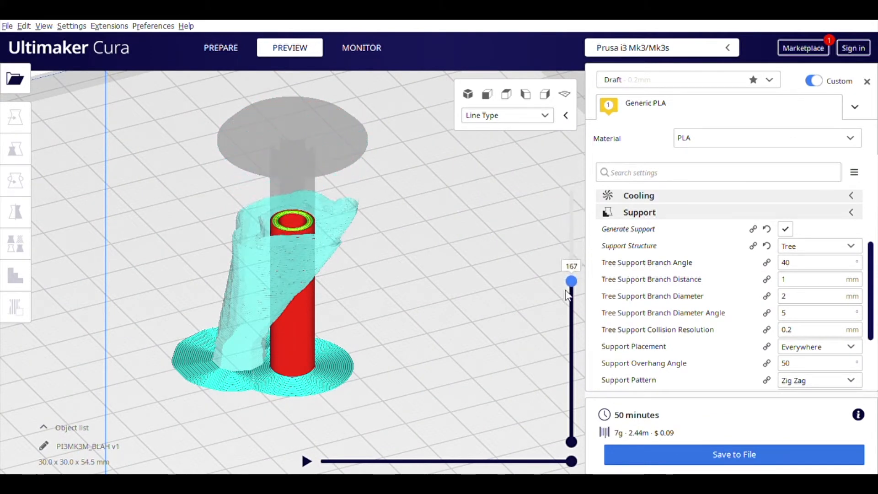
pyautogui.click(220, 47)
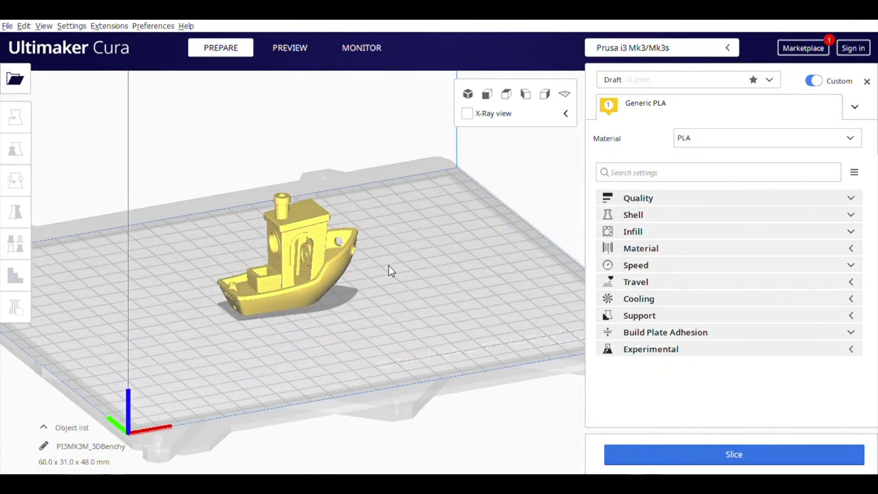
# Re-slice the Benchy to 1 hour 19 minutes and 11 g, then expand material settings.
pyautogui.click(734, 454)
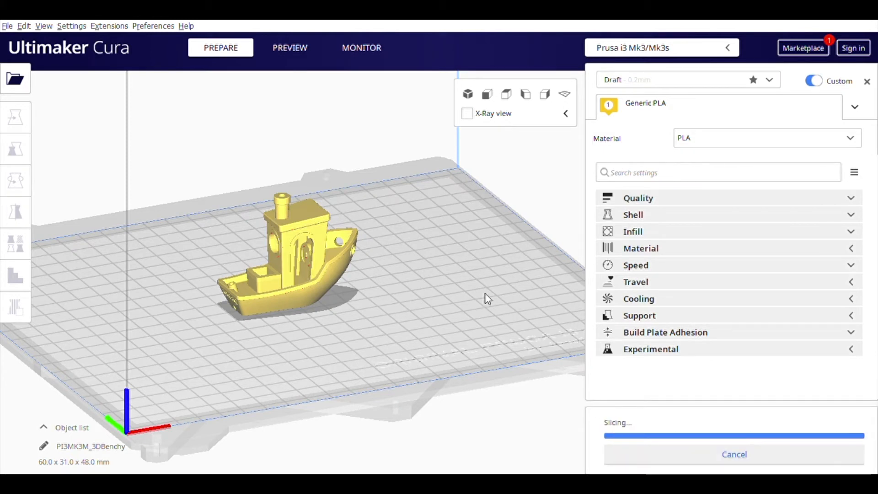
pyautogui.click(290, 47)
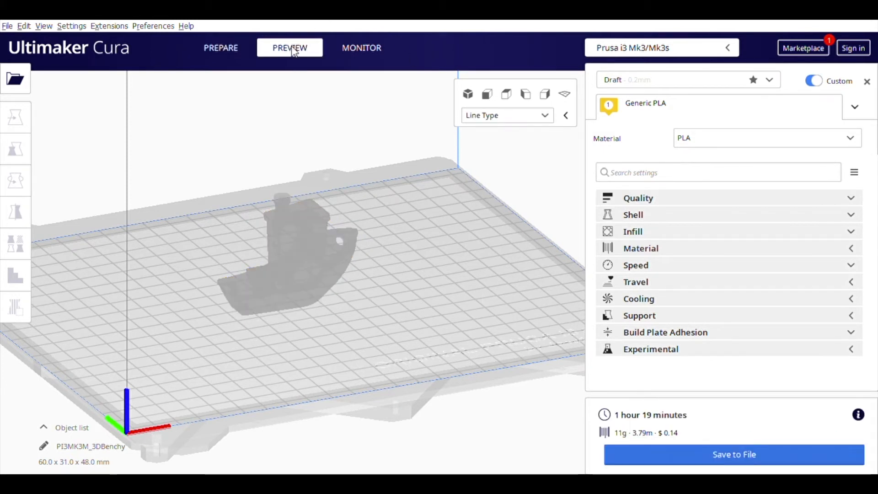
pyautogui.click(289, 48)
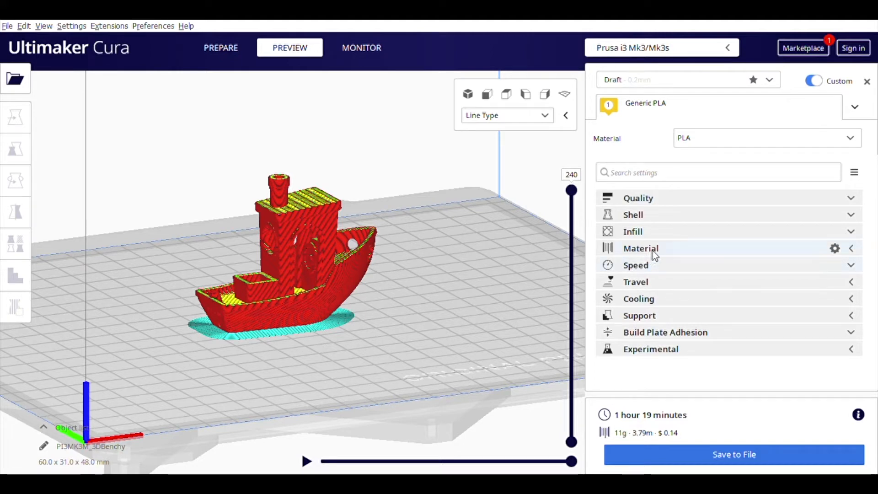
pyautogui.click(641, 247)
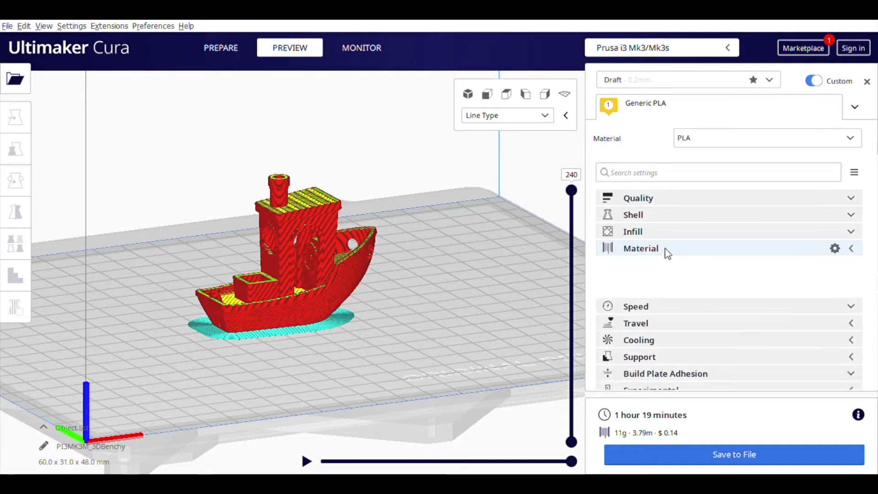
# Leave Speed collapsed, expand Build Plate Adhesion showing the 8 mm, 20-line brim, and list adhesion types.
pyautogui.click(636, 307)
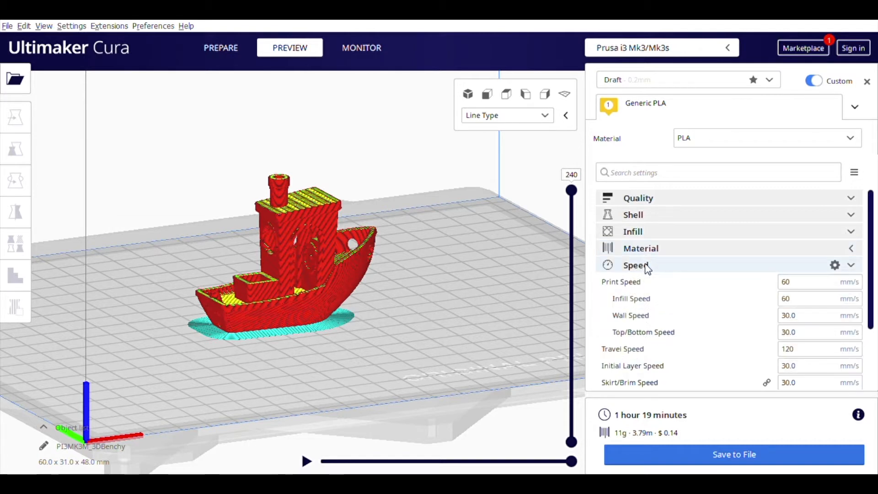
pyautogui.click(636, 265)
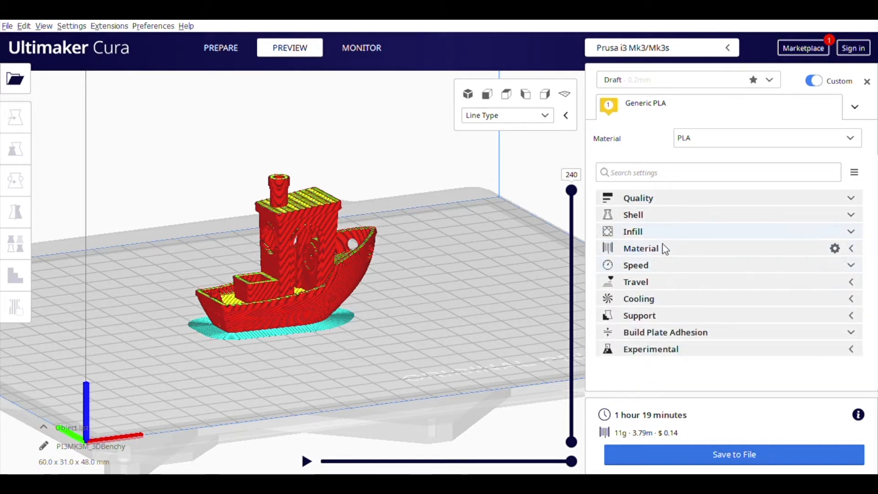
pyautogui.click(639, 299)
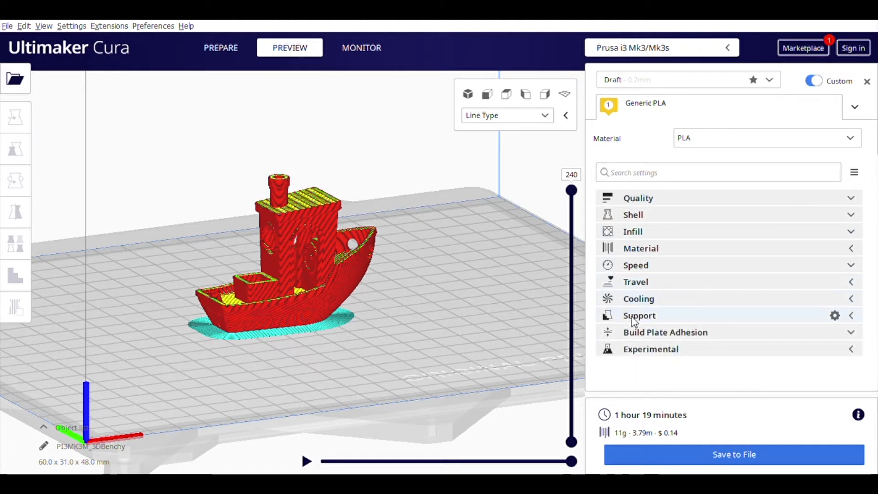
pyautogui.moveTo(714, 340)
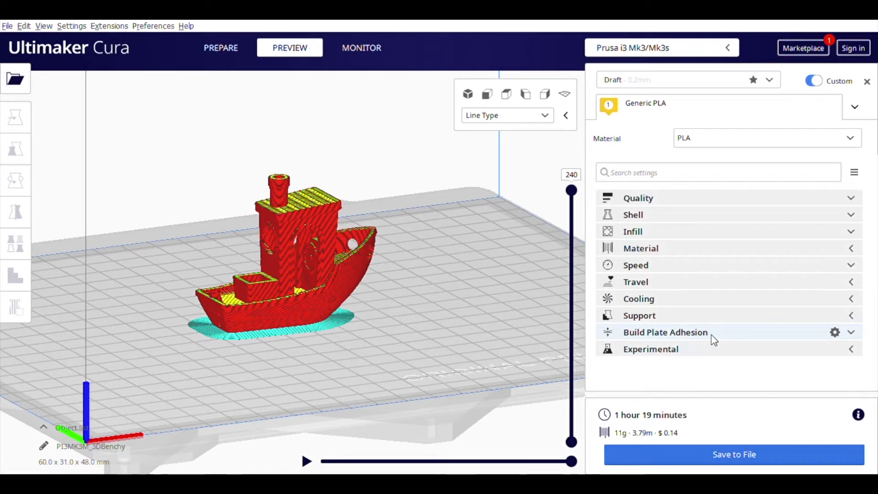
pyautogui.moveTo(684, 337)
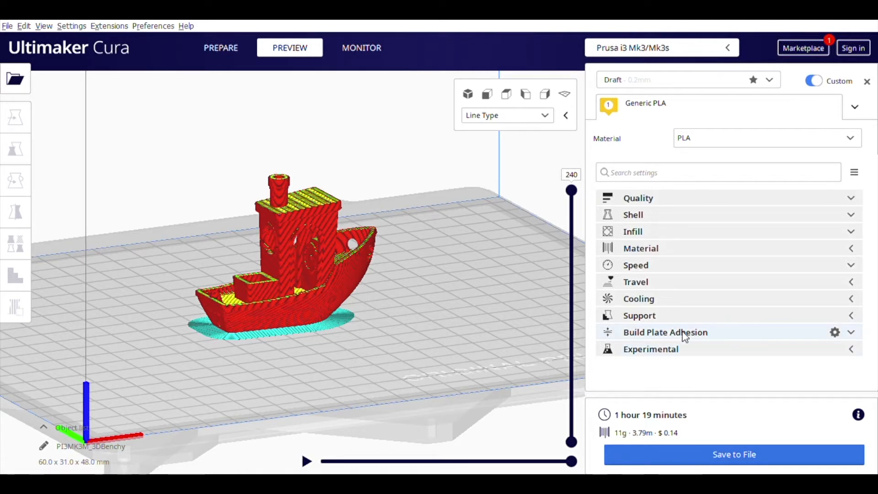
pyautogui.click(665, 332)
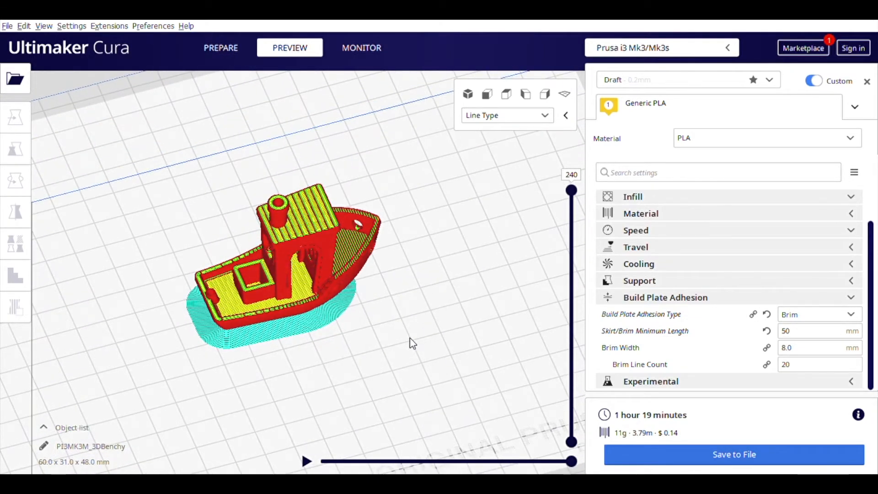
pyautogui.moveTo(403, 336)
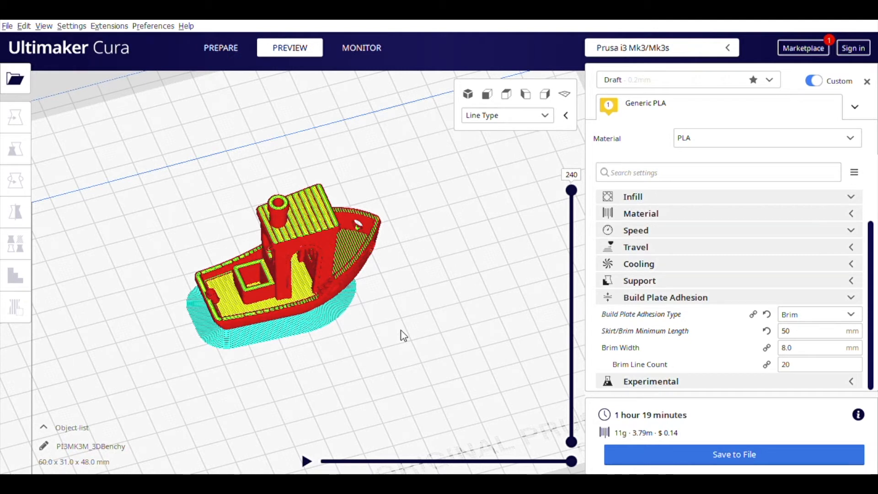
pyautogui.moveTo(747, 315)
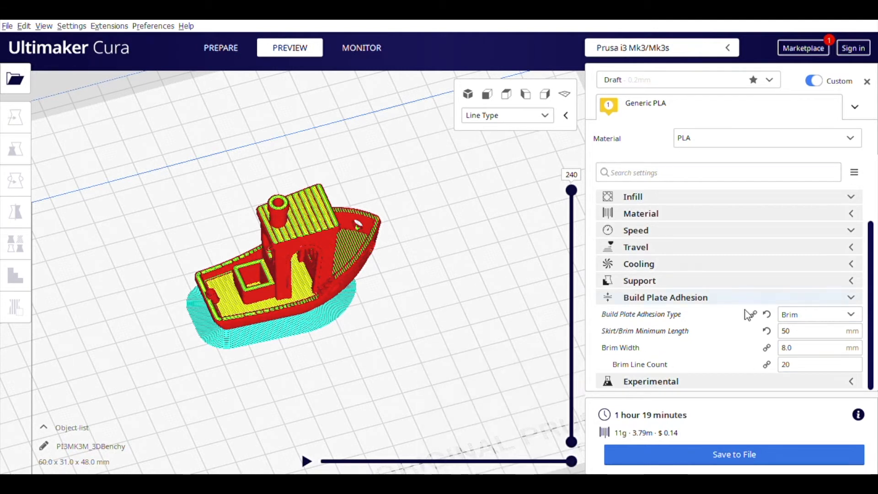
pyautogui.moveTo(834, 298)
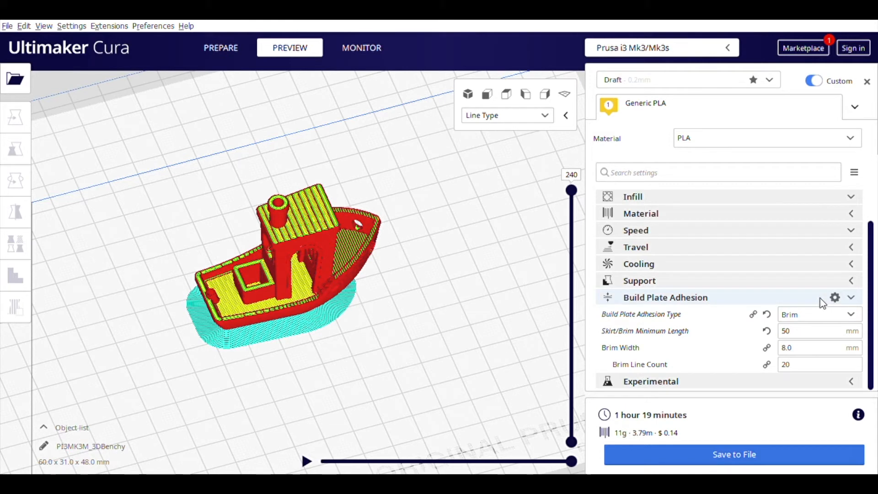
pyautogui.moveTo(811, 312)
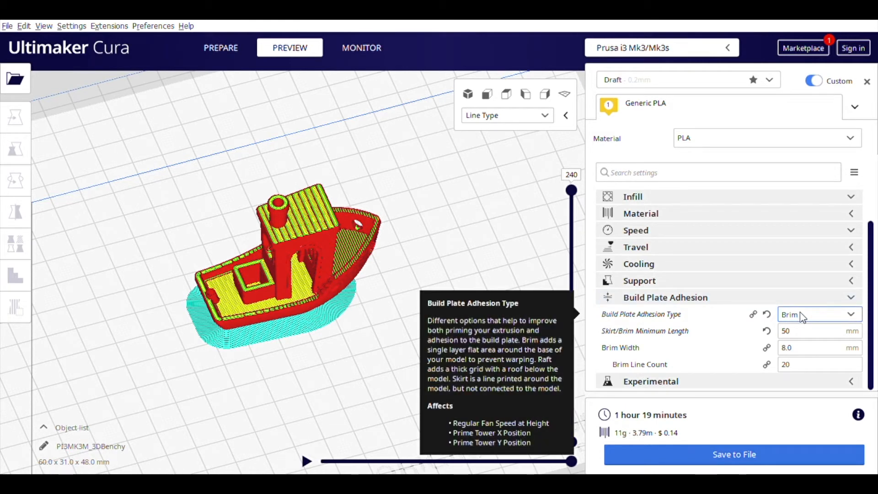
pyautogui.moveTo(757, 295)
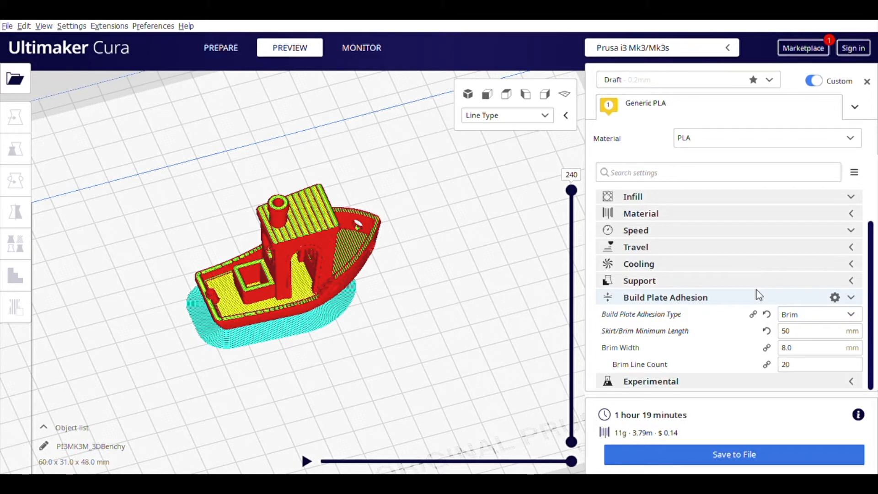
pyautogui.moveTo(755, 296)
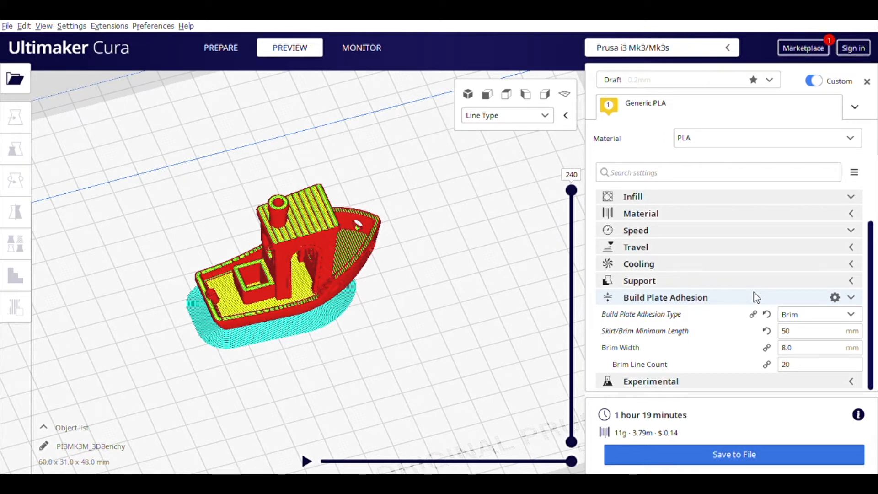
pyautogui.moveTo(818, 314)
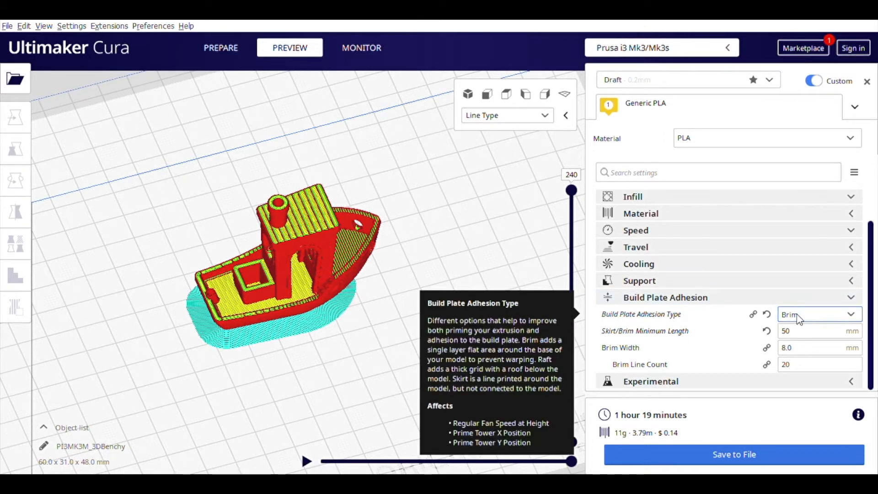
pyautogui.click(818, 314)
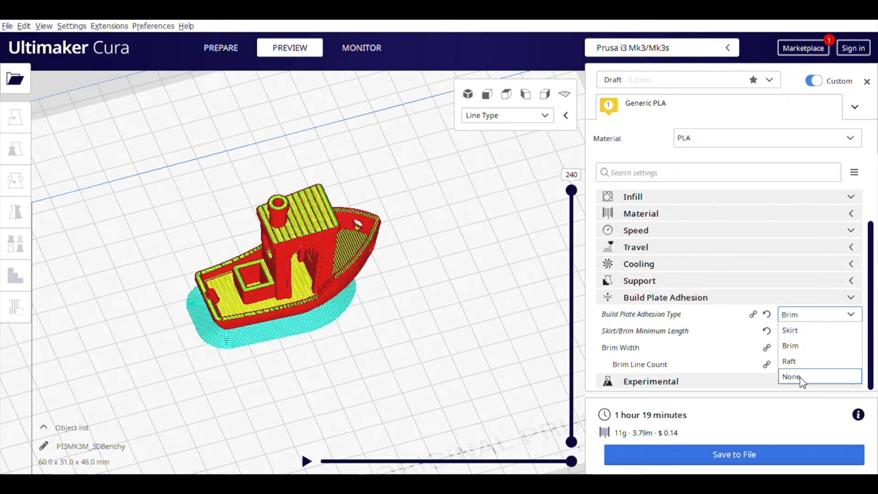
# Change adhesion from None to Skirt and re-slice the Benchy (1 h 18 min, 11 g).
pyautogui.click(791, 377)
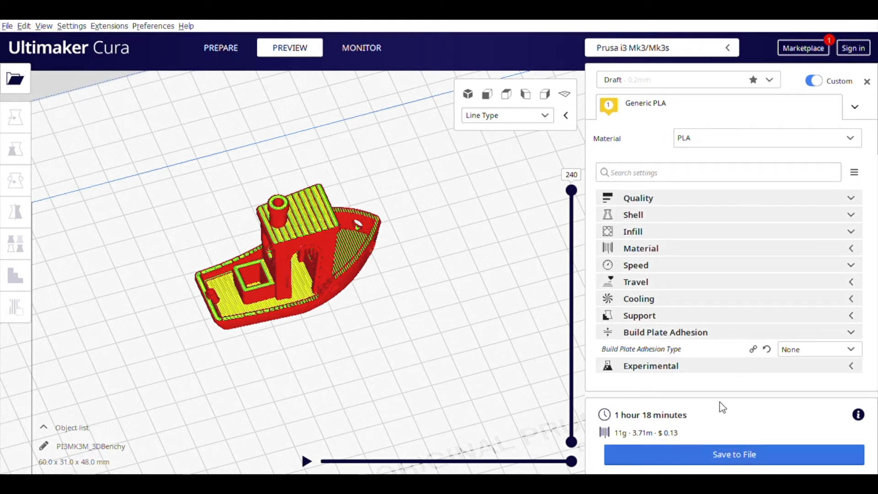
pyautogui.click(818, 349)
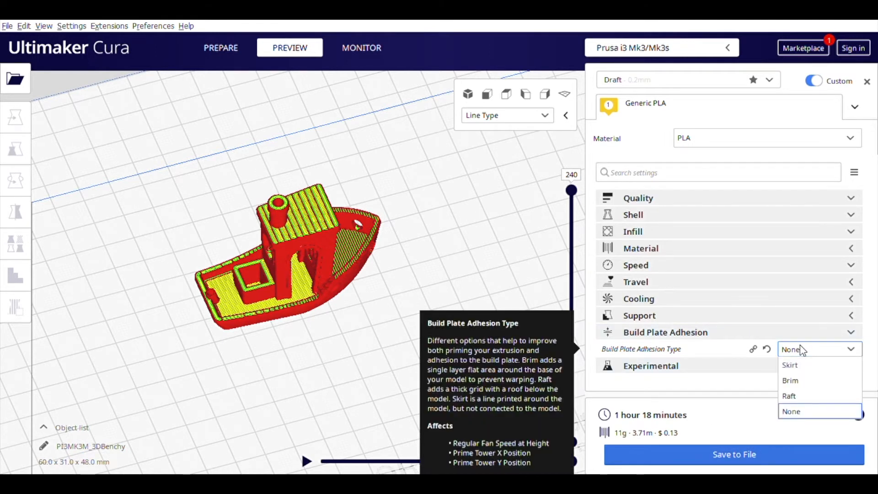
pyautogui.moveTo(789, 365)
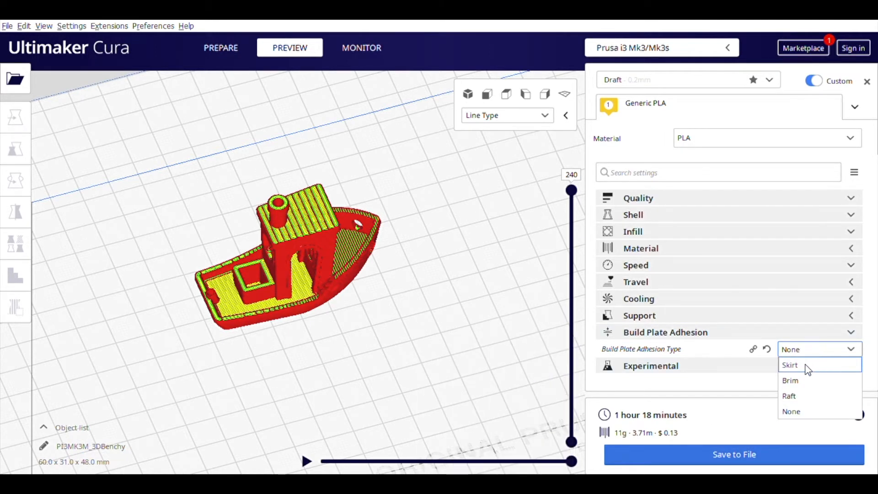
pyautogui.click(790, 364)
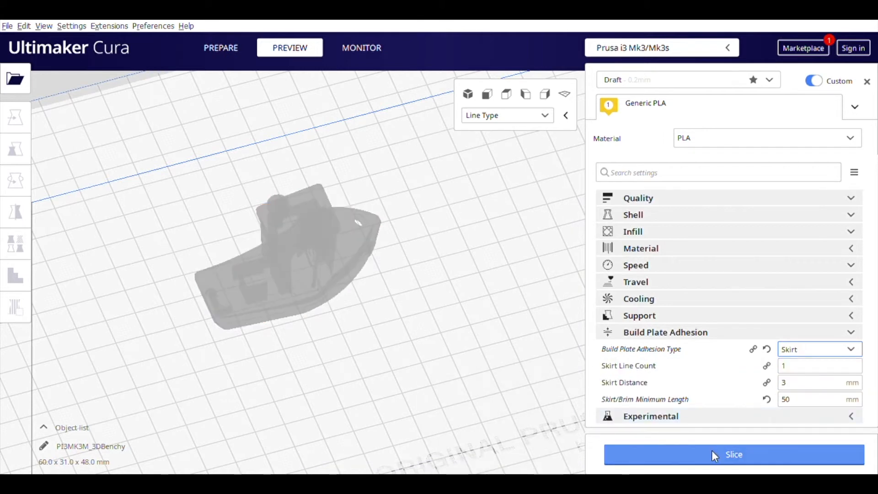
pyautogui.click(733, 454)
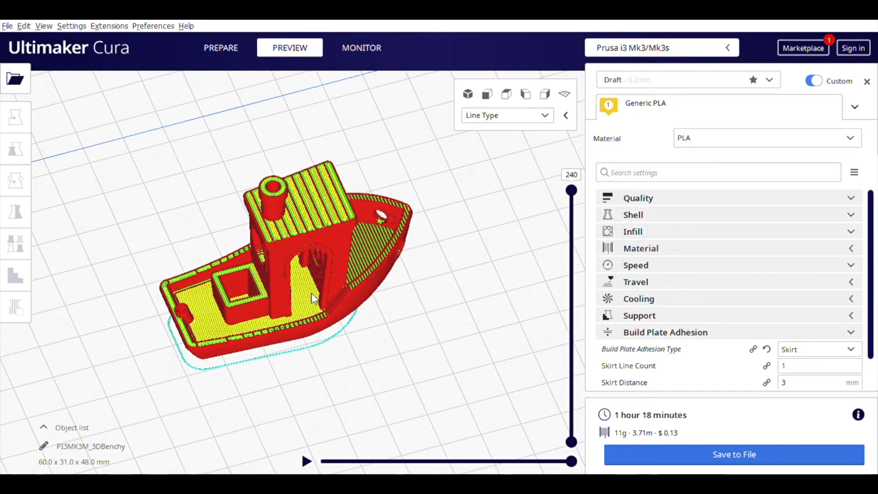
pyautogui.moveTo(703, 347)
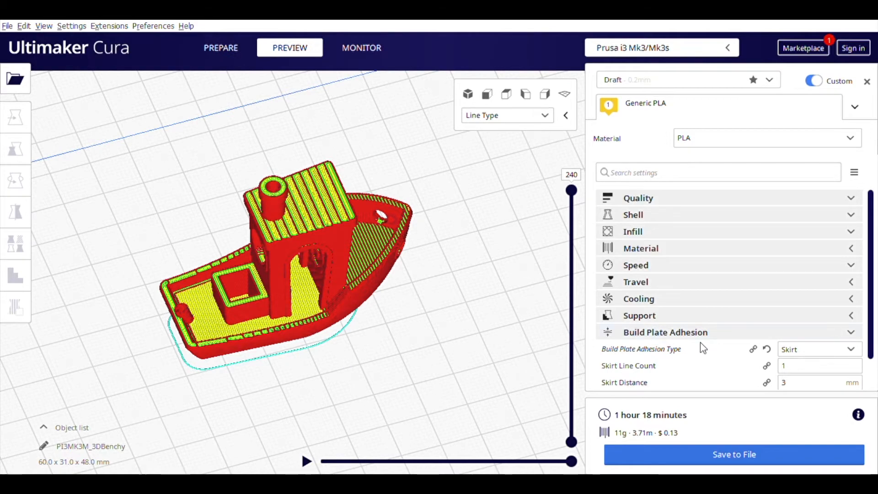
pyautogui.moveTo(451, 258)
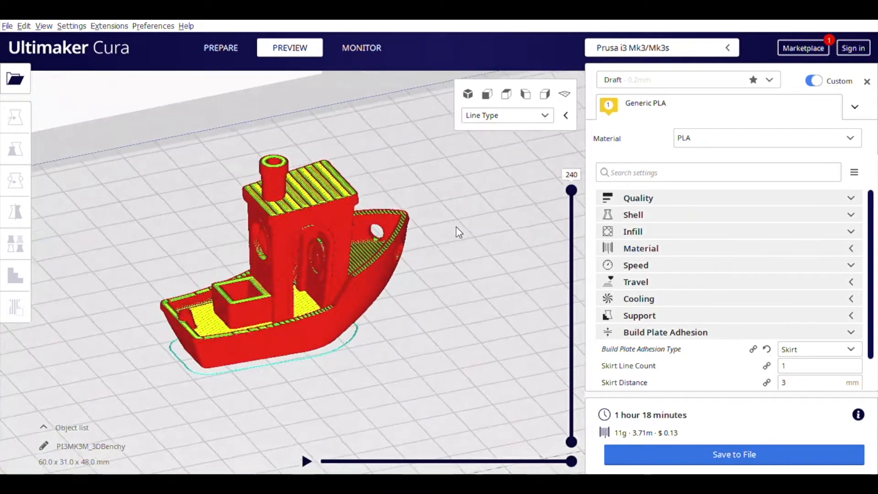
pyautogui.click(817, 349)
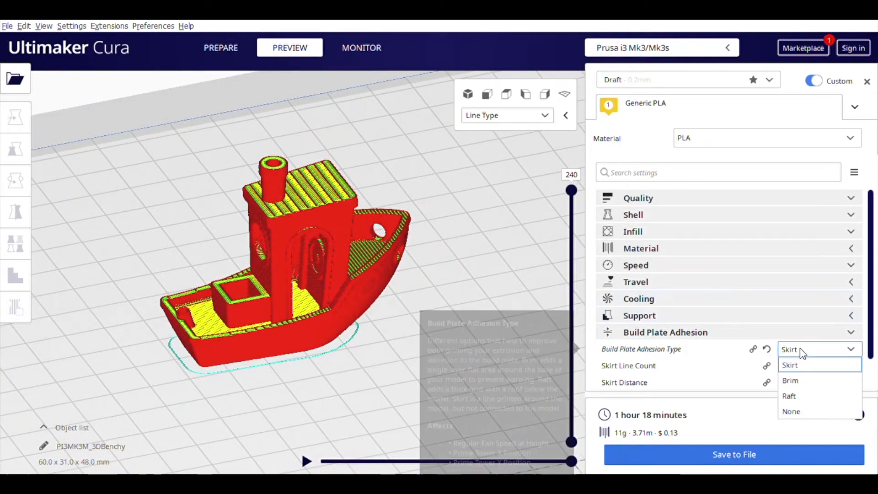
pyautogui.moveTo(811, 385)
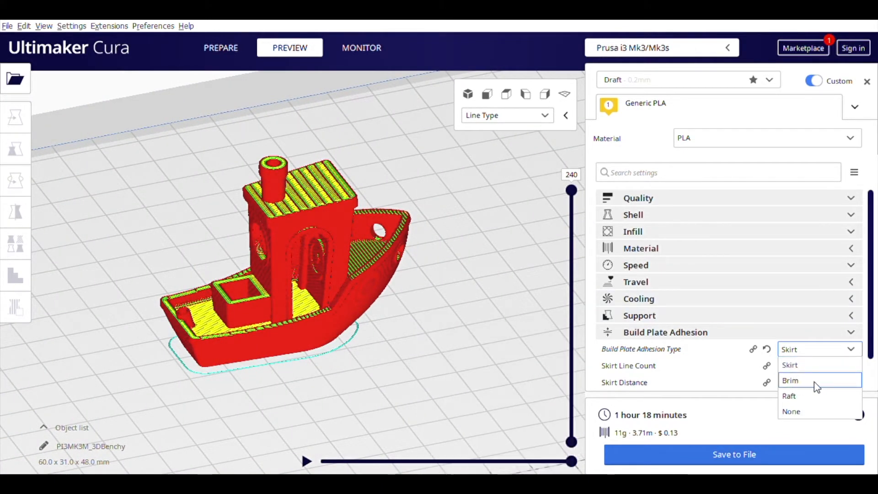
# Choose Brim as the adhesion type, giving an 8 mm brim and 1 h 19 min estimate.
pyautogui.click(790, 380)
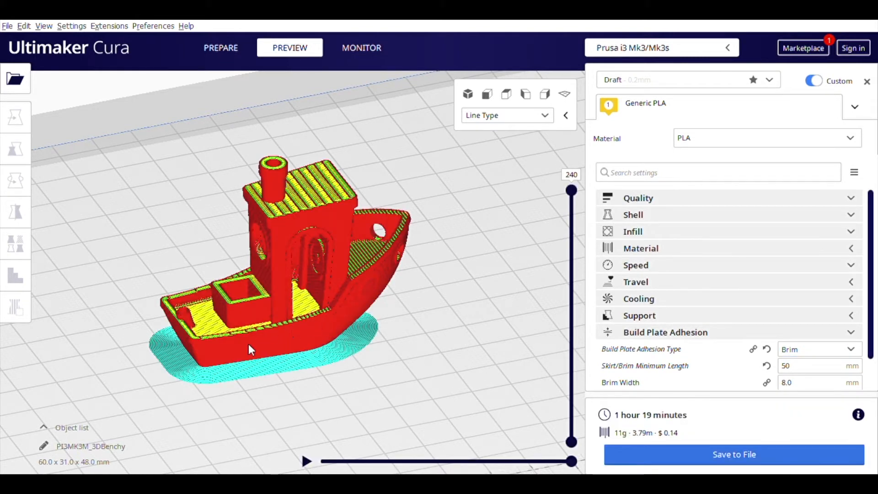
pyautogui.moveTo(310, 426)
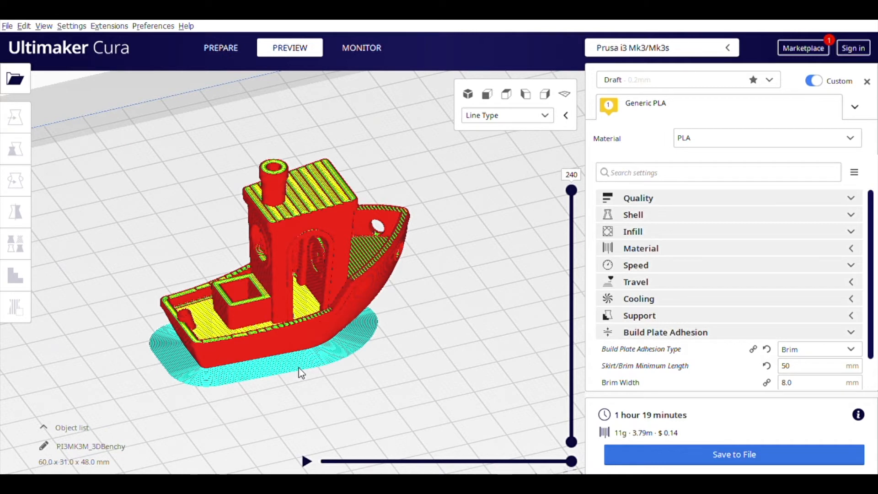
pyautogui.moveTo(311, 346)
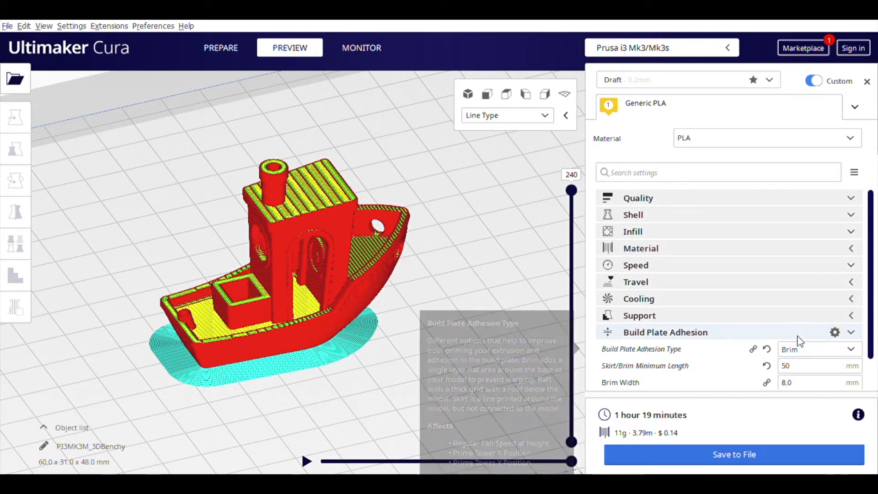
pyautogui.moveTo(801, 338)
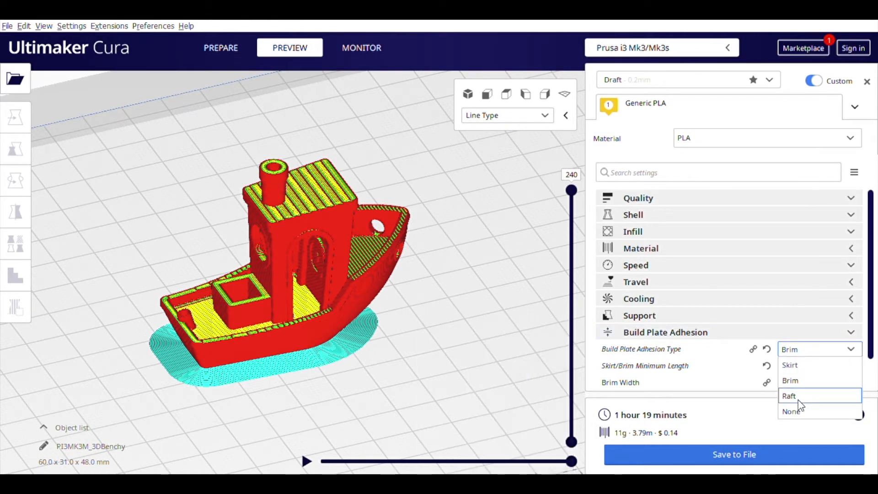
# Select Raft adhesion and re-slice the Benchy, now 1 h 30 min and 14 g.
pyautogui.click(788, 396)
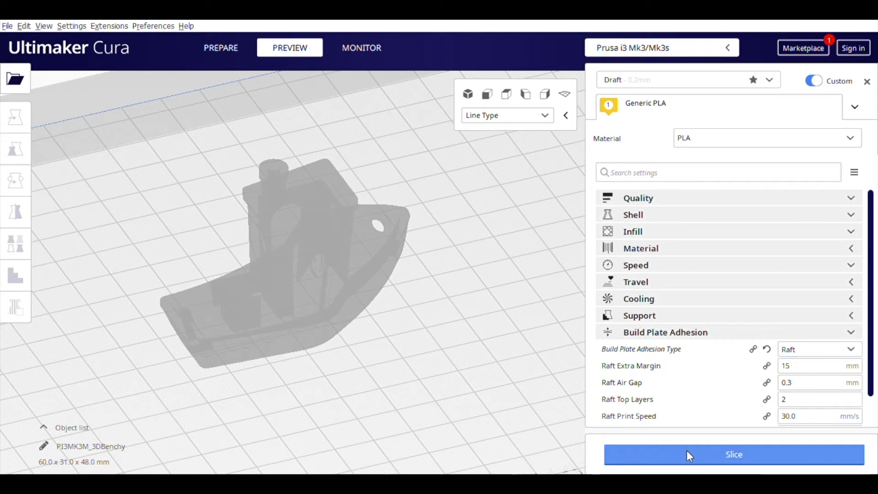
pyautogui.click(733, 454)
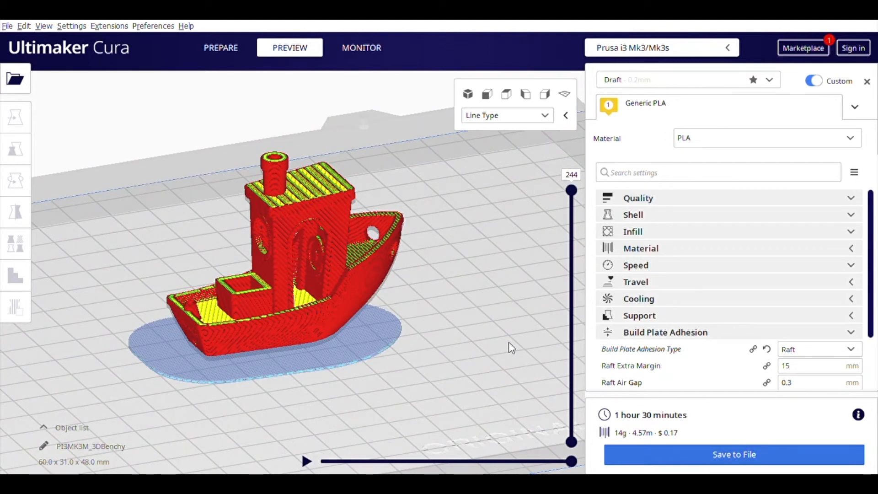
pyautogui.moveTo(536, 355)
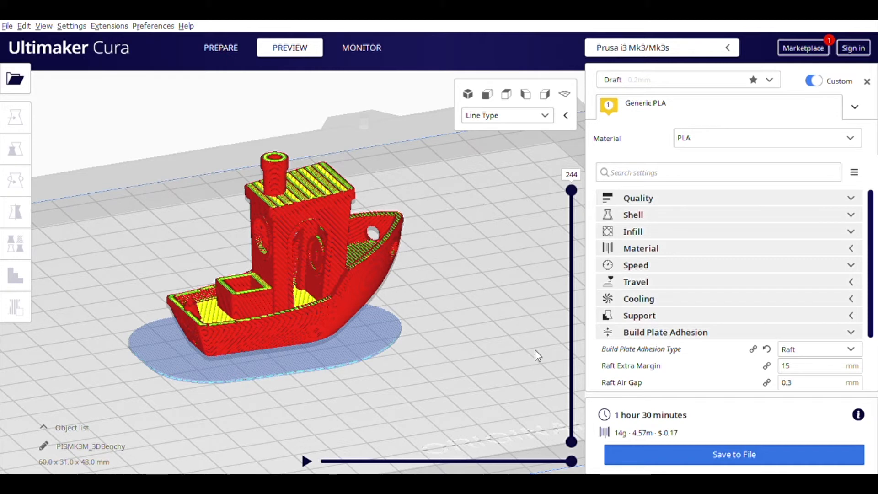
pyautogui.click(818, 349)
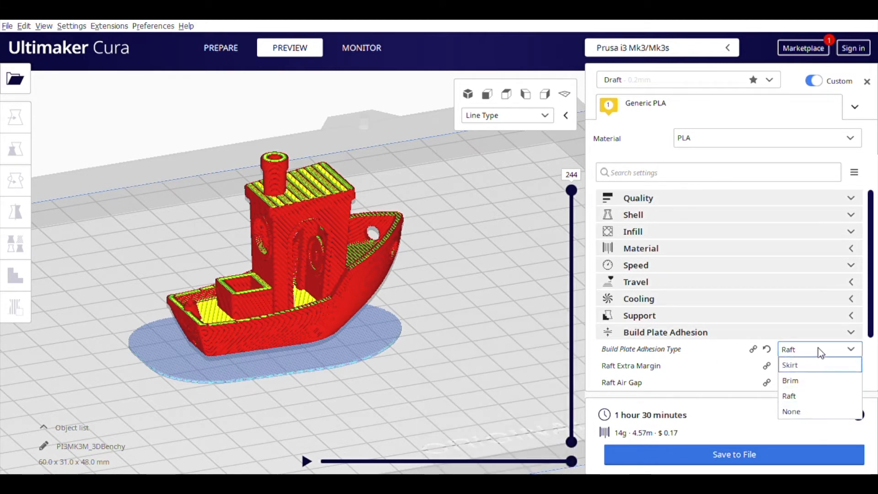
pyautogui.moveTo(816, 380)
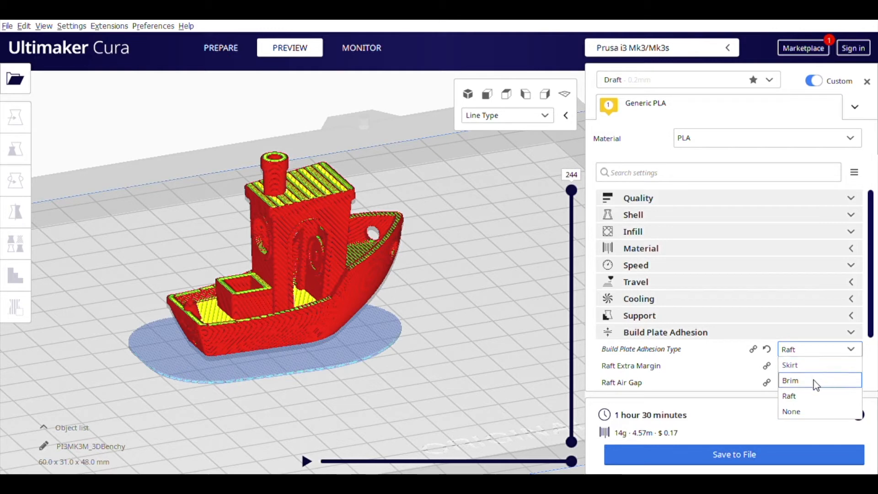
# Select Brim adhesion again and re-slice the Benchy to 1 h 19 min, 11 g.
pyautogui.click(790, 380)
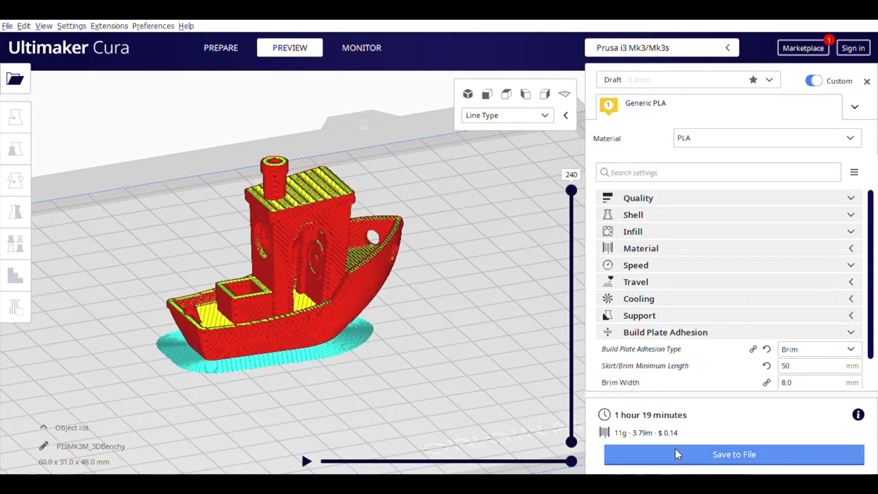
pyautogui.click(733, 454)
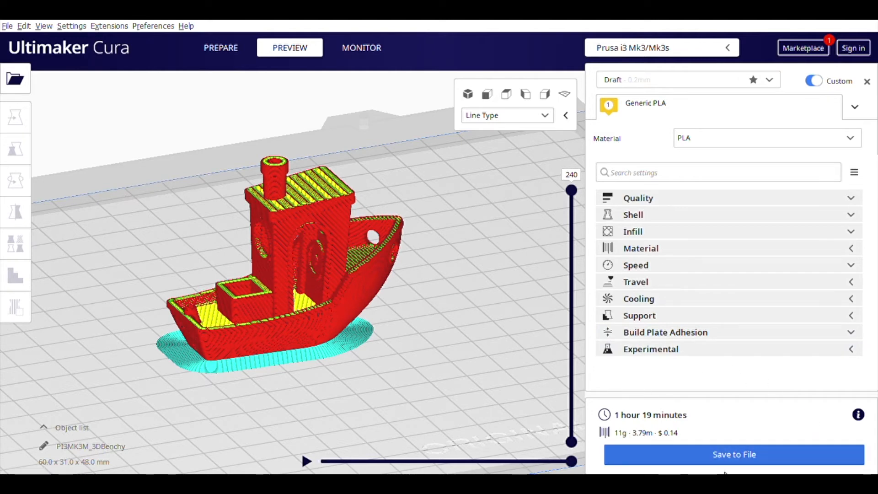
pyautogui.moveTo(749, 467)
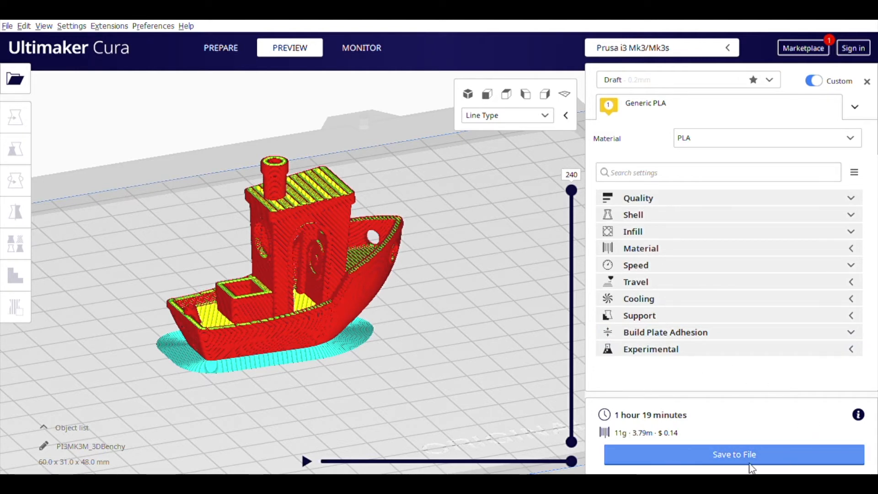
pyautogui.moveTo(789, 462)
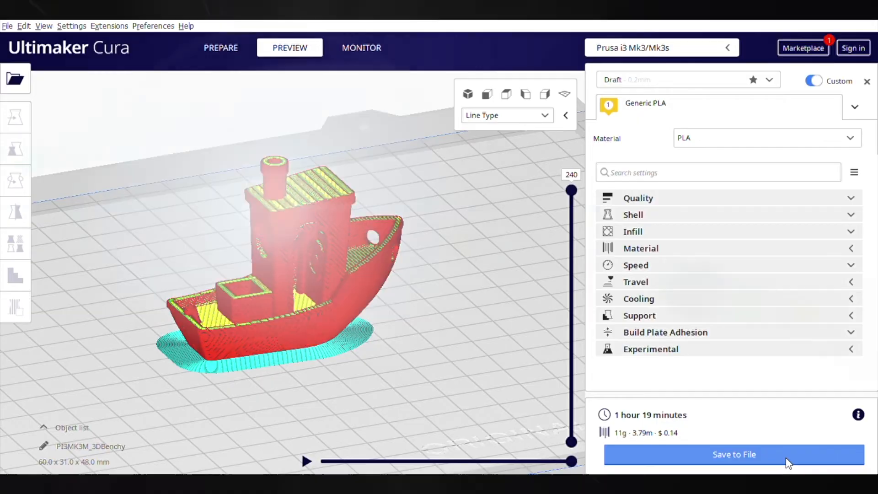
pyautogui.click(734, 454)
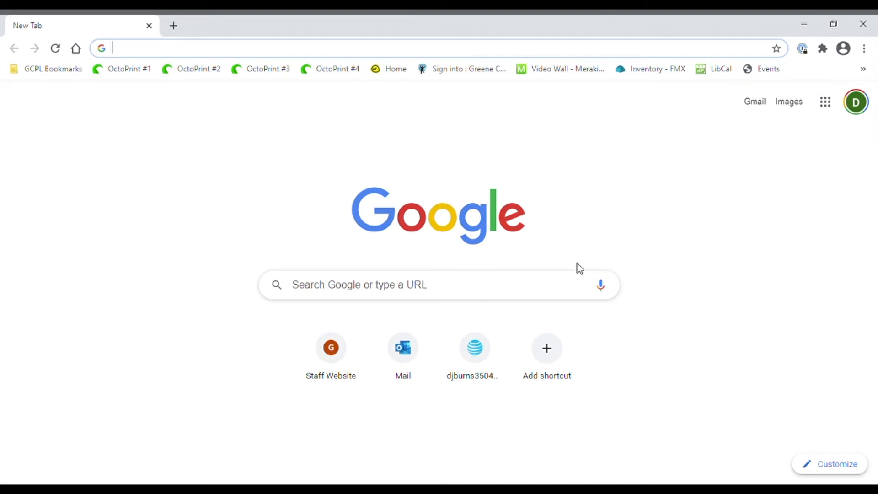
pyautogui.moveTo(123, 95)
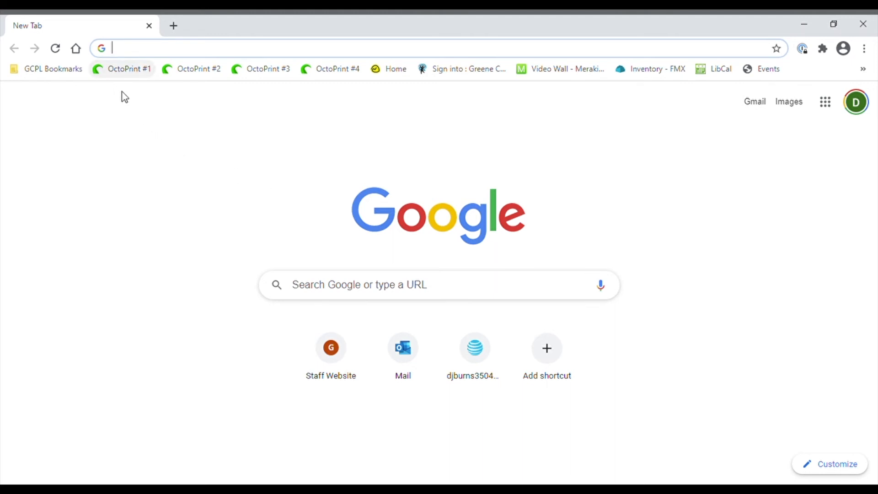
pyautogui.moveTo(330, 68)
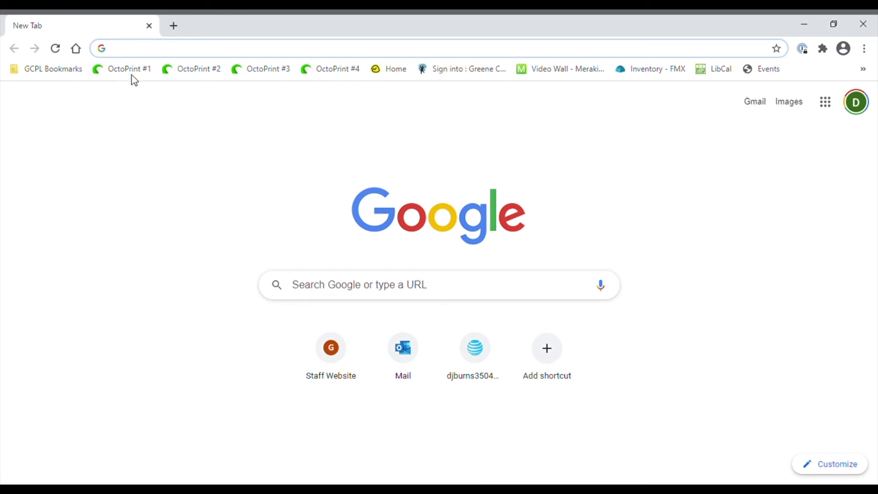
pyautogui.moveTo(184, 165)
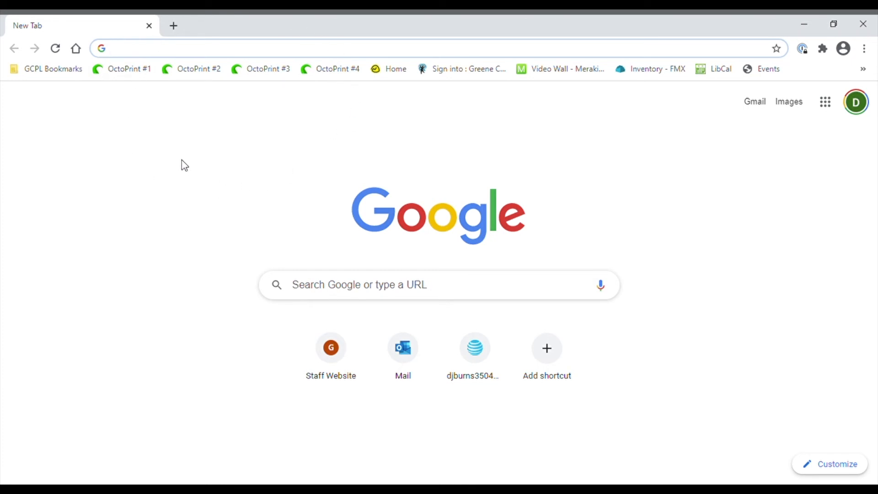
pyautogui.moveTo(120, 88)
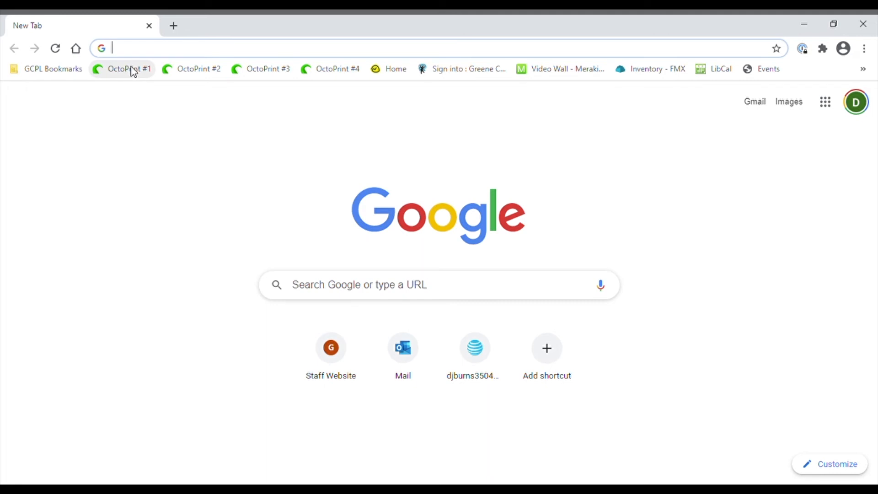
# Load the OctoPrint #1 page at 10.1.1.201, retrying after the timeout error.
pyautogui.write('10.1.1.201')
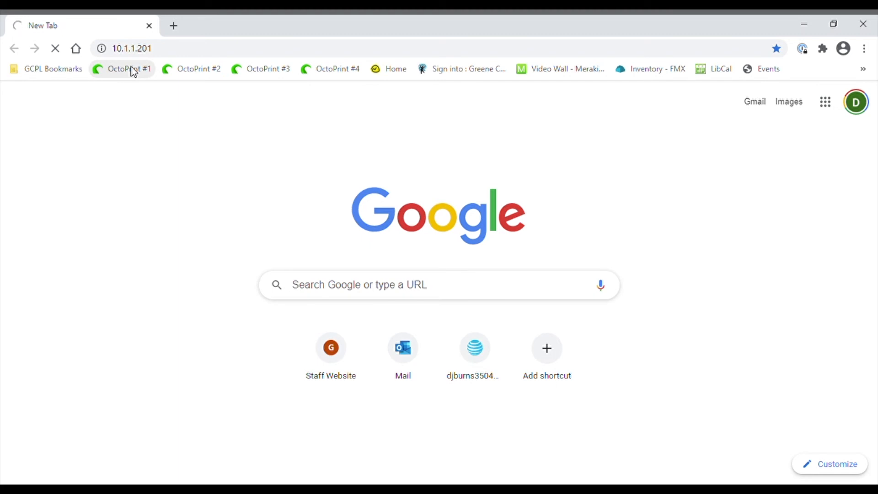
pyautogui.click(128, 69)
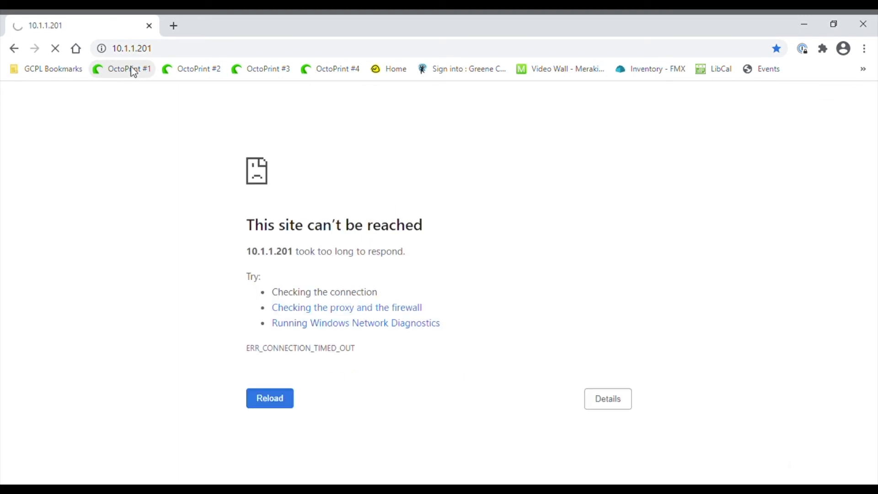
pyautogui.moveTo(42, 38)
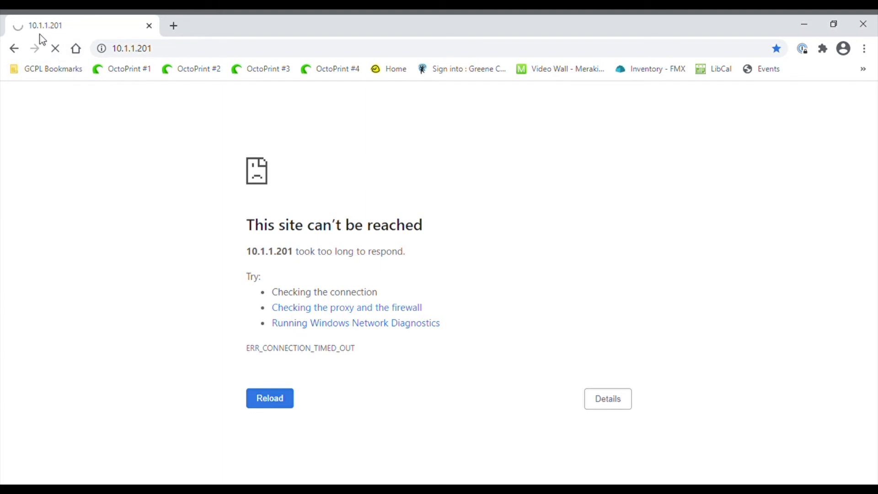
pyautogui.moveTo(95, 110)
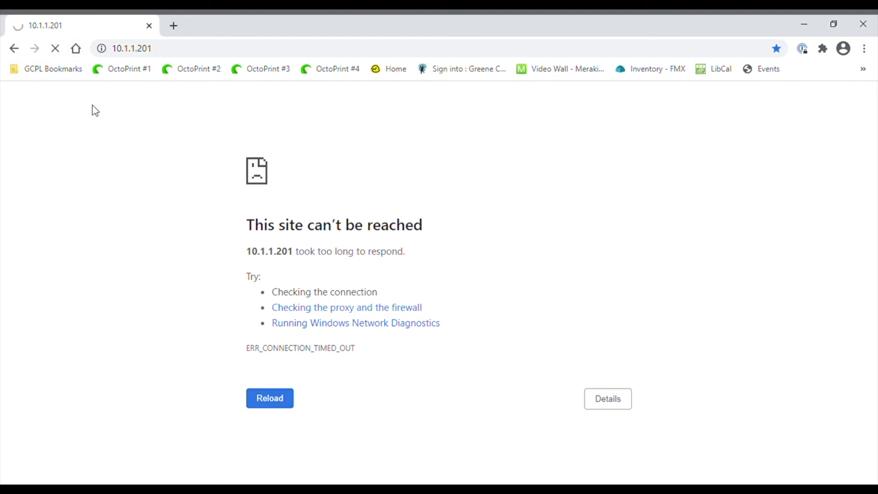
pyautogui.click(269, 398)
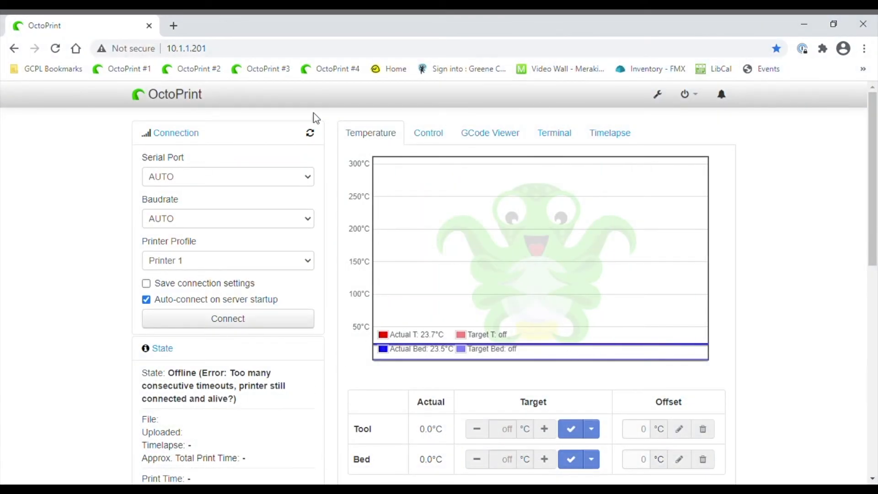
pyautogui.moveTo(94, 202)
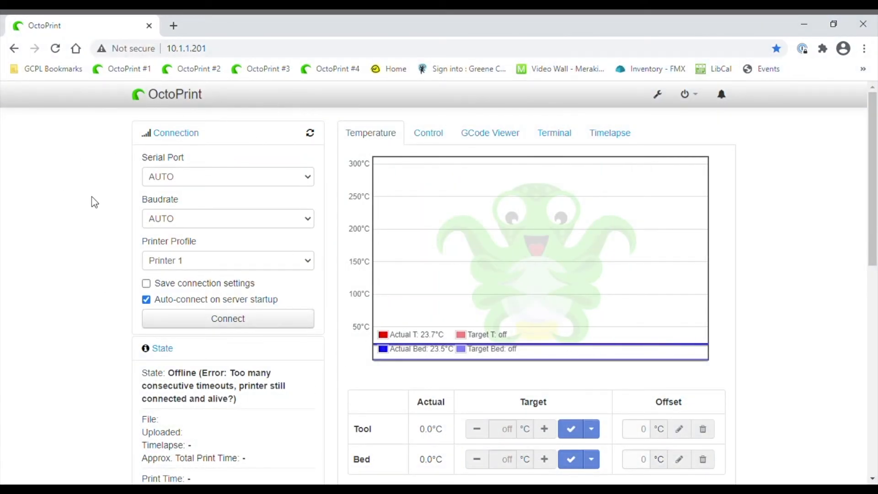
pyautogui.moveTo(212, 348)
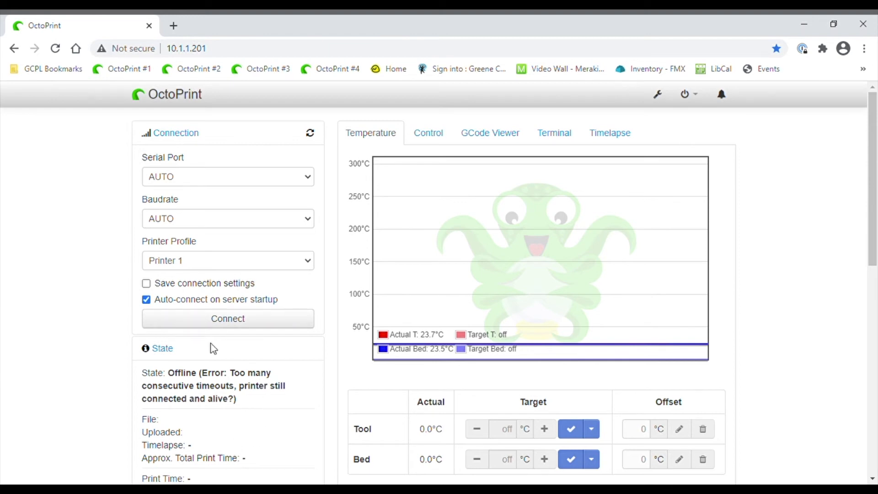
pyautogui.moveTo(332, 182)
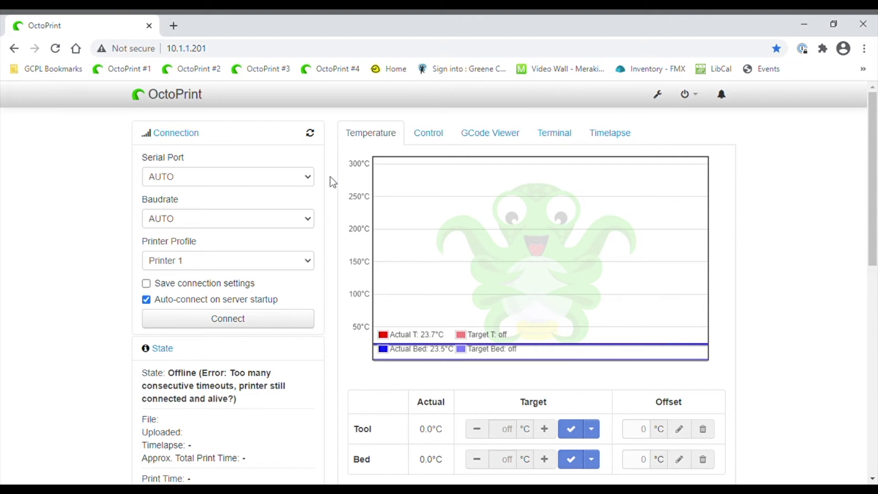
pyautogui.moveTo(130, 177)
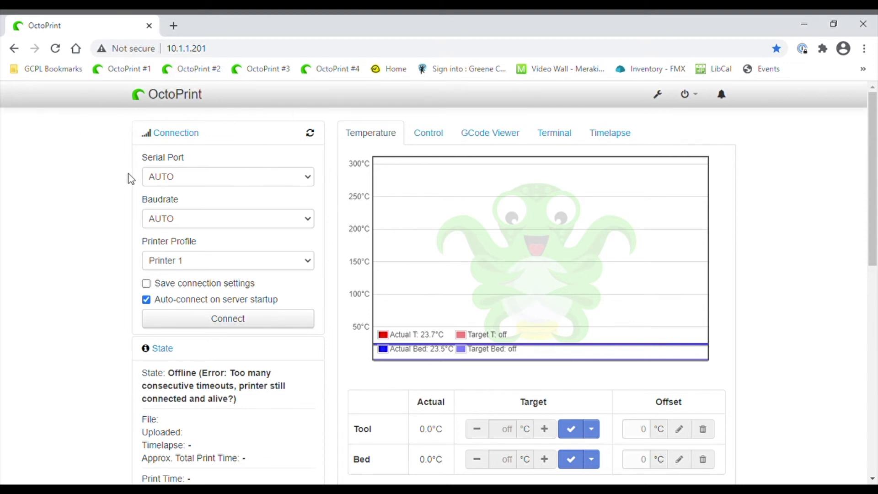
pyautogui.moveTo(212, 137)
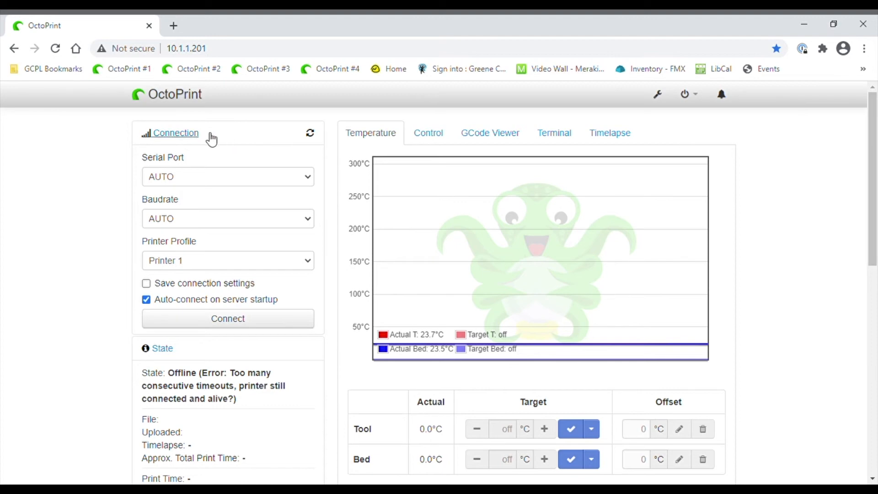
pyautogui.moveTo(192, 139)
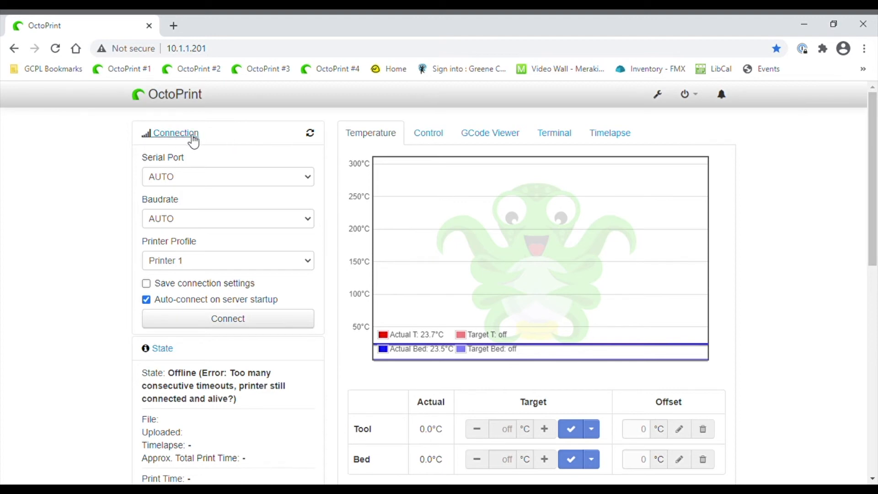
pyautogui.click(175, 132)
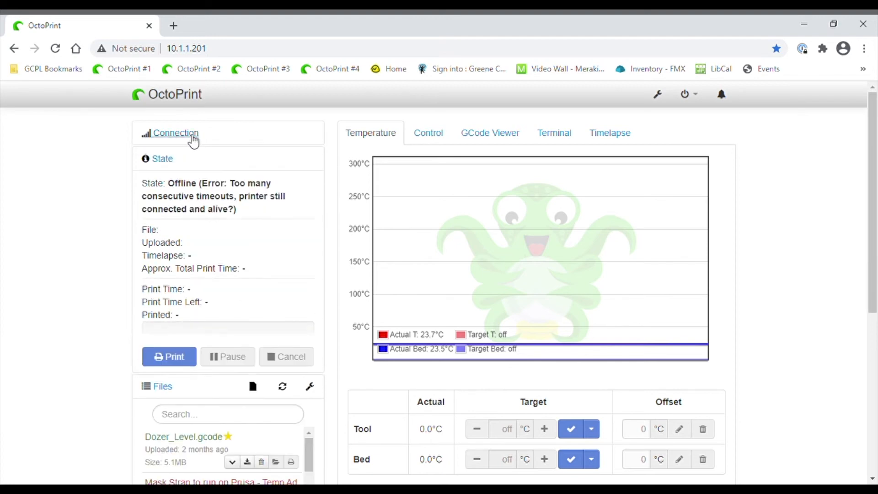
pyautogui.click(175, 133)
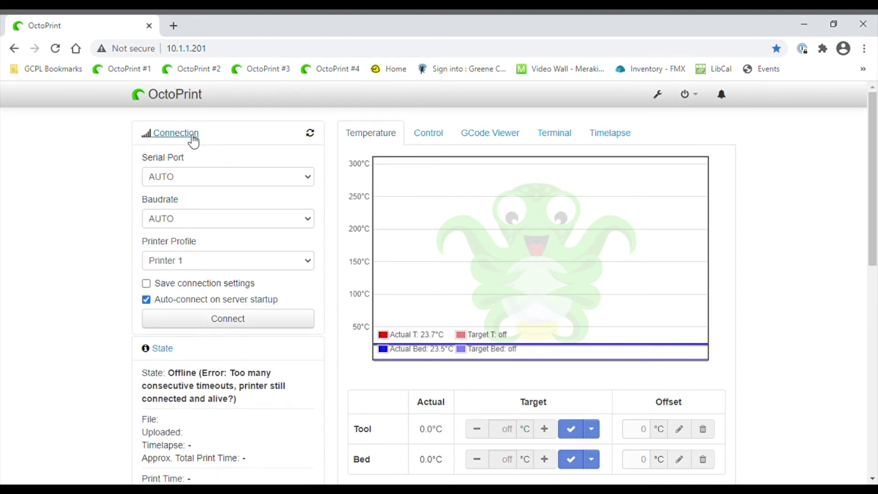
pyautogui.click(162, 349)
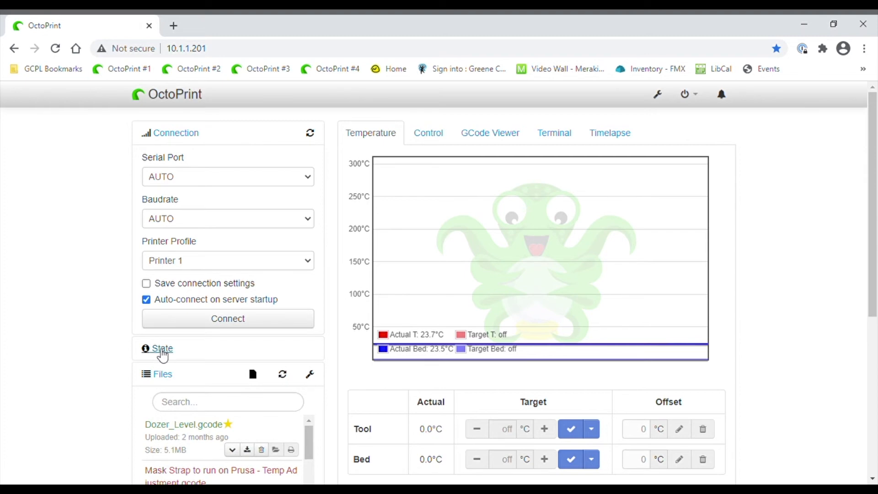
pyautogui.click(161, 348)
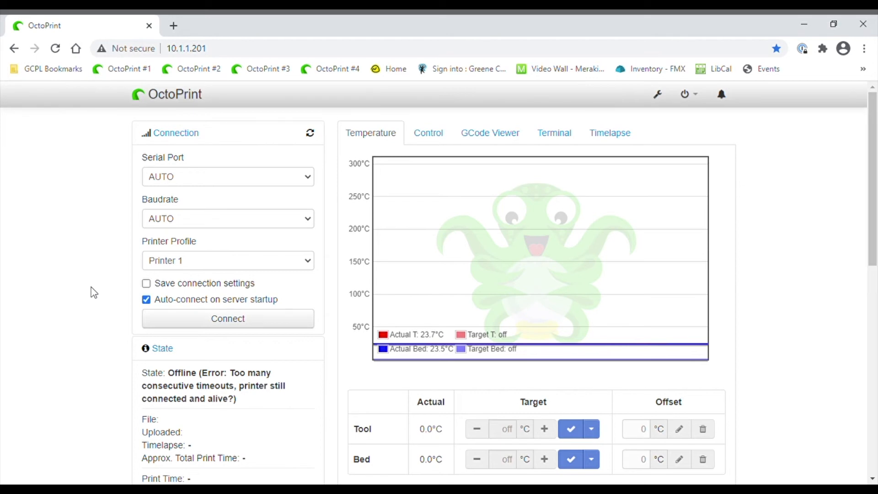
pyautogui.moveTo(125, 149)
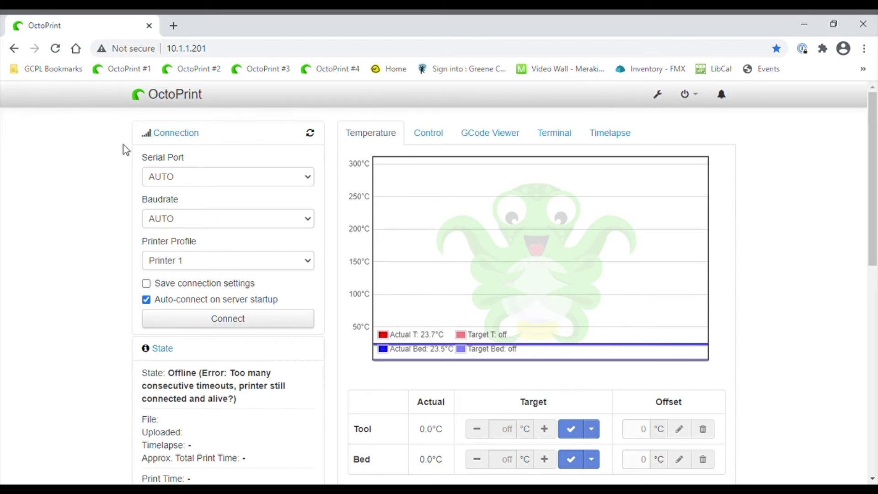
pyautogui.moveTo(125, 155)
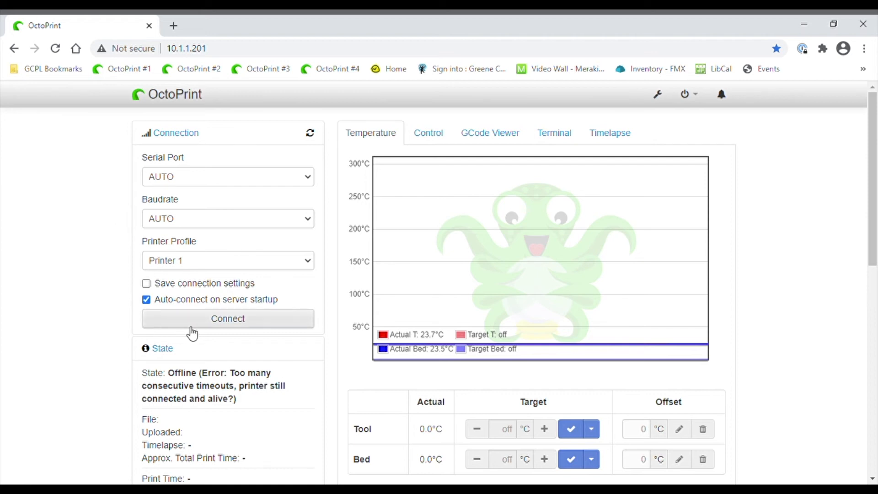
pyautogui.moveTo(272, 327)
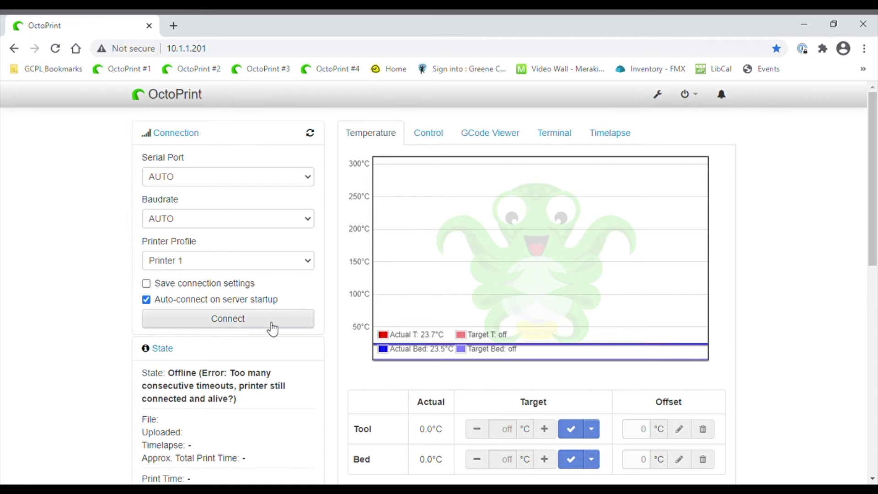
pyautogui.moveTo(254, 326)
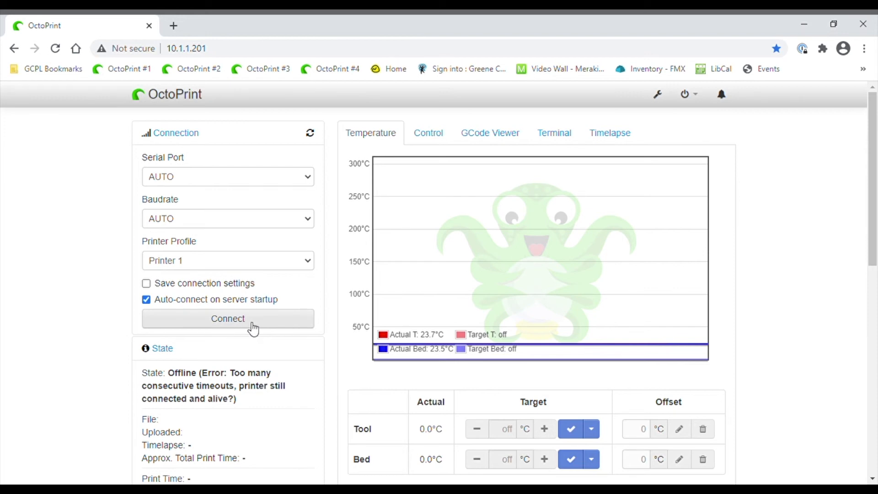
# Connect to the printer with Serial Port and Baudrate left on AUTO.
pyautogui.click(228, 318)
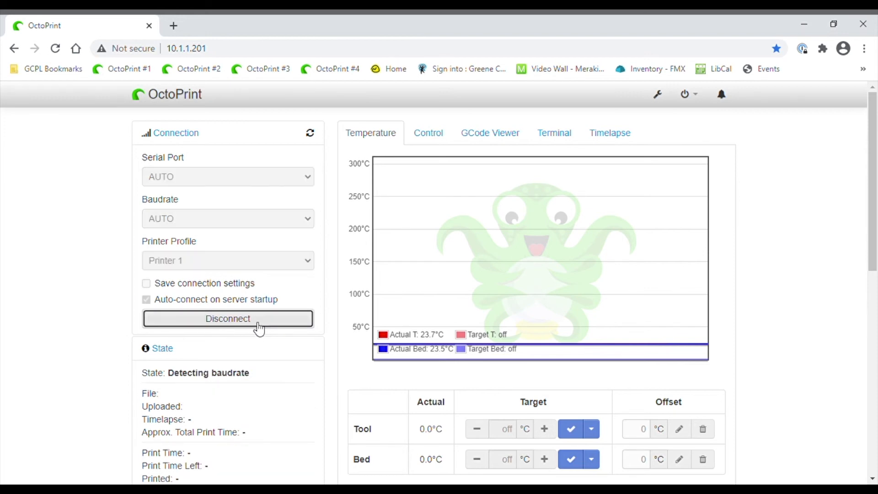
pyautogui.click(227, 318)
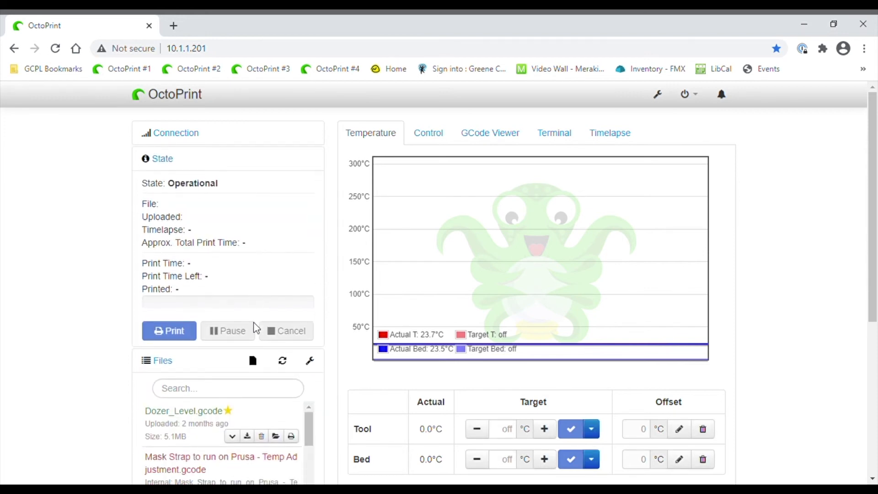
pyautogui.moveTo(403, 261)
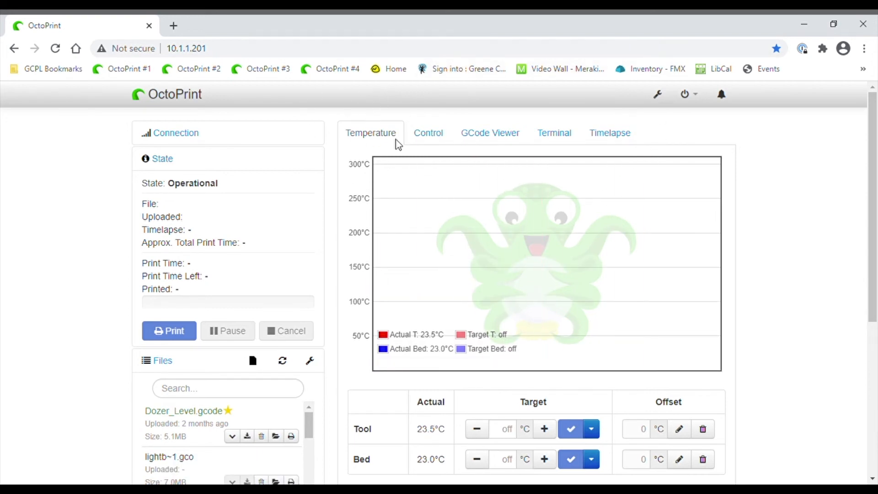
pyautogui.moveTo(365, 146)
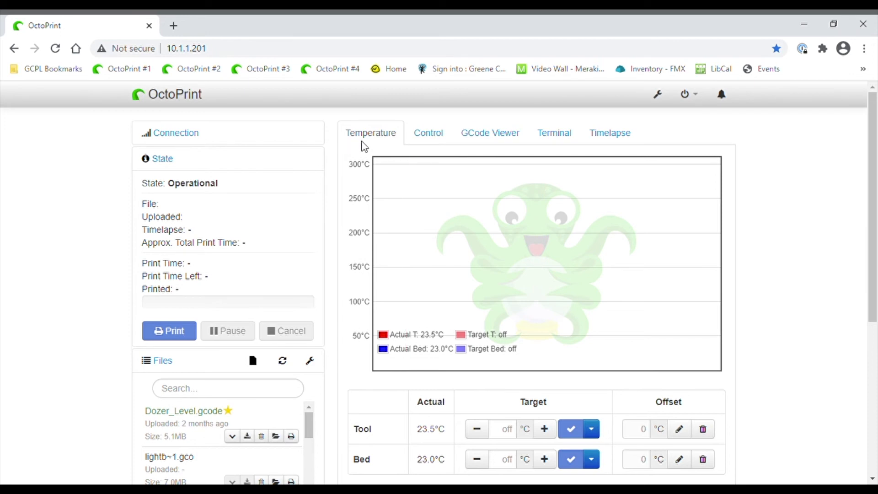
pyautogui.moveTo(582, 313)
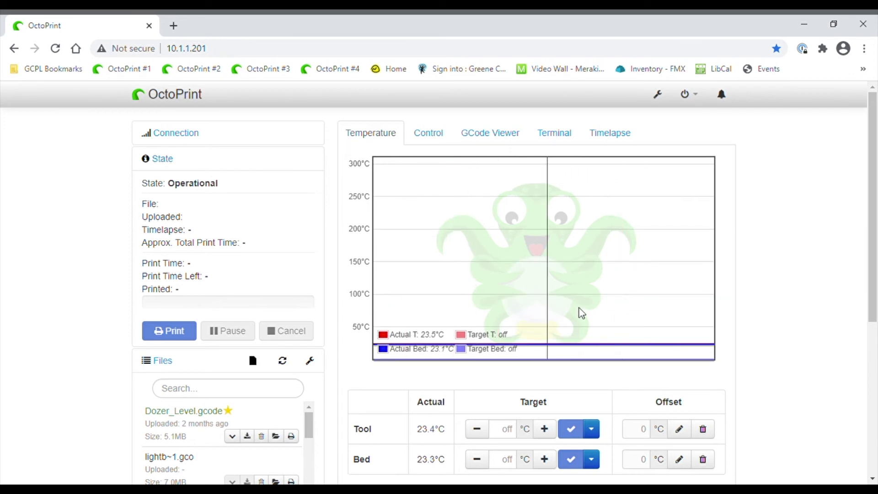
pyautogui.moveTo(559, 339)
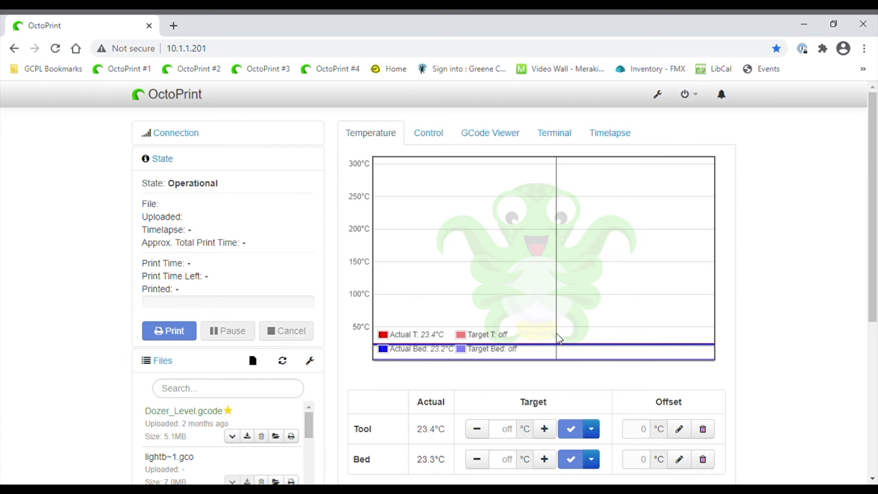
pyautogui.moveTo(519, 387)
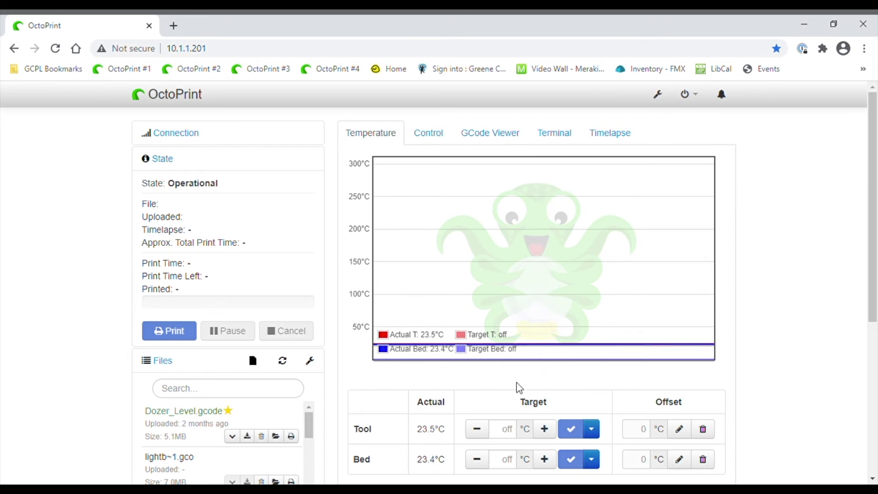
# Enter 200 in the Tool Target field and apply it to start heating the hotend.
pyautogui.click(501, 429)
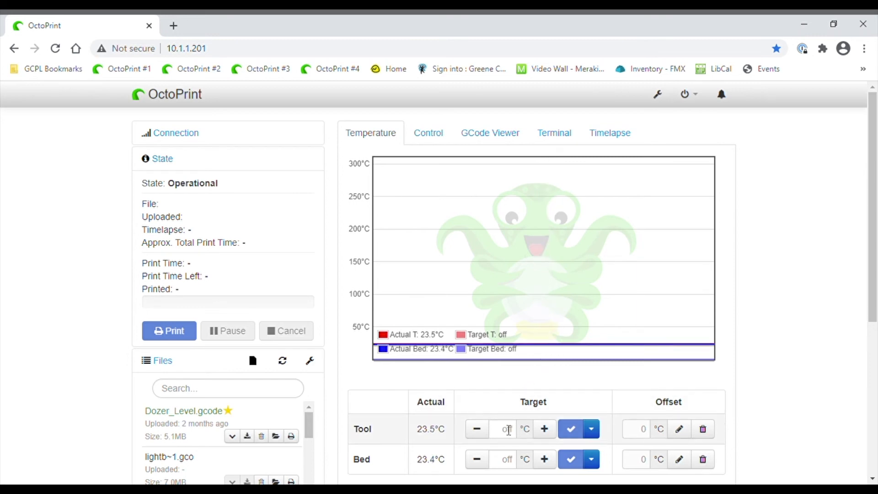
pyautogui.write('200')
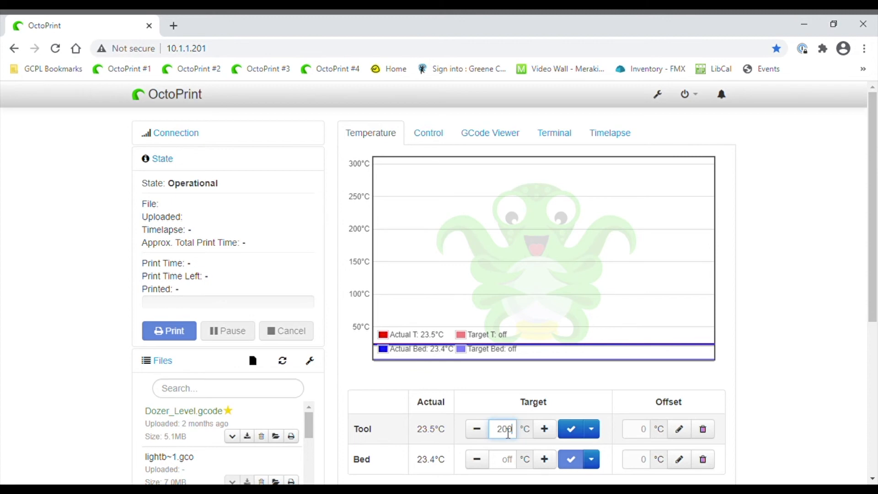
pyautogui.click(570, 428)
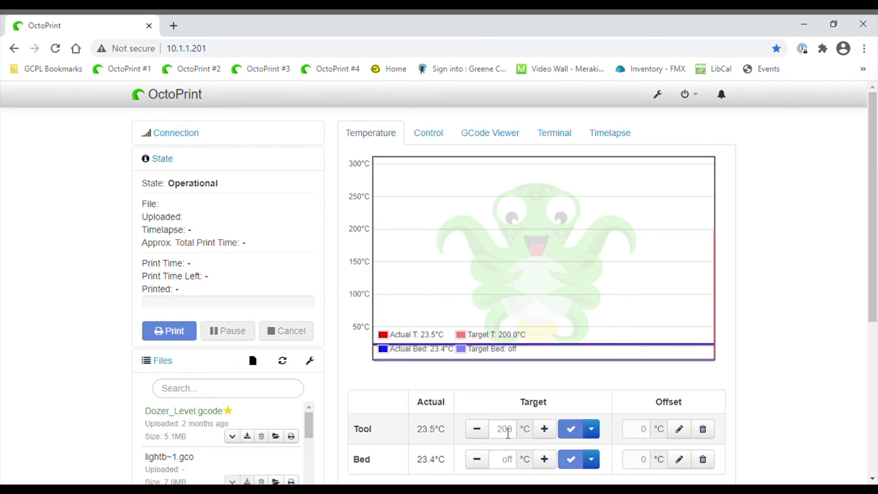
pyautogui.click(570, 428)
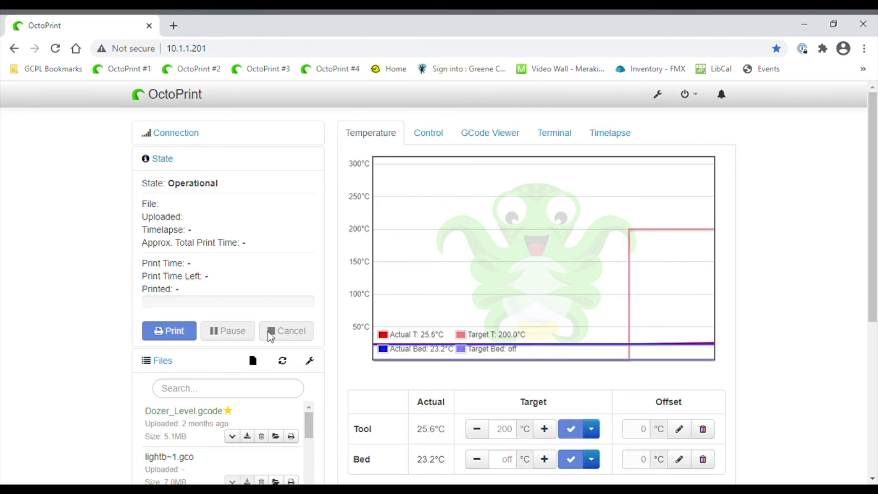
# Scroll down to find Benchy.gcode in the Files list, then back up to the temperature graph.
pyautogui.scroll(-3)
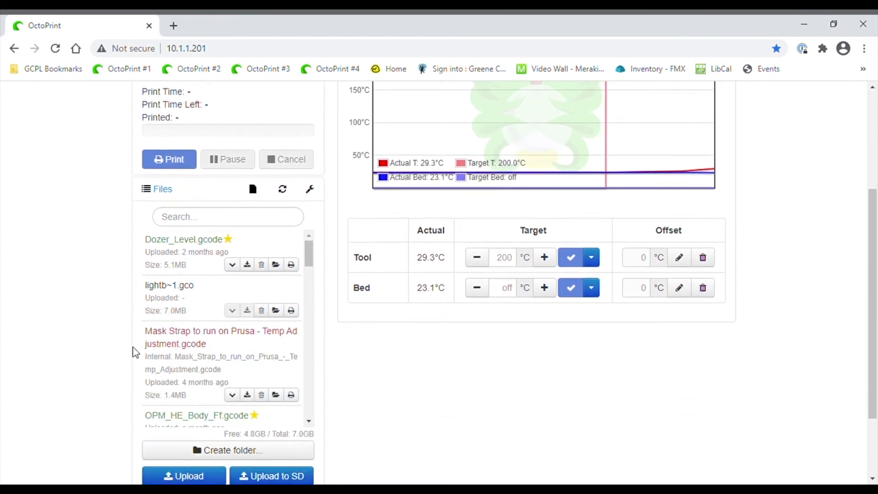
pyautogui.scroll(-3)
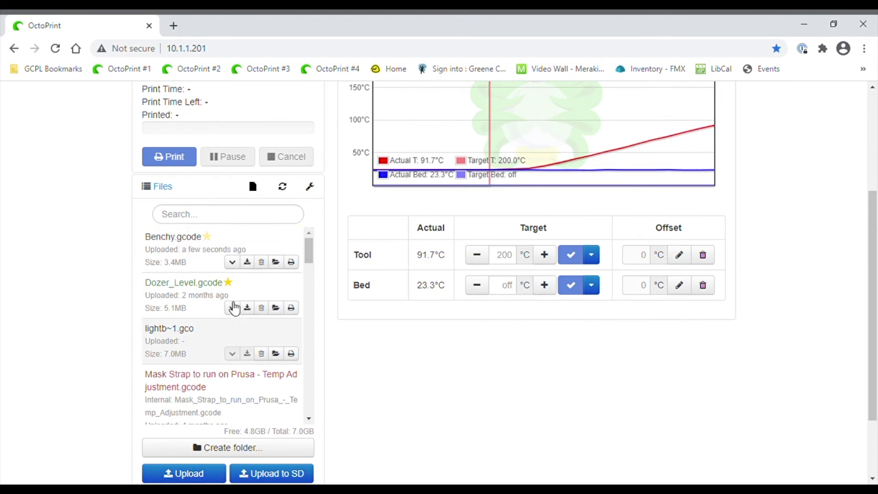
pyautogui.moveTo(294, 274)
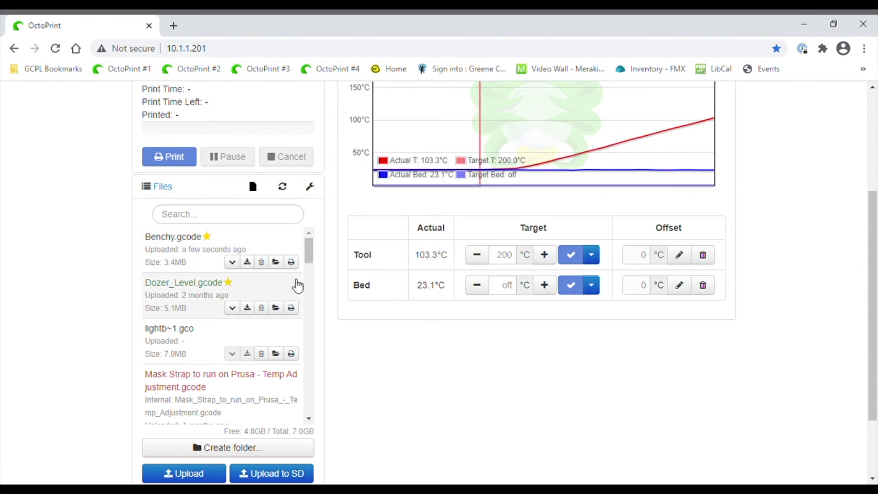
pyautogui.scroll(3)
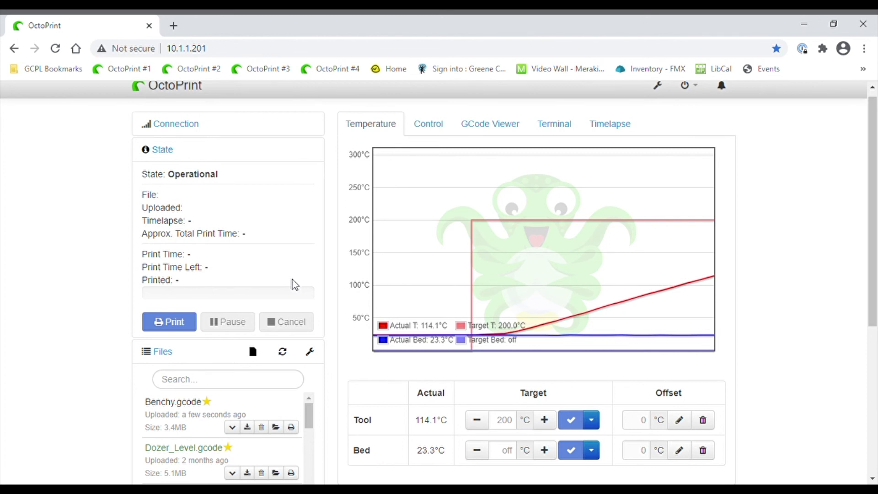
pyautogui.moveTo(823, 107)
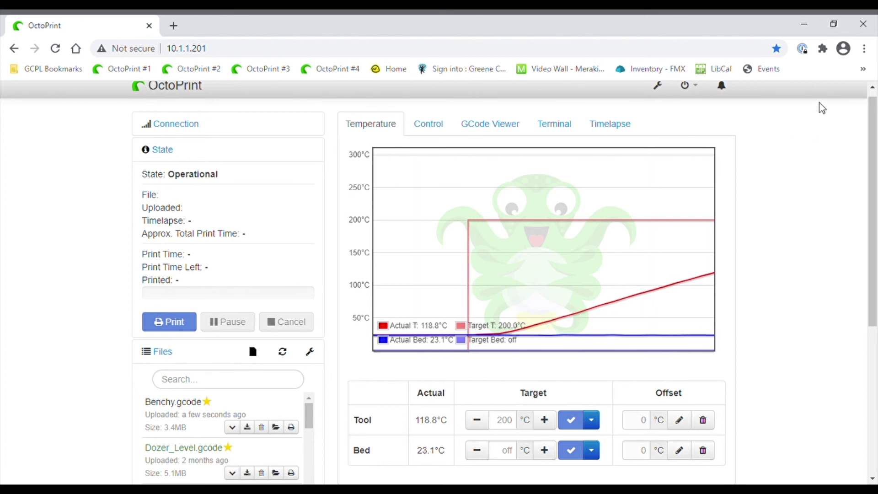